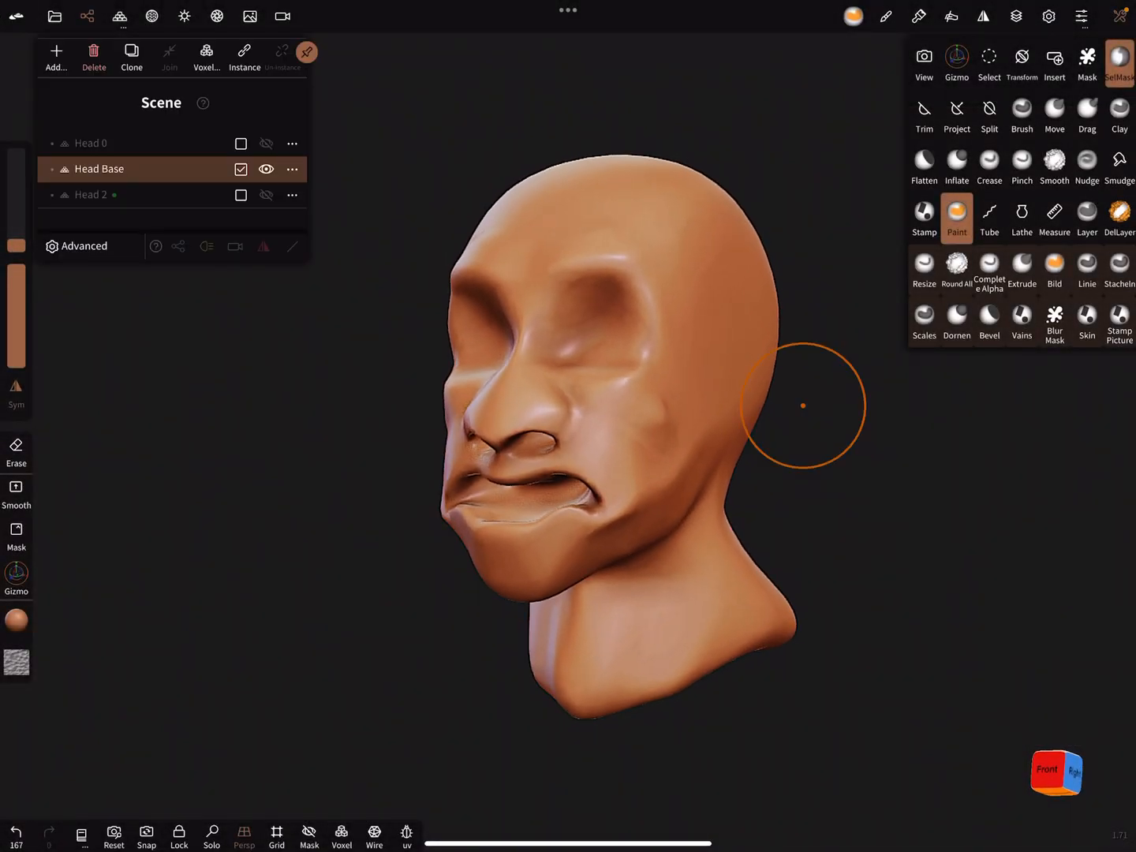
Show Head 2 instead of Head Base, toggle wireframe, and inspect its Normal texture.
click(93, 195)
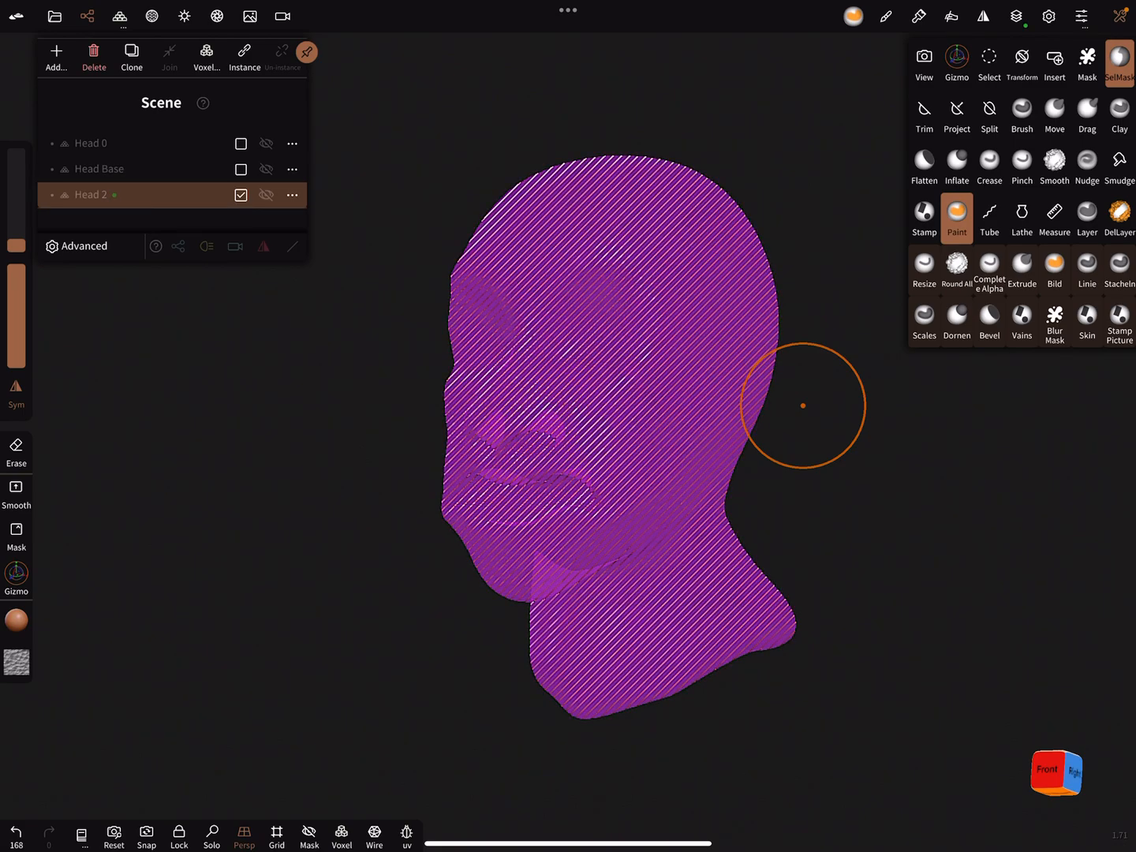
click(265, 195)
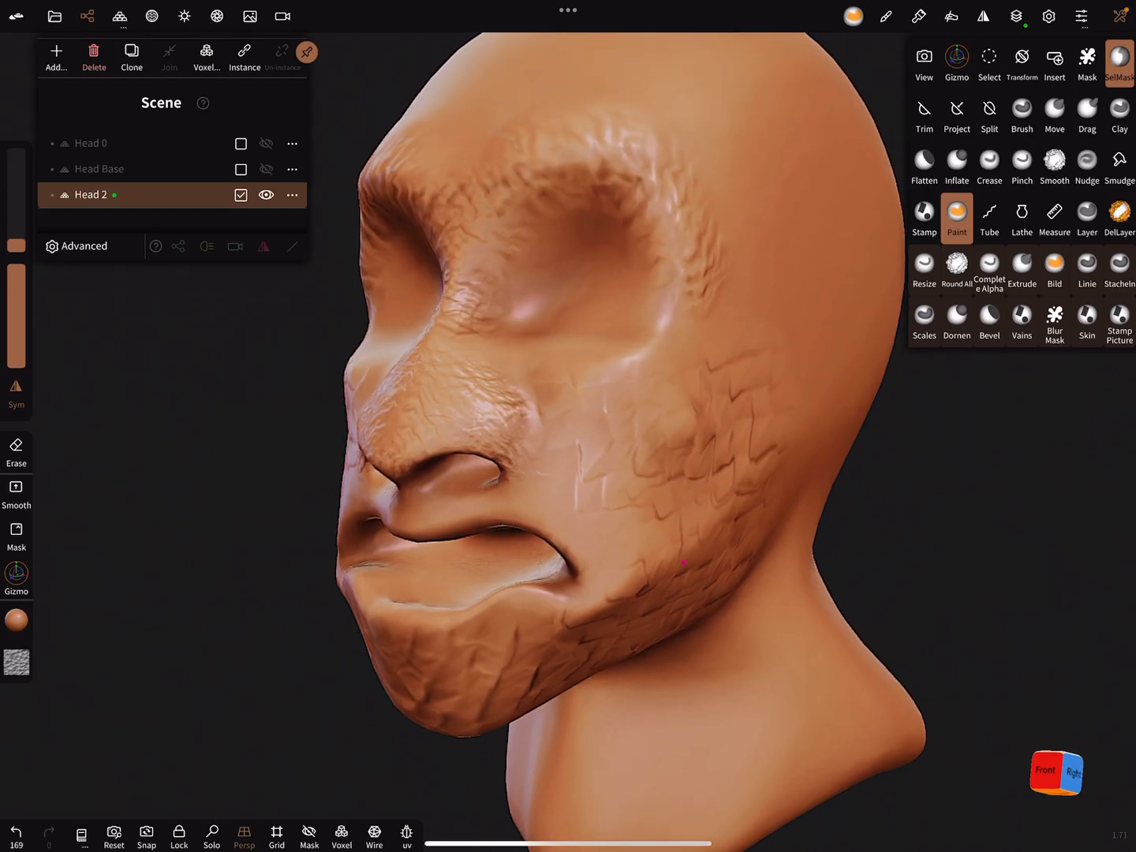
click(374, 838)
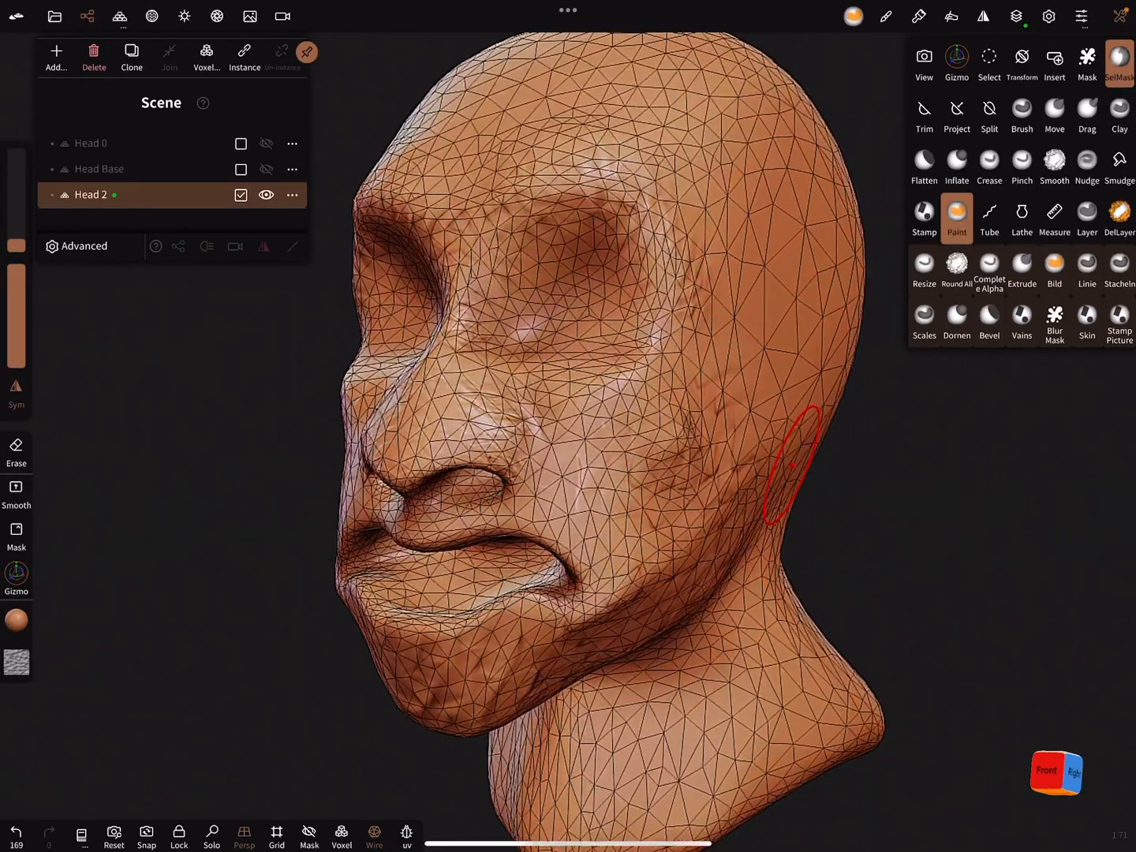
click(374, 837)
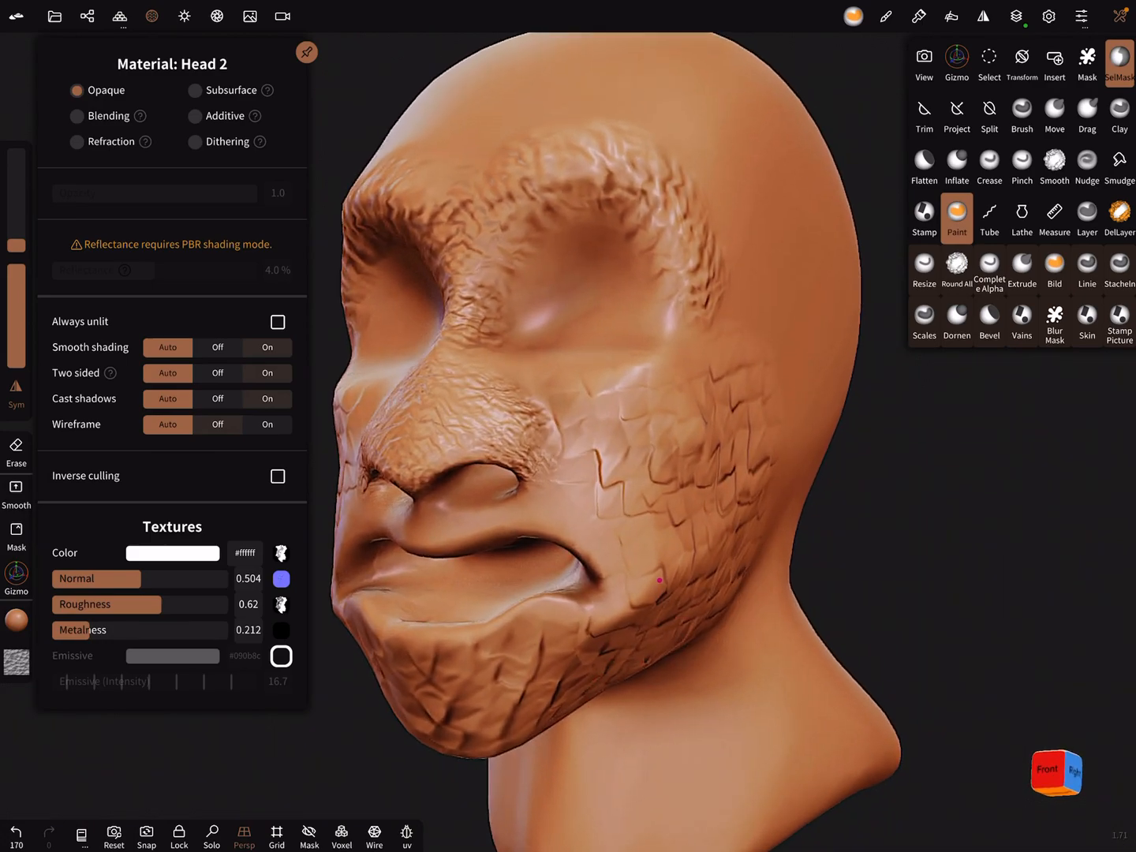
drag(659, 580, 726, 544)
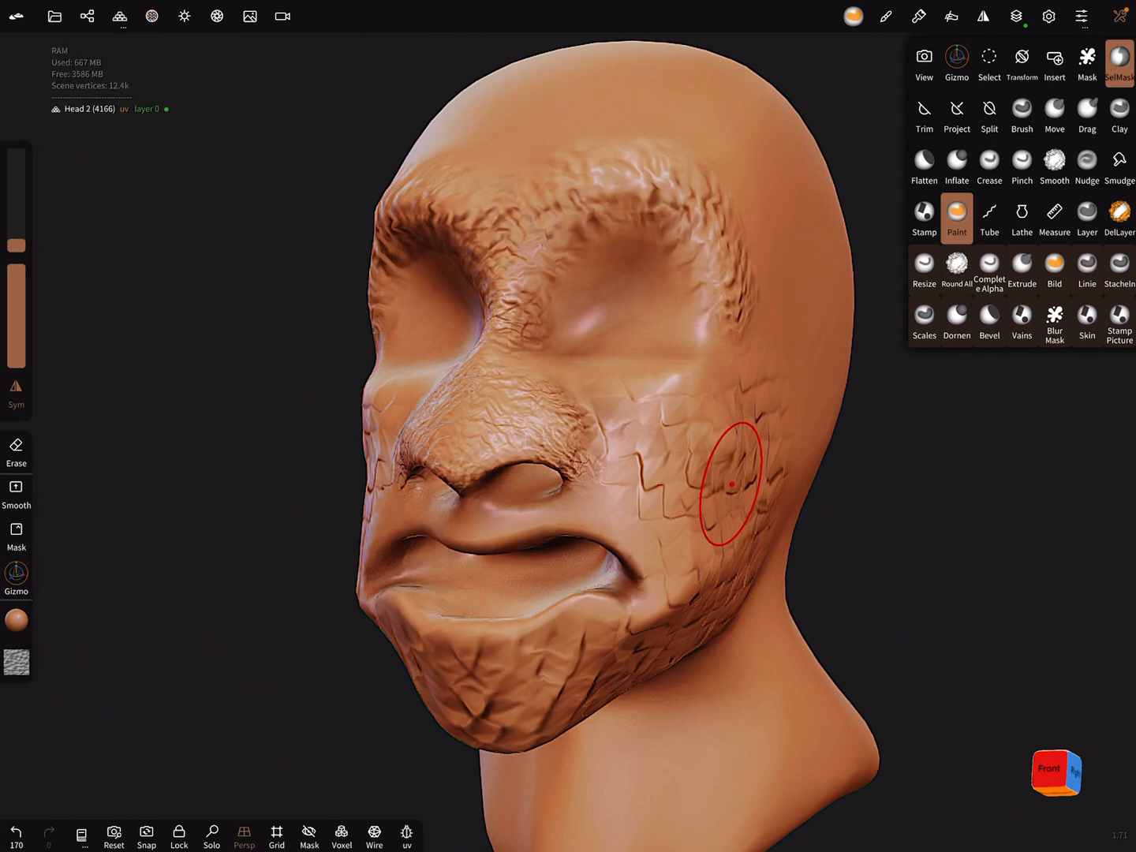
Clone Head Base in the Scene list to create Head Base 1.
click(87, 16)
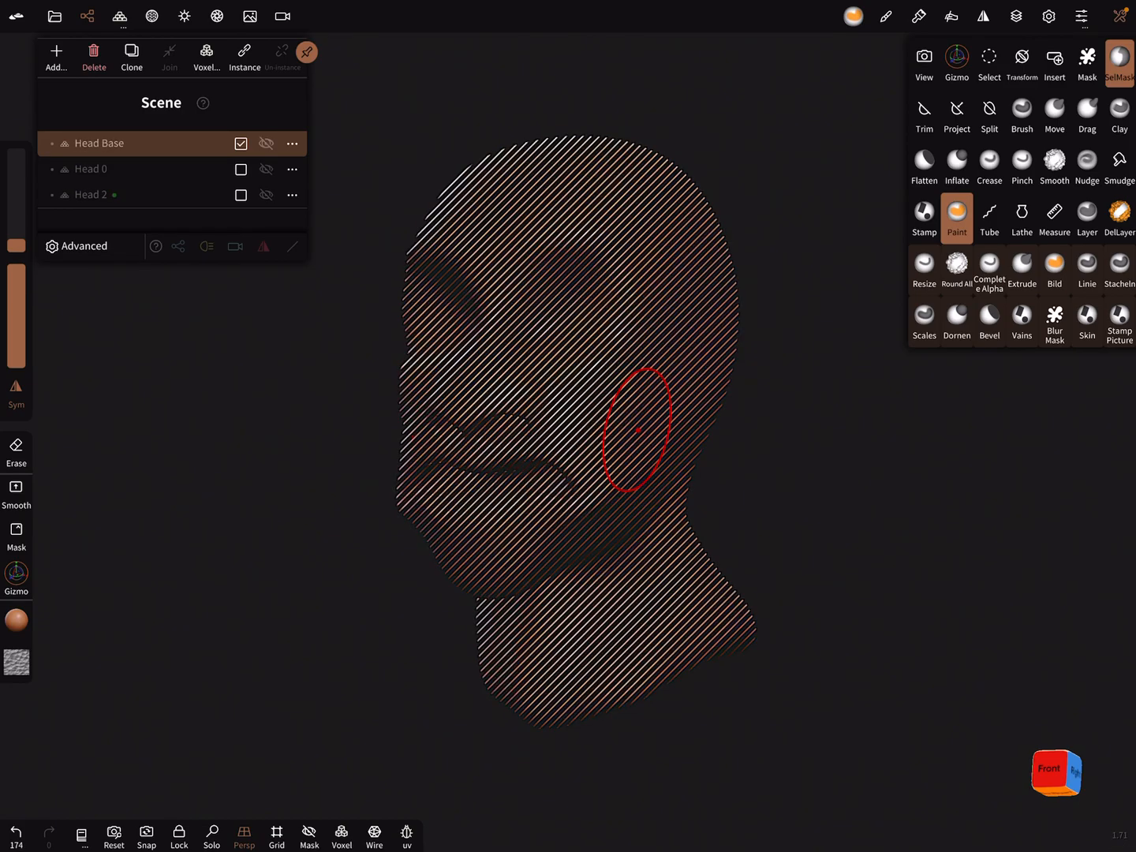
click(266, 143)
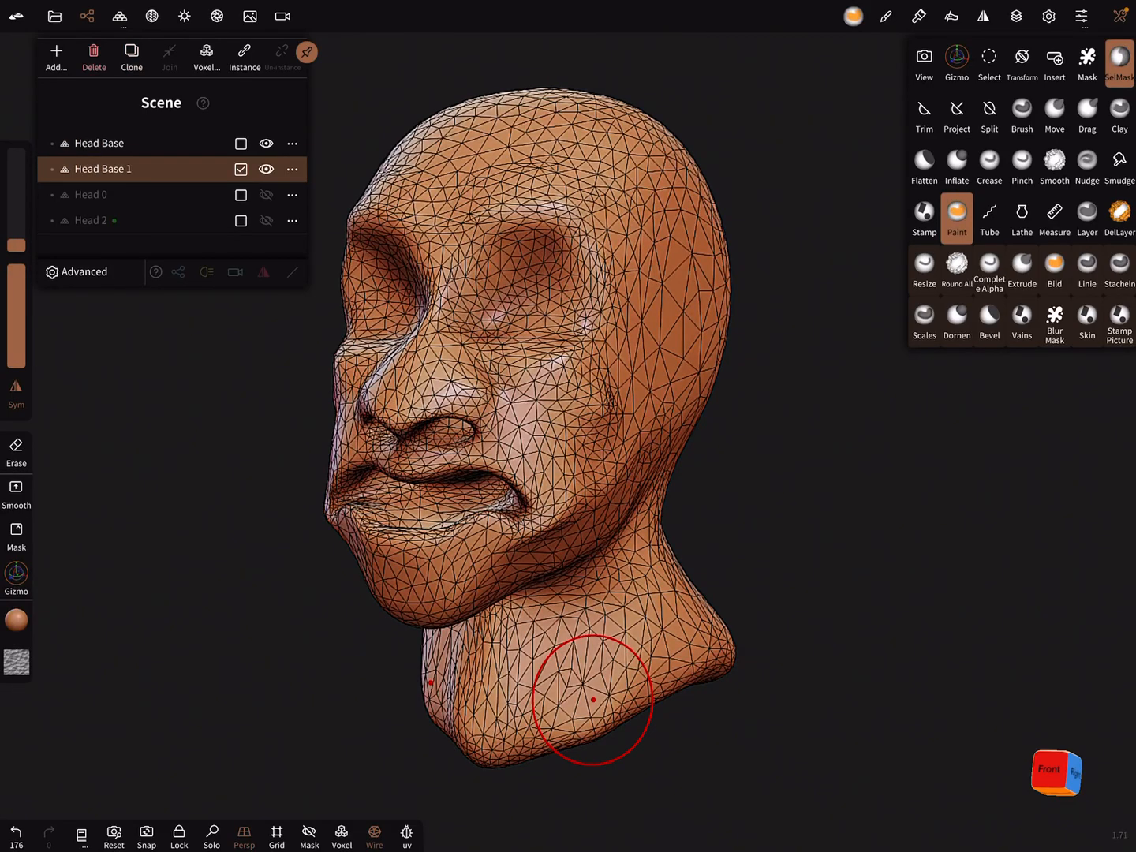
Subdivide Head Base 1 repeatedly in Multires to about 1.6 million vertices, then disable wireframe.
click(267, 143)
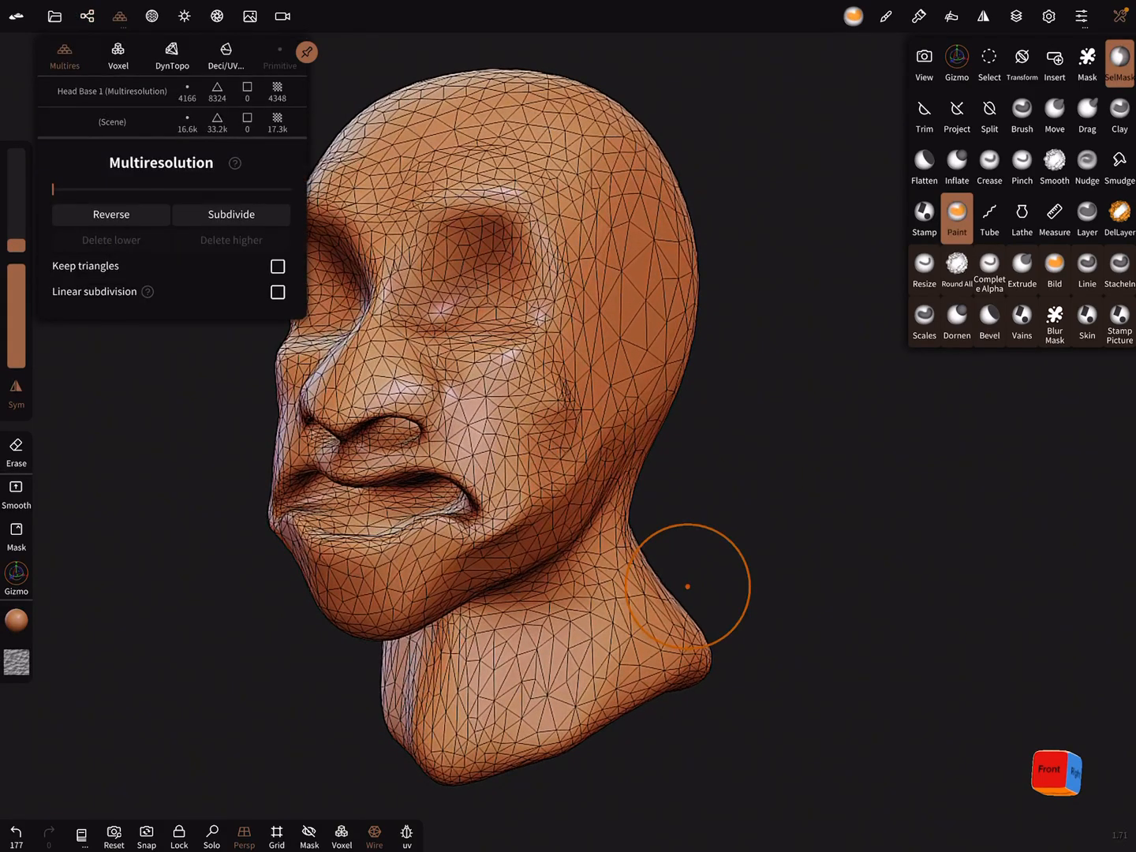
click(231, 214)
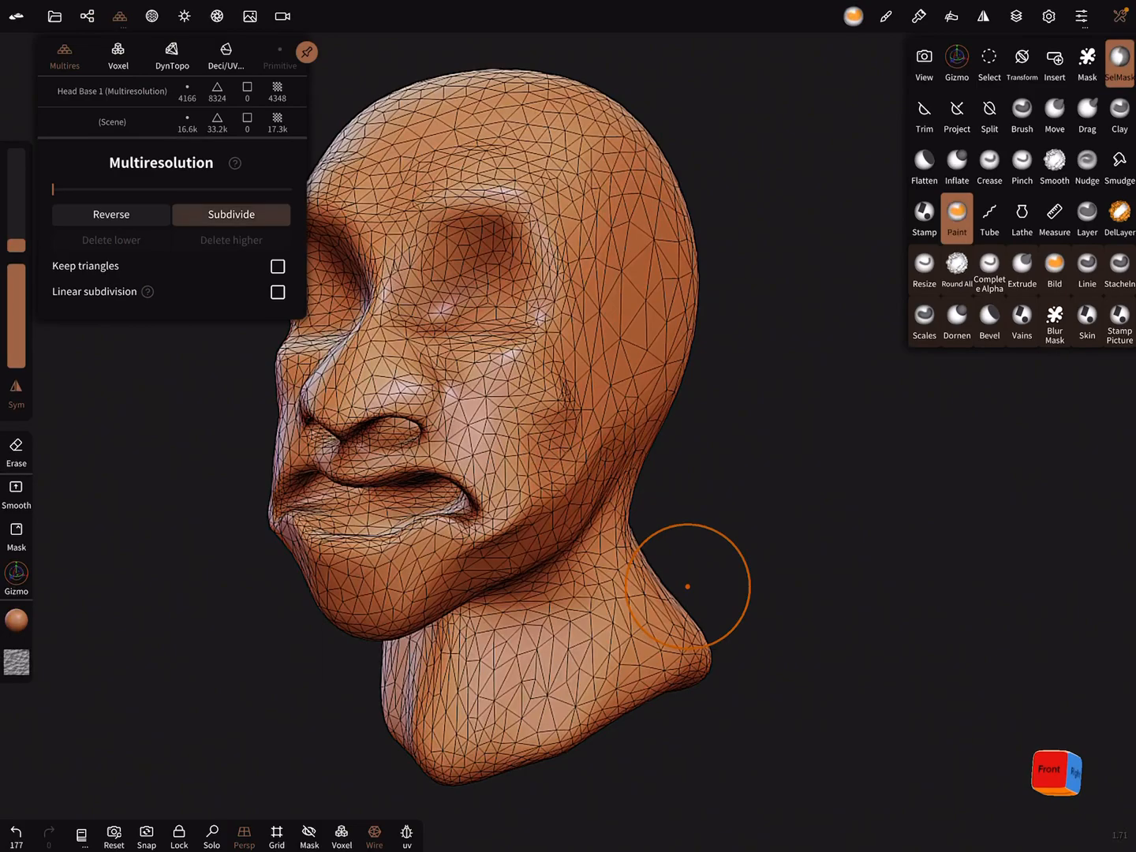
click(231, 214)
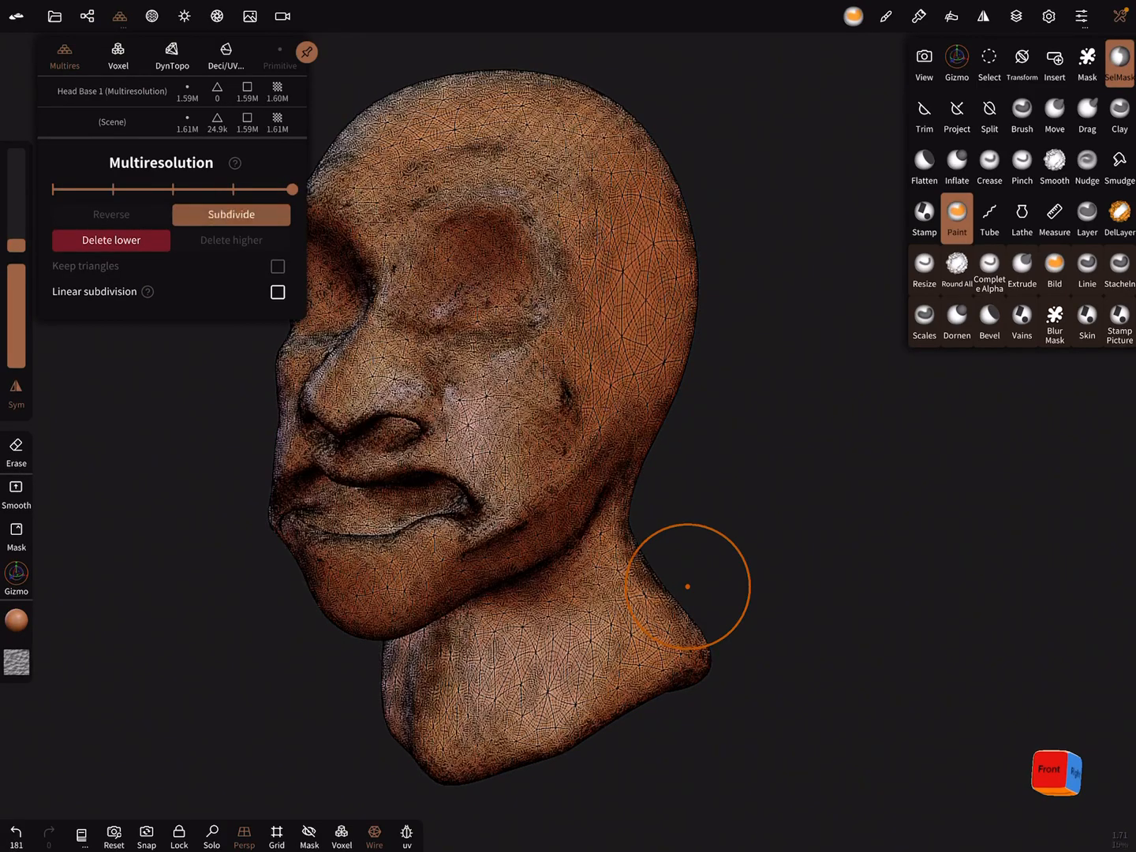
click(232, 214)
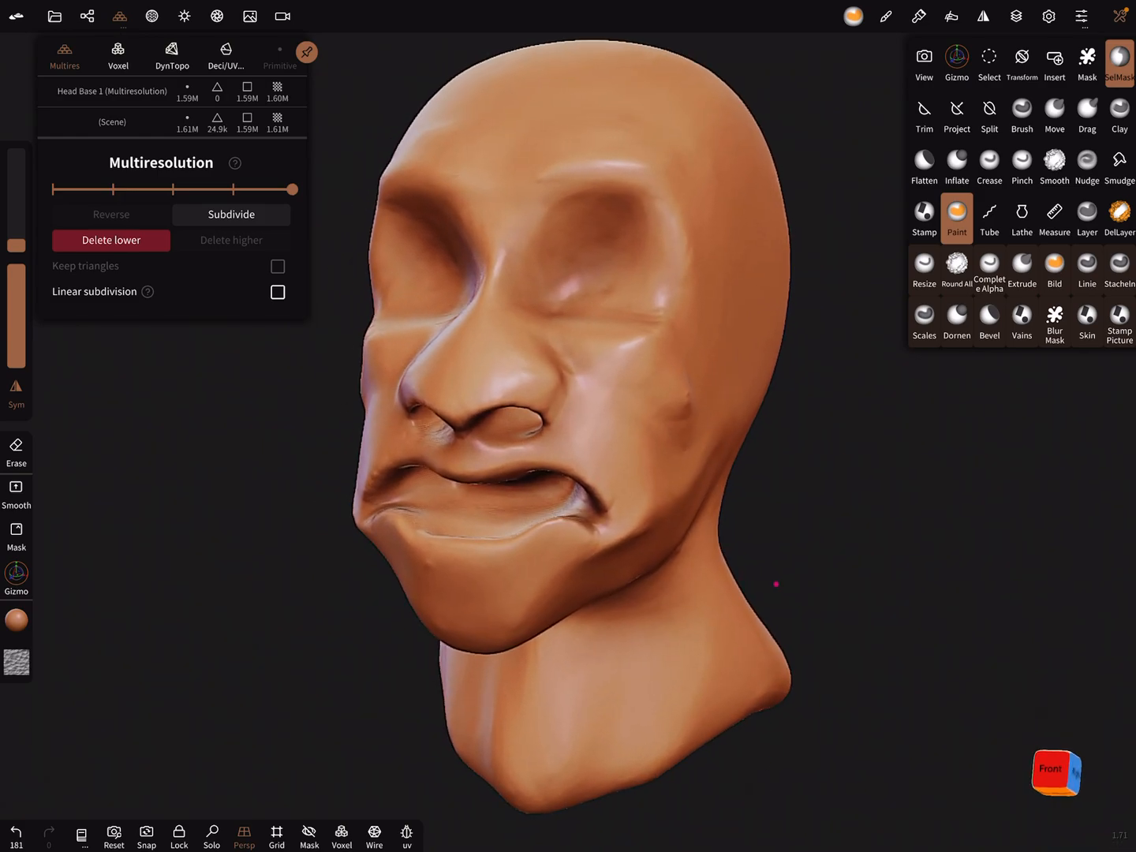
Switch viewport shading from MatCap to Lit (PBR).
click(183, 16)
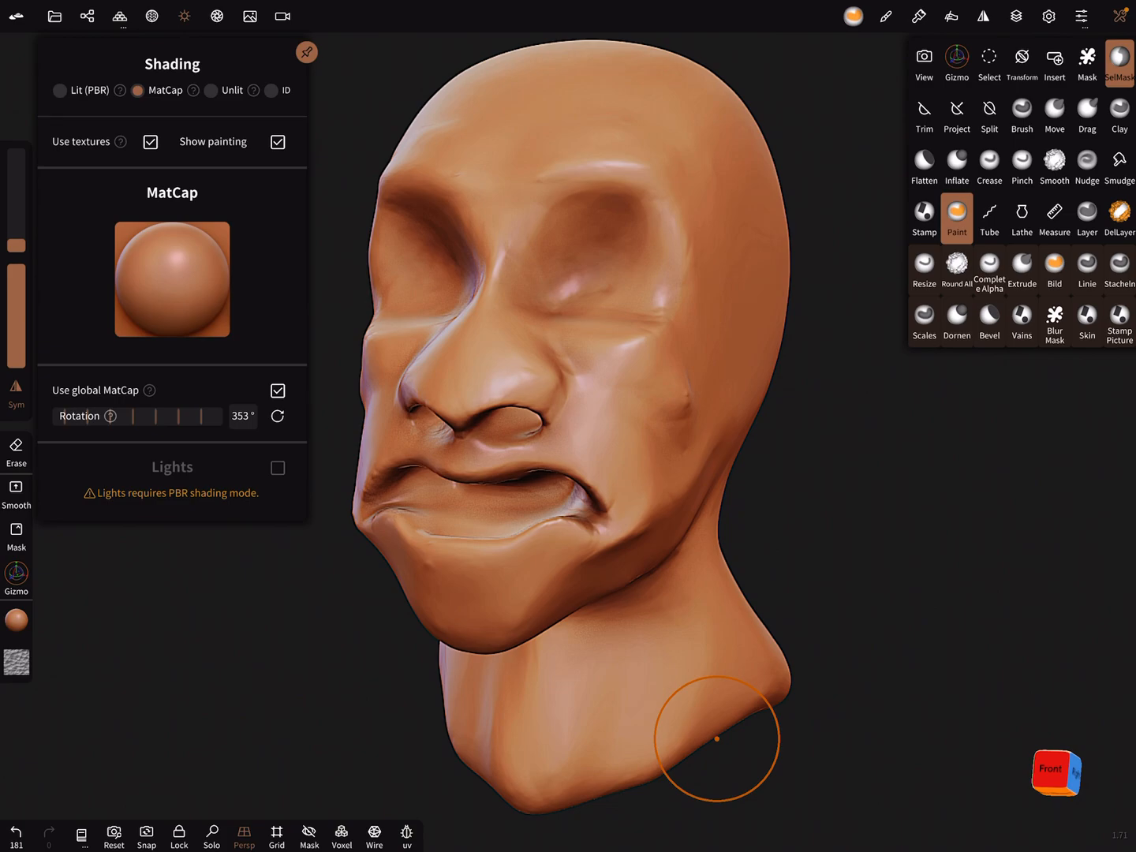
click(59, 90)
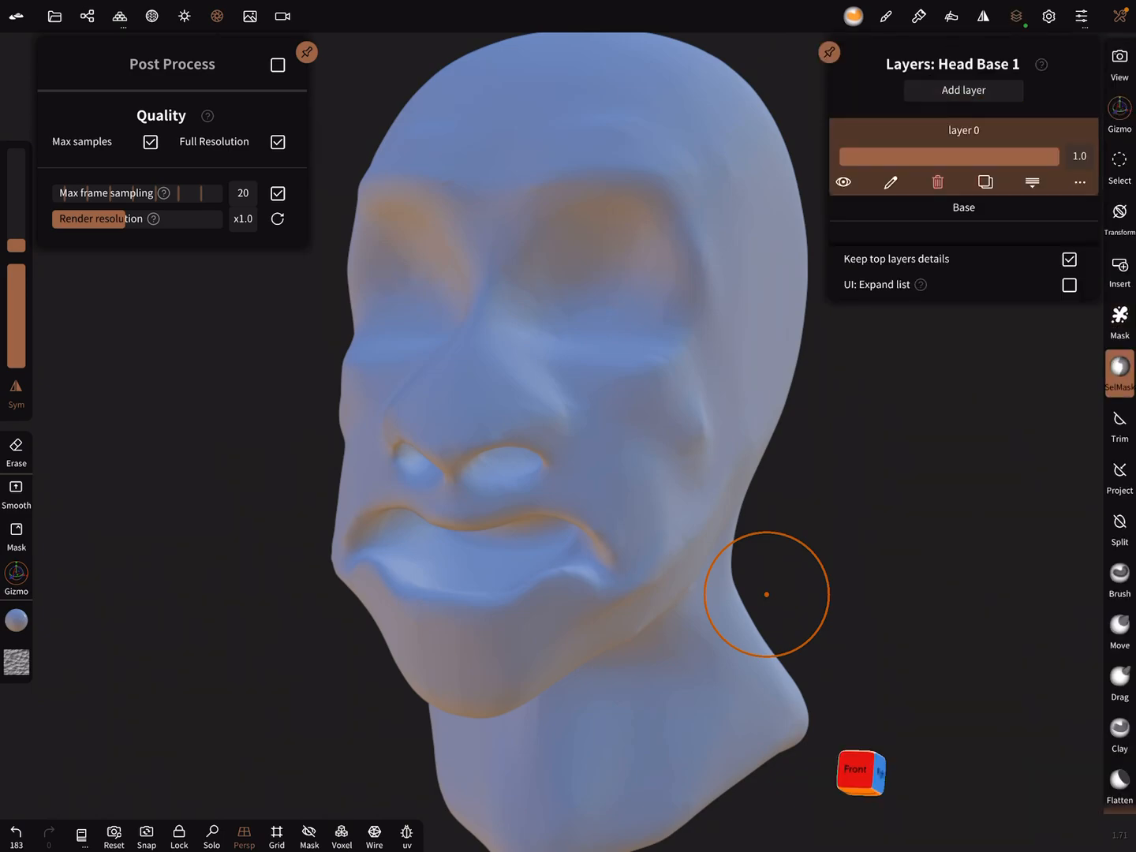
Paint all of Head Base 1 black with roughness 0 and metalness 0.
click(1119, 372)
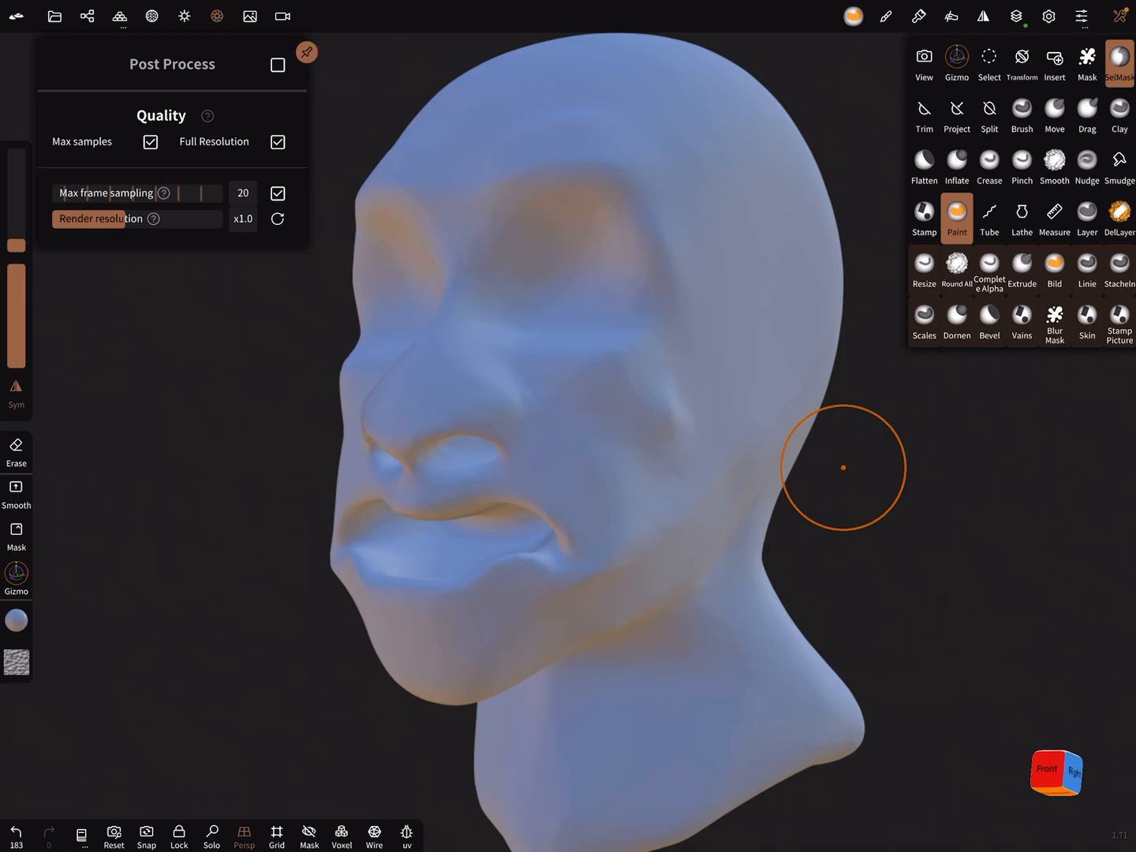
click(957, 217)
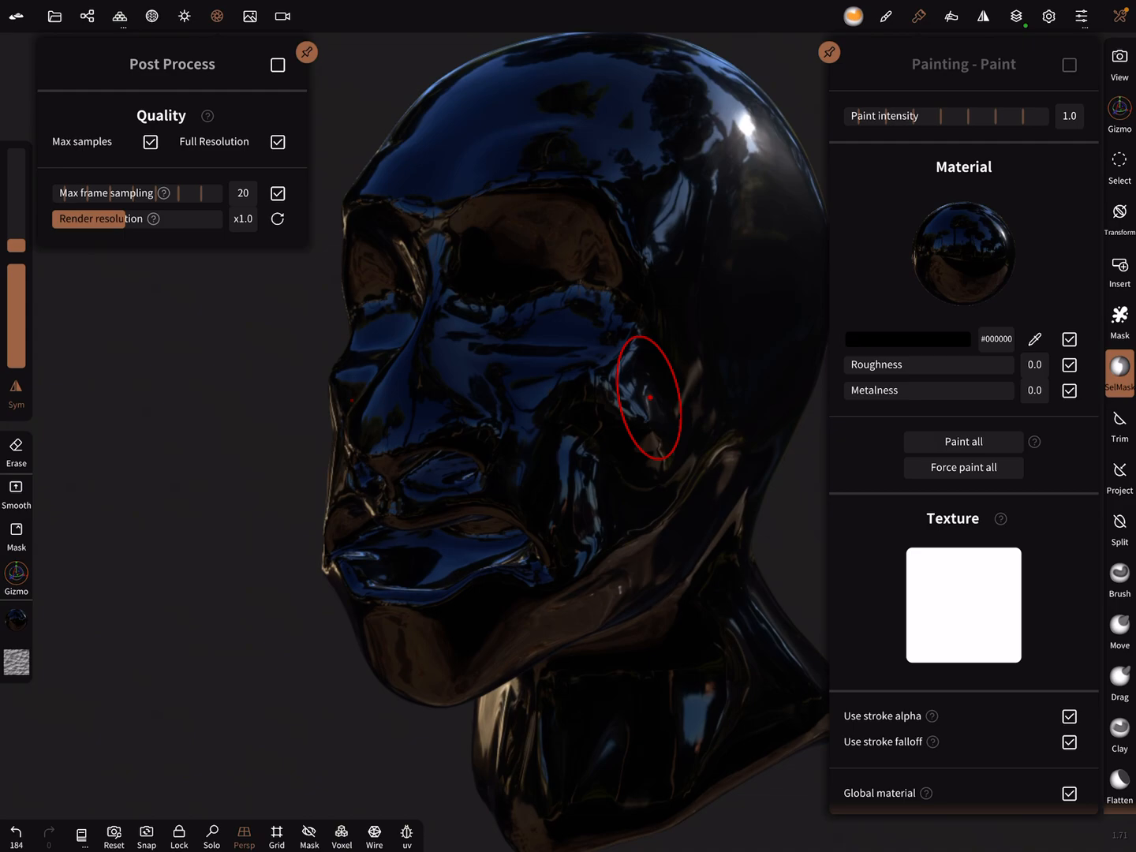
click(907, 338)
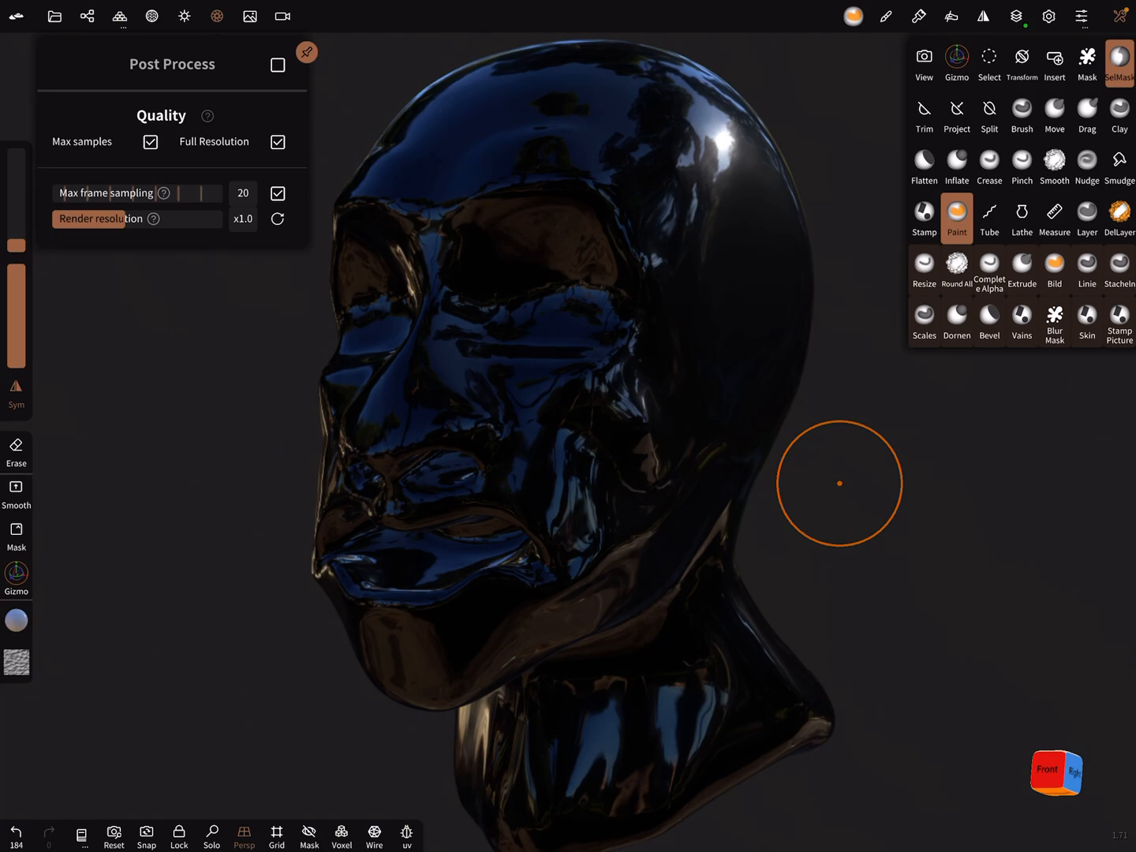
click(956, 218)
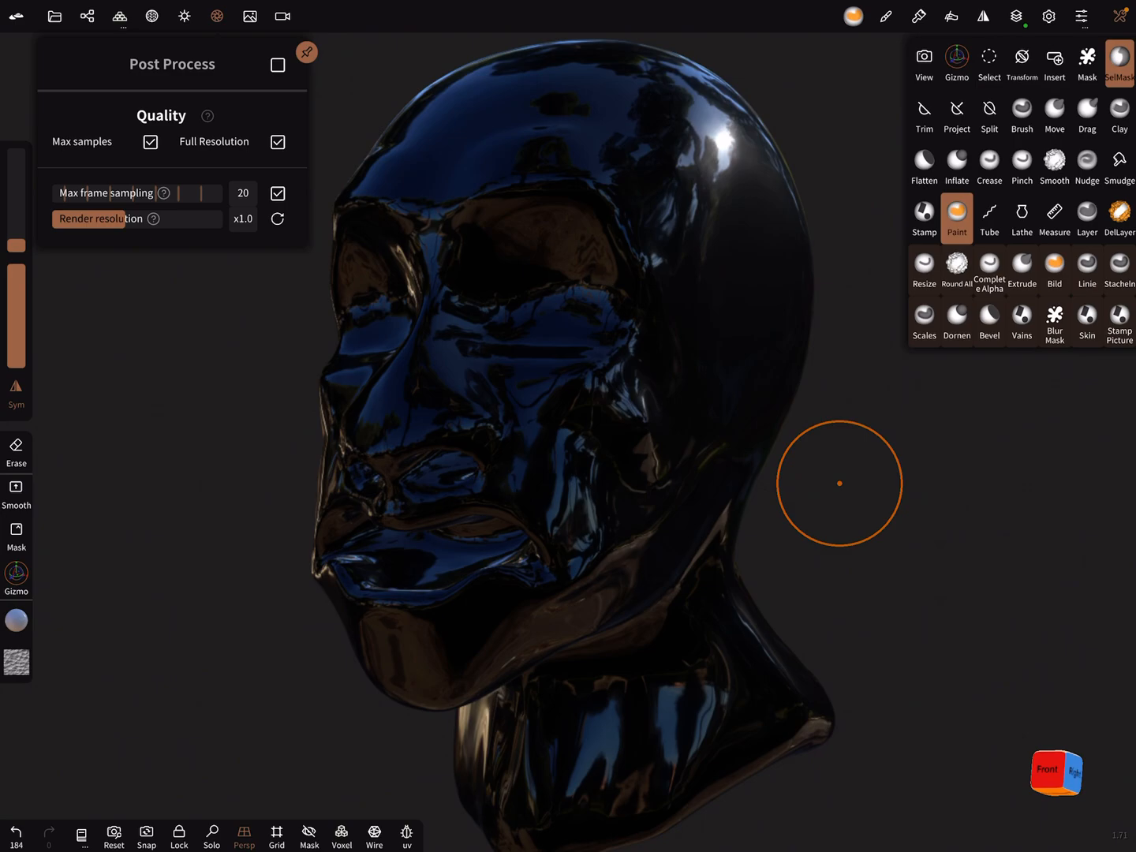
Paint white branching veins on the forehead and hexagon-alpha scales across the jaw and chin.
click(956, 217)
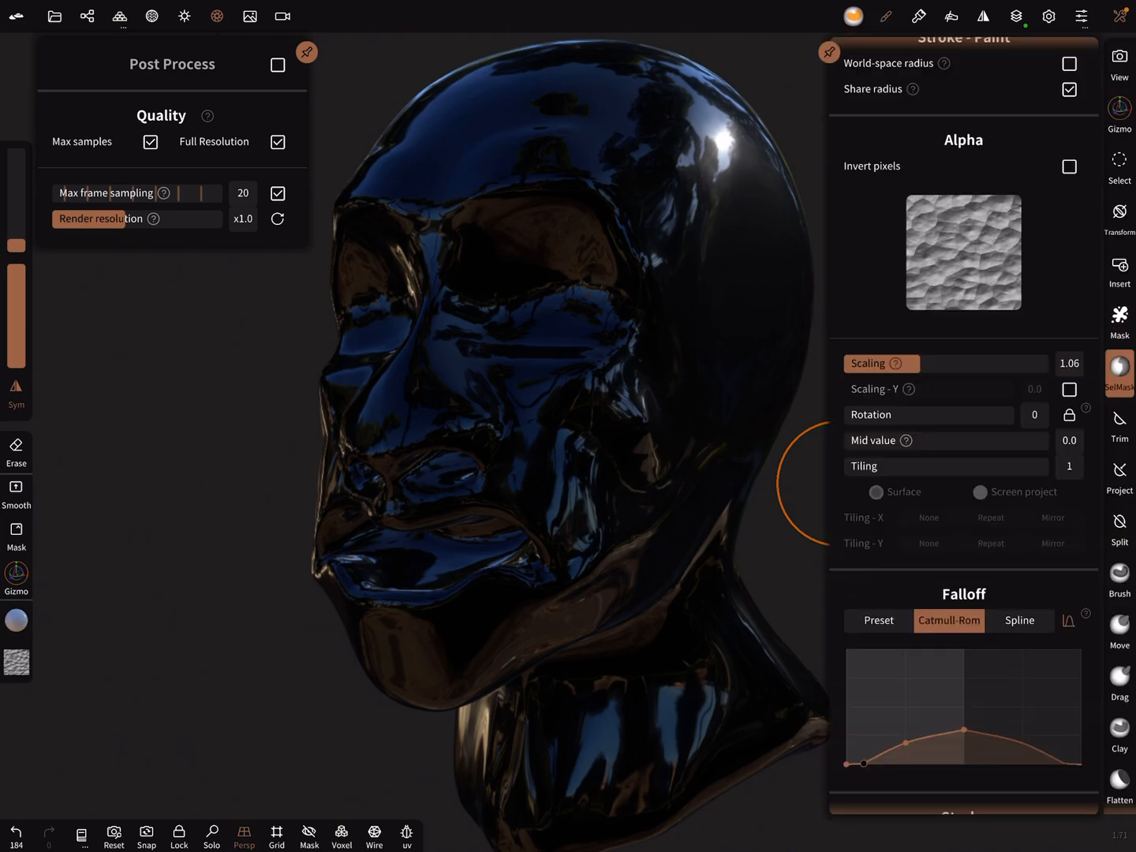
scroll(down, 3)
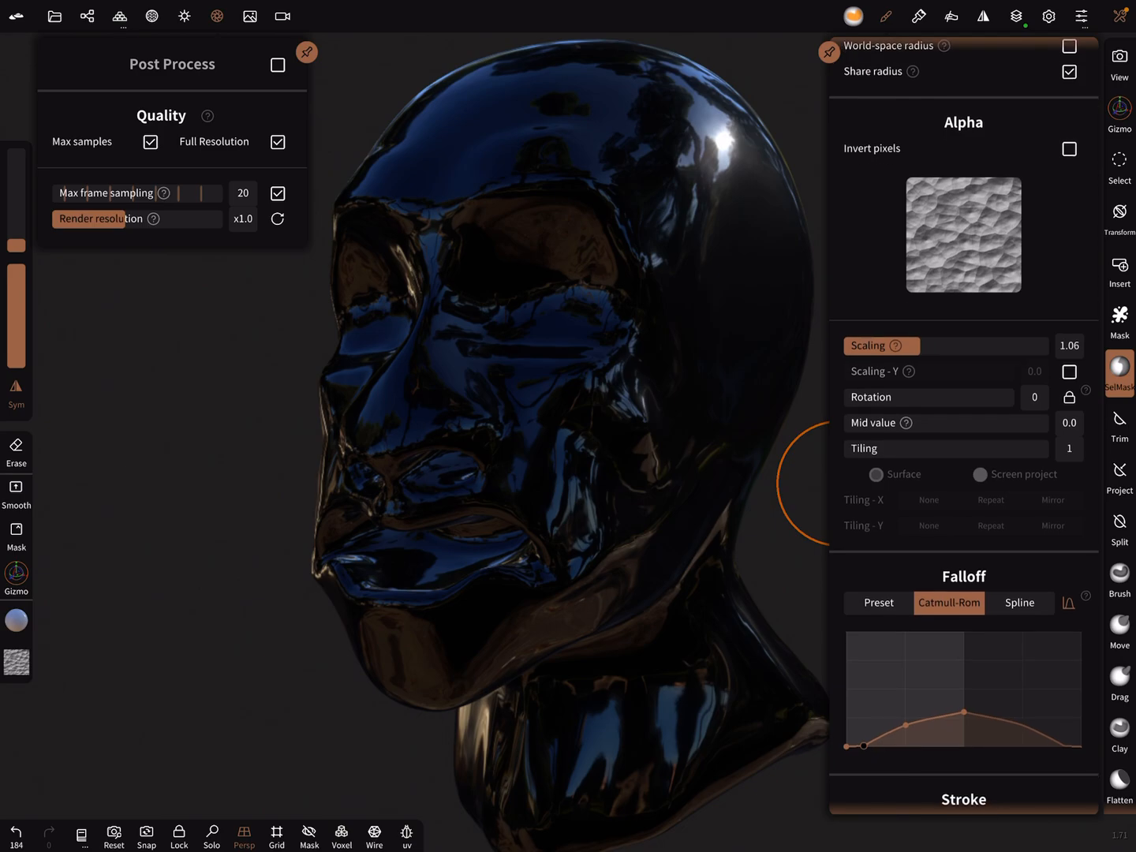
scroll(down, 3)
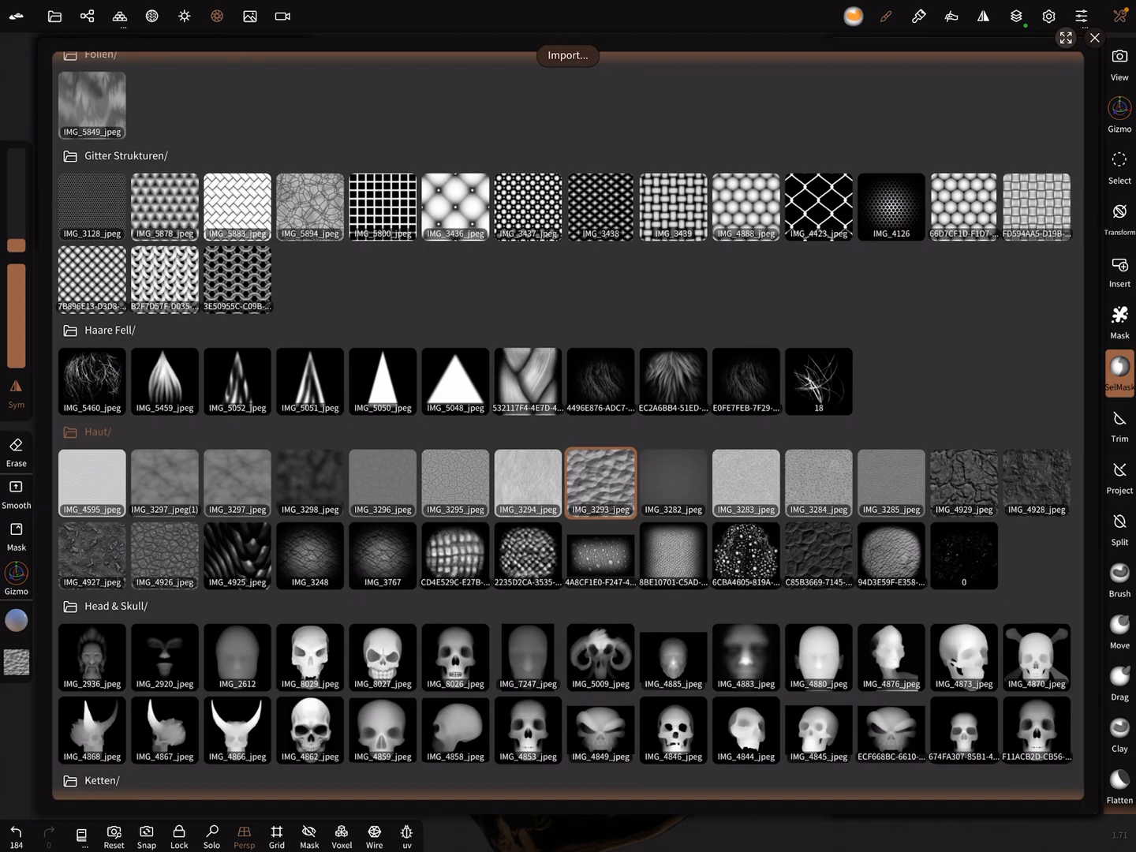
scroll(down, 3)
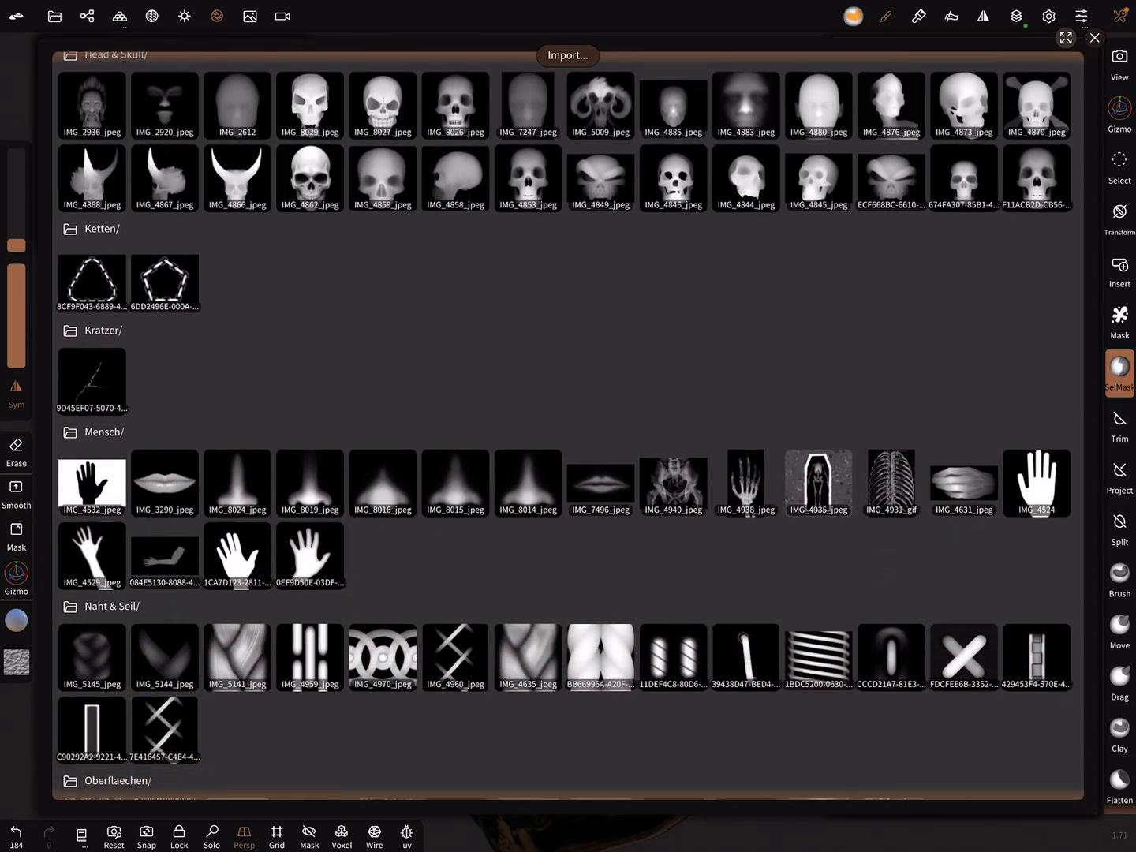
scroll(down, 3)
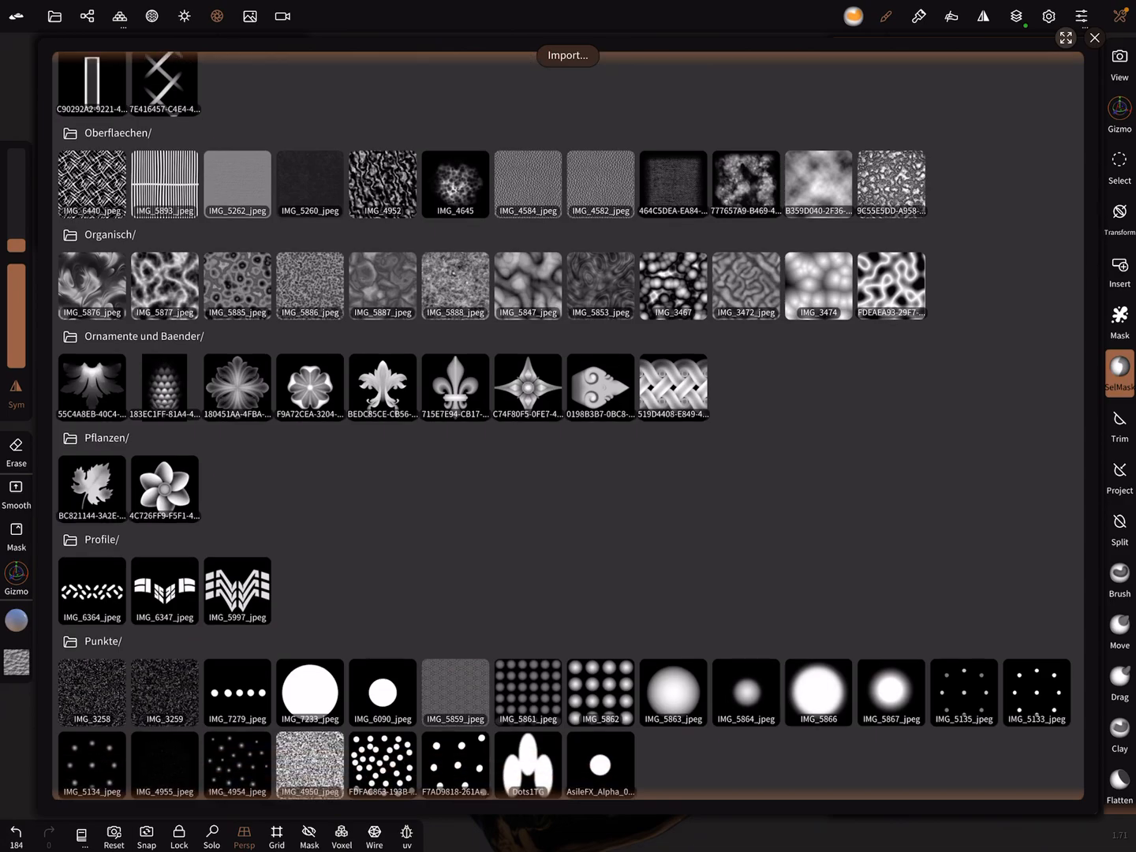
scroll(down, 3)
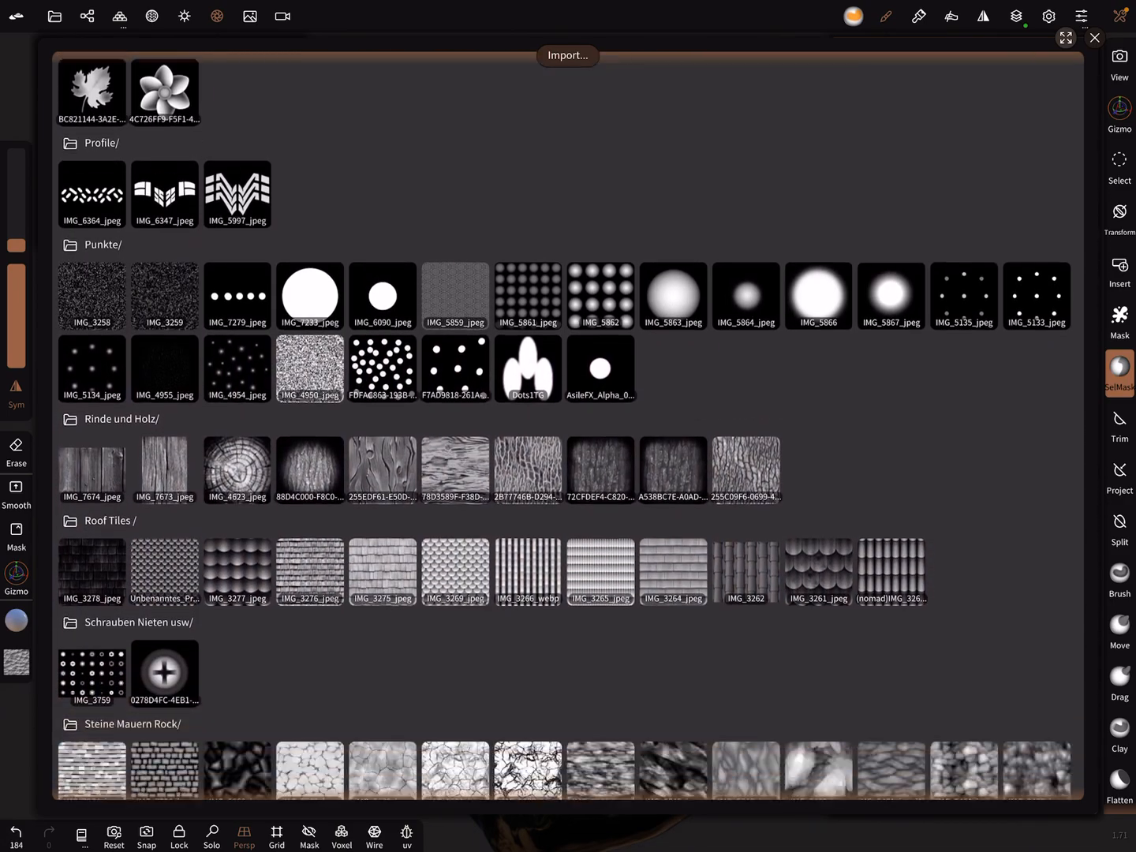
scroll(down, 3)
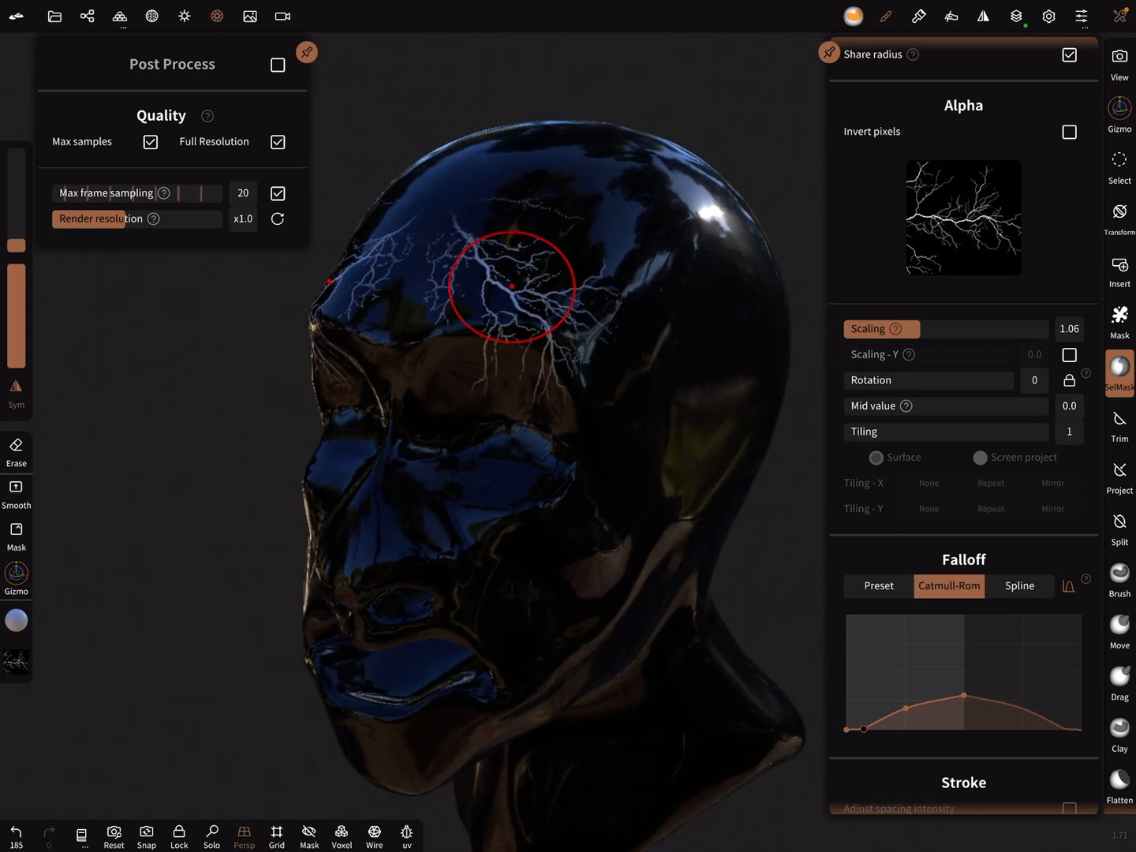
drag(512, 286, 665, 390)
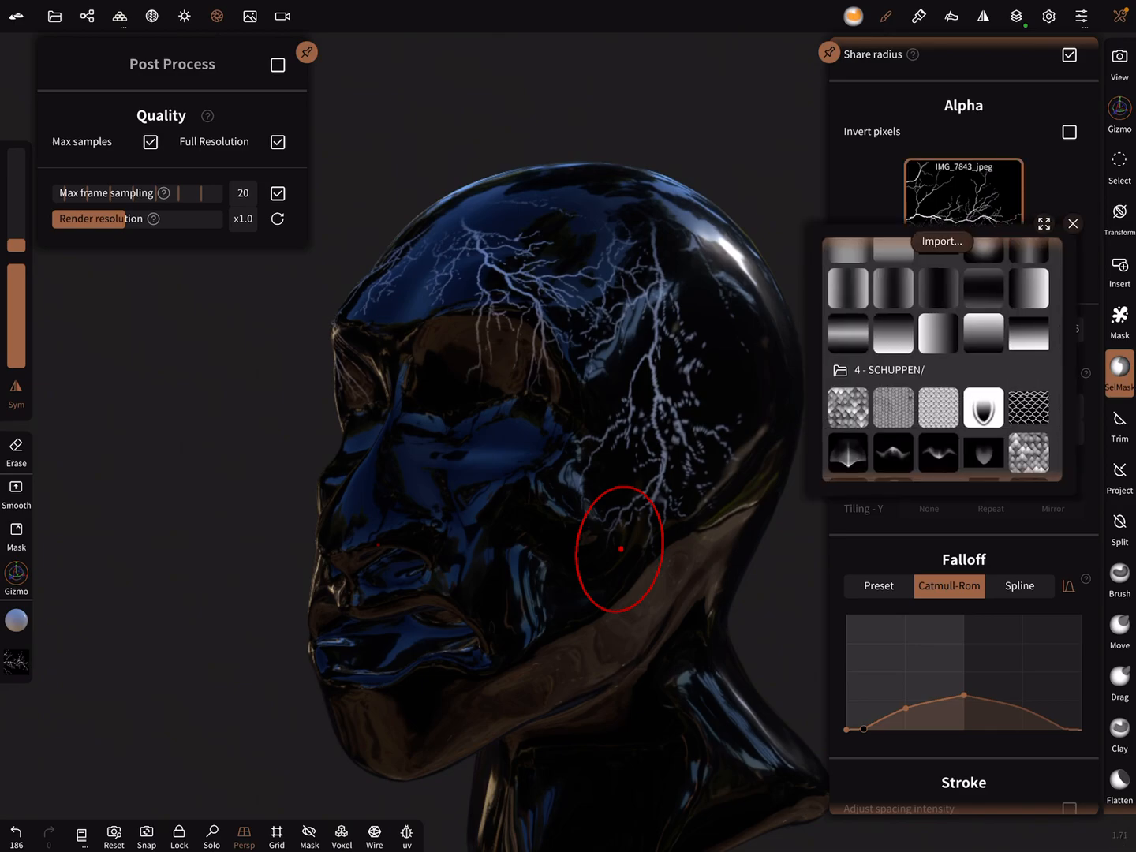
click(1029, 407)
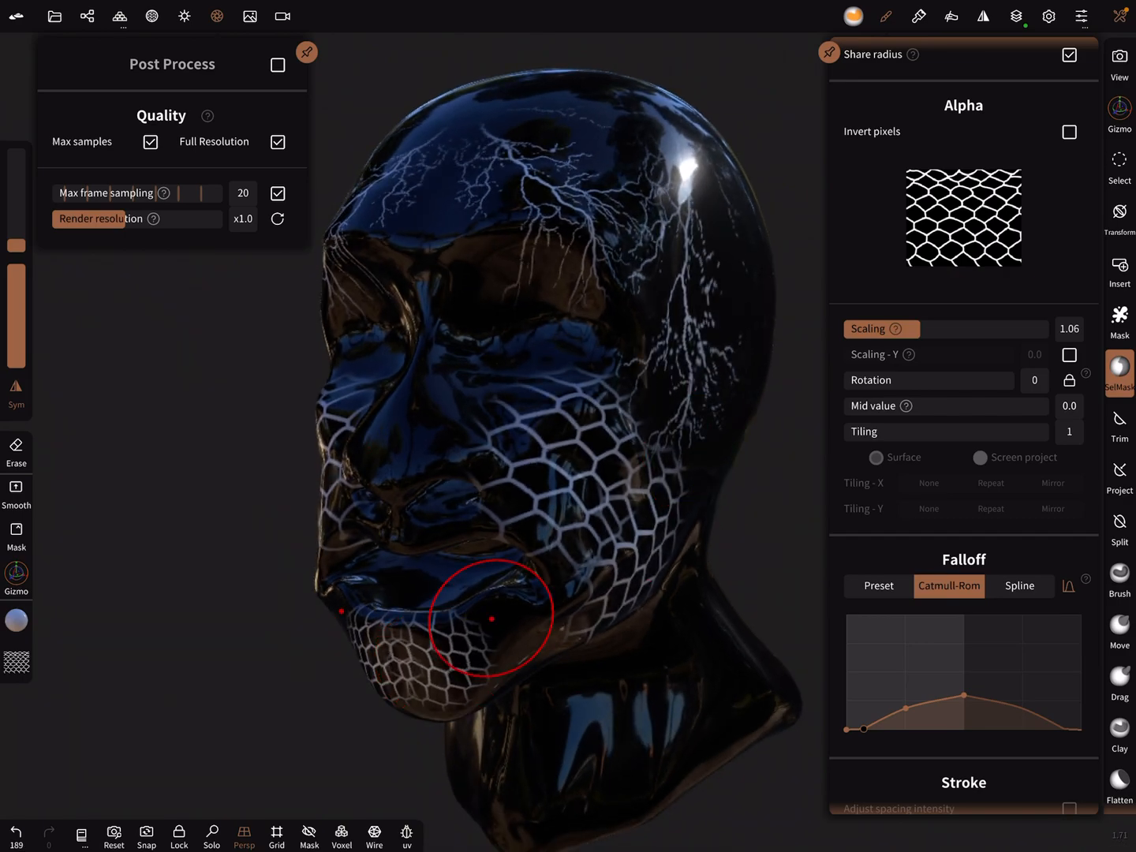
drag(489, 616, 647, 608)
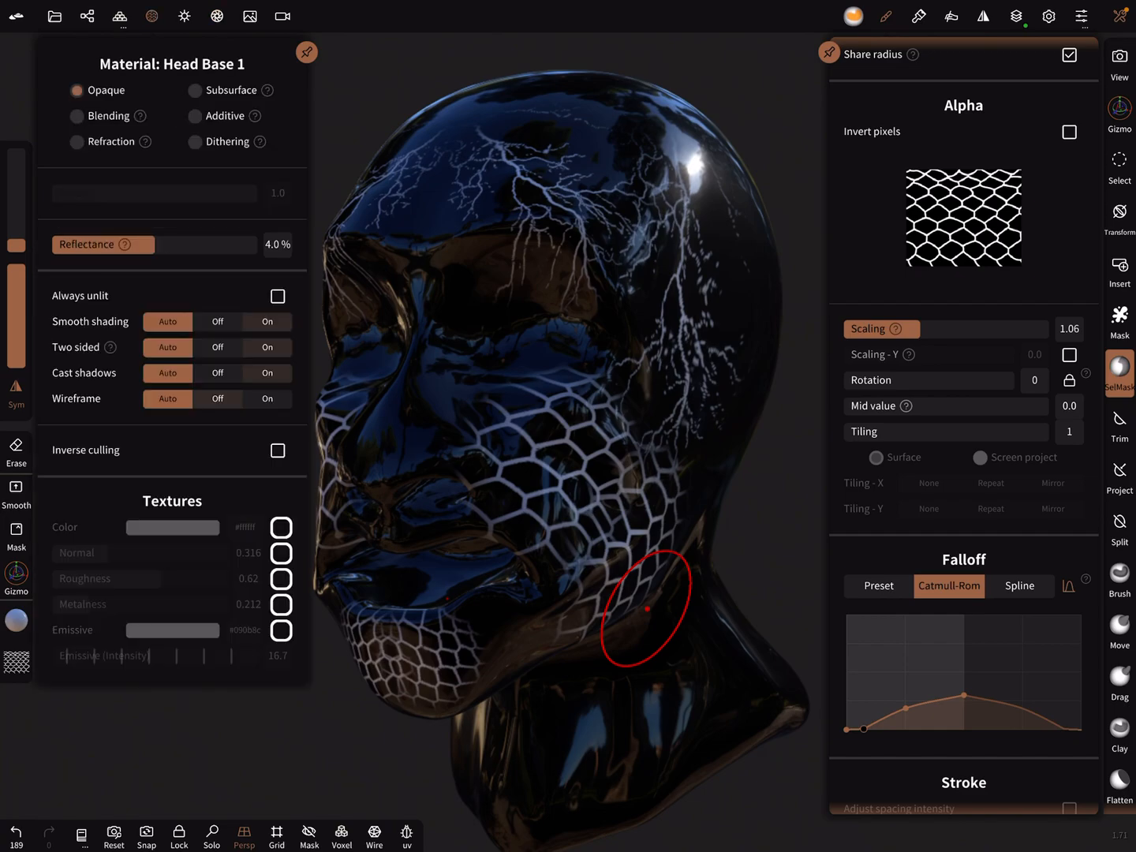
In Deci/UV, exclude metalness and roughness, then bake colour and normal From itself.
click(120, 16)
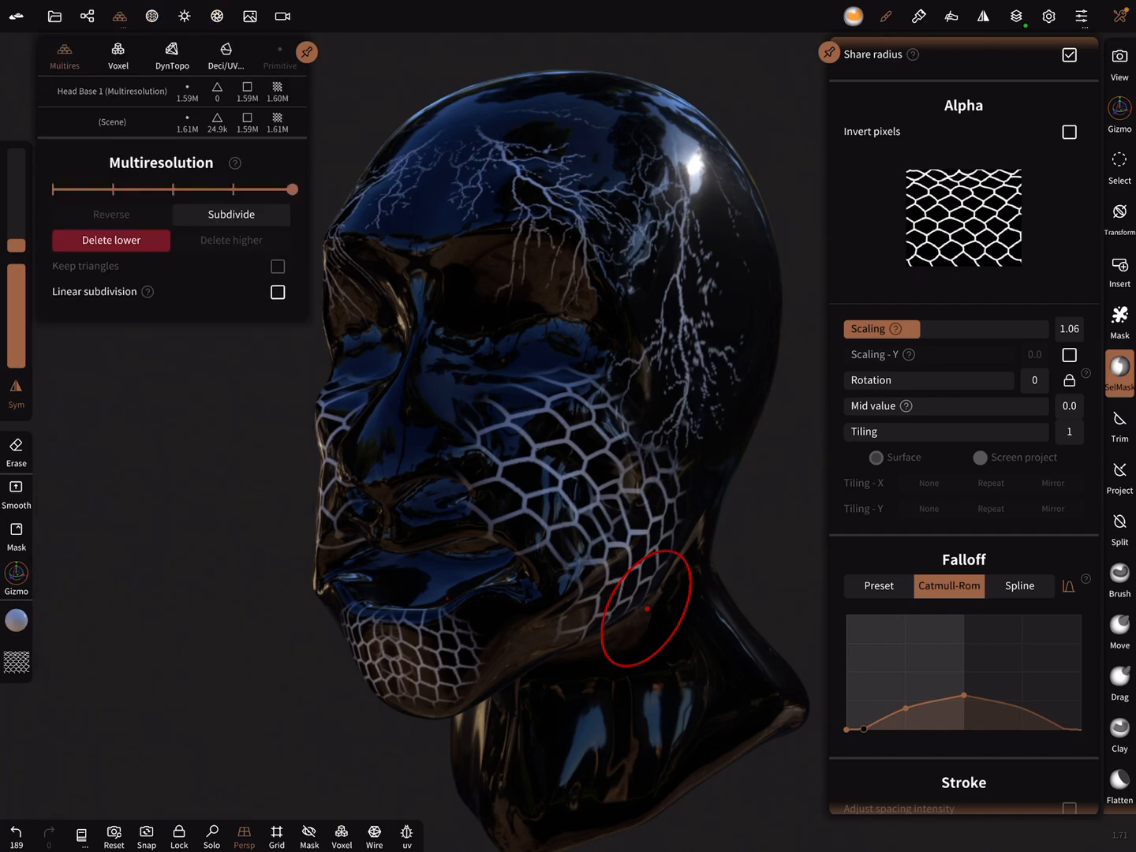
click(225, 51)
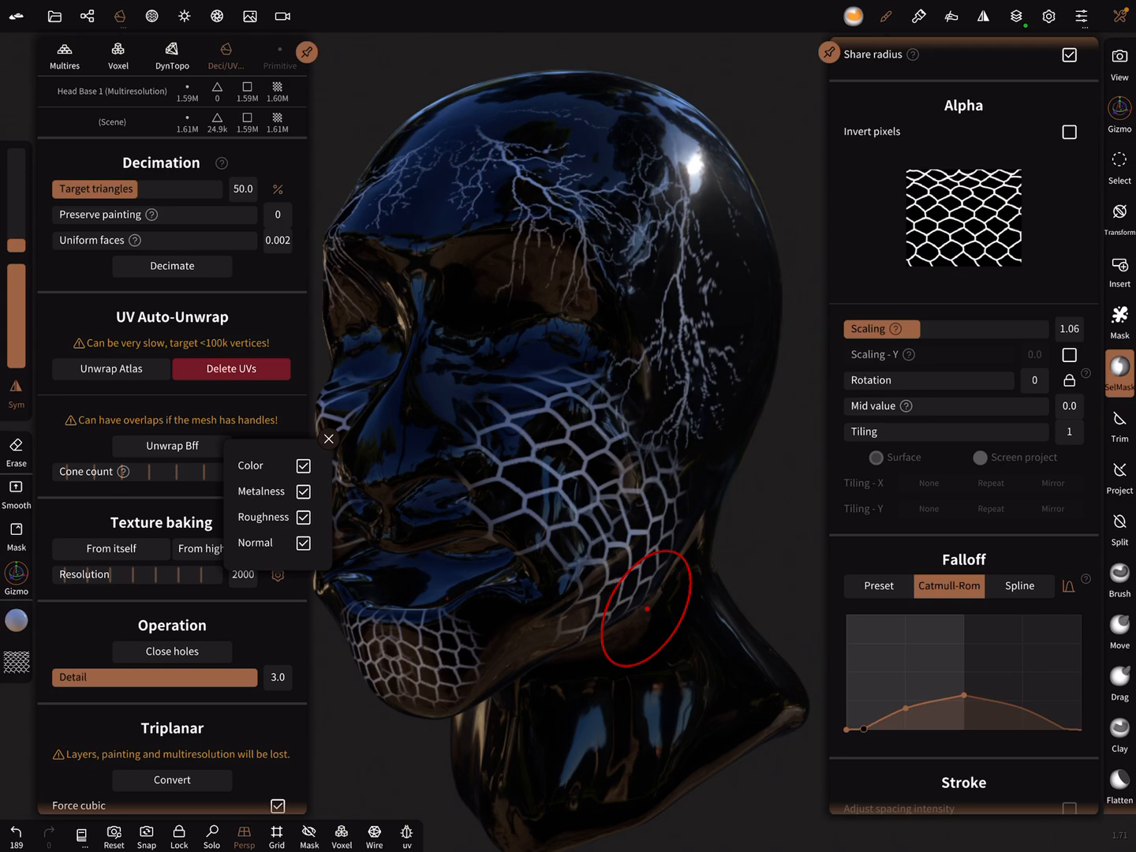
click(304, 517)
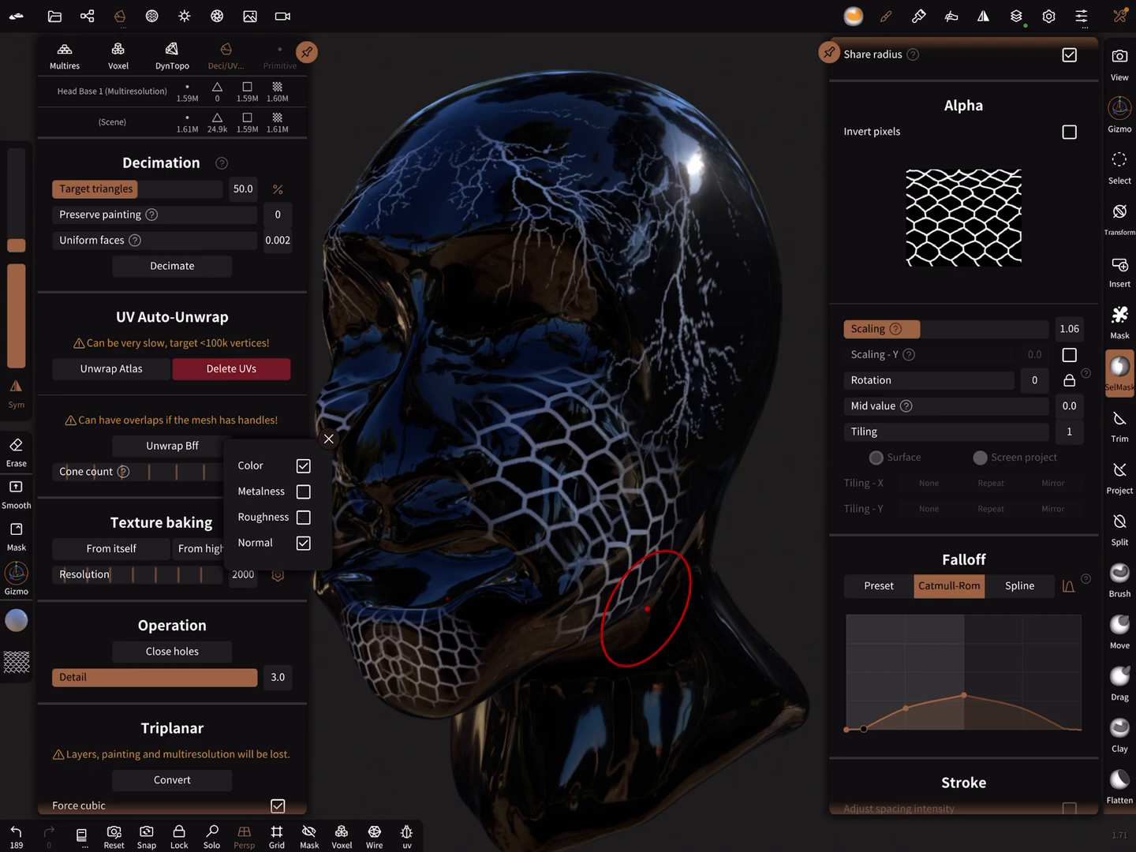
click(328, 439)
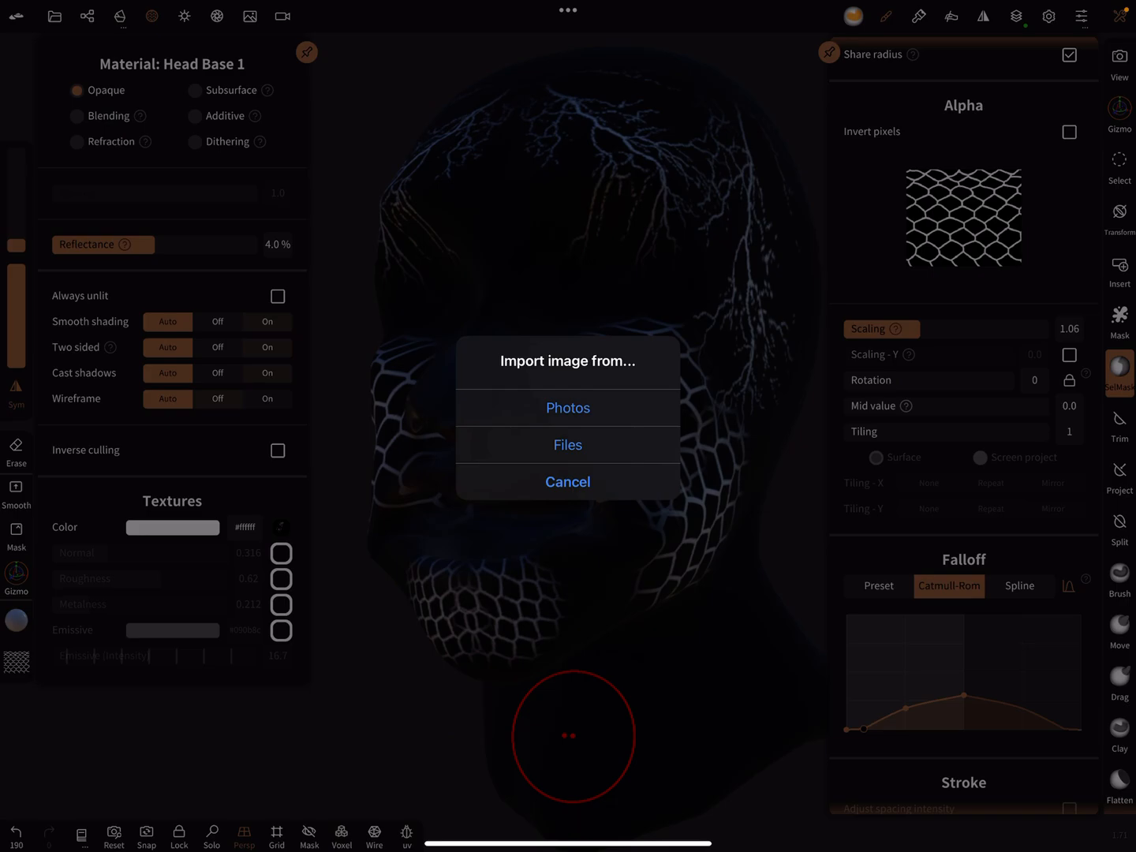
Dismiss the Import image prompt and close the baked Color texture panel.
click(567, 481)
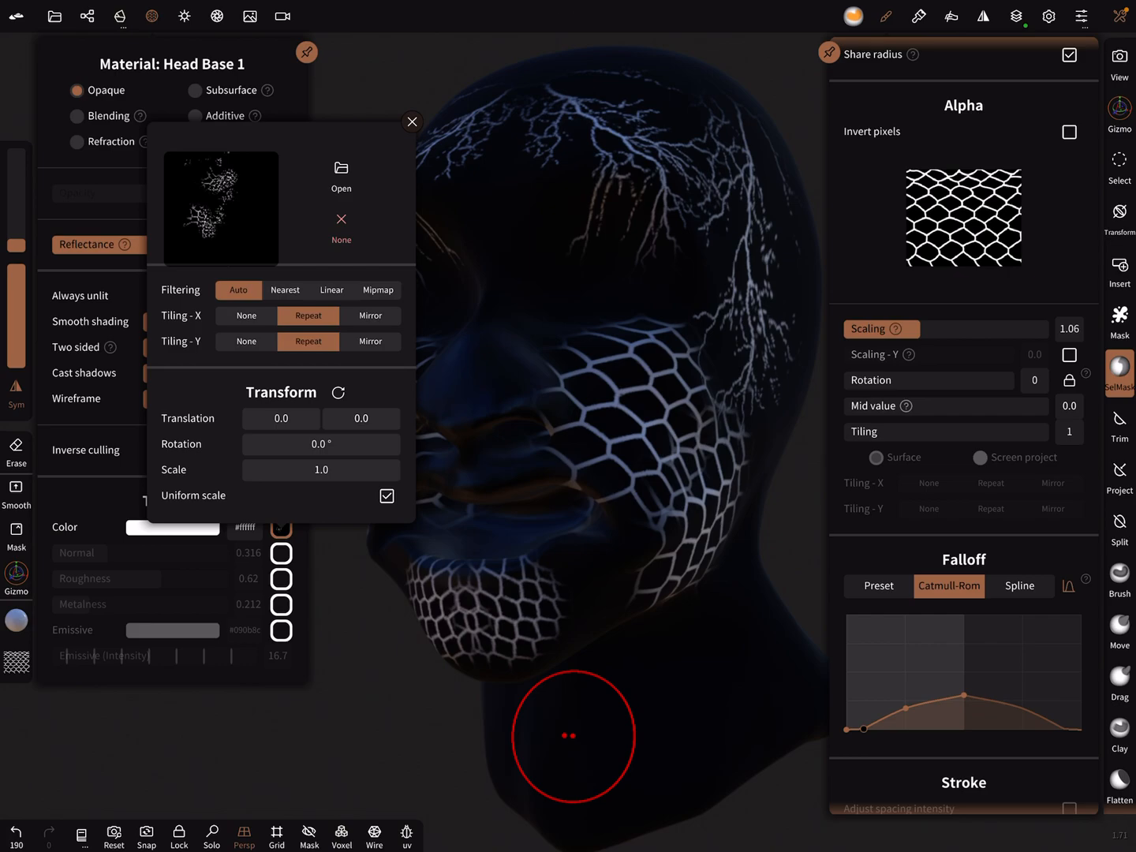
click(411, 121)
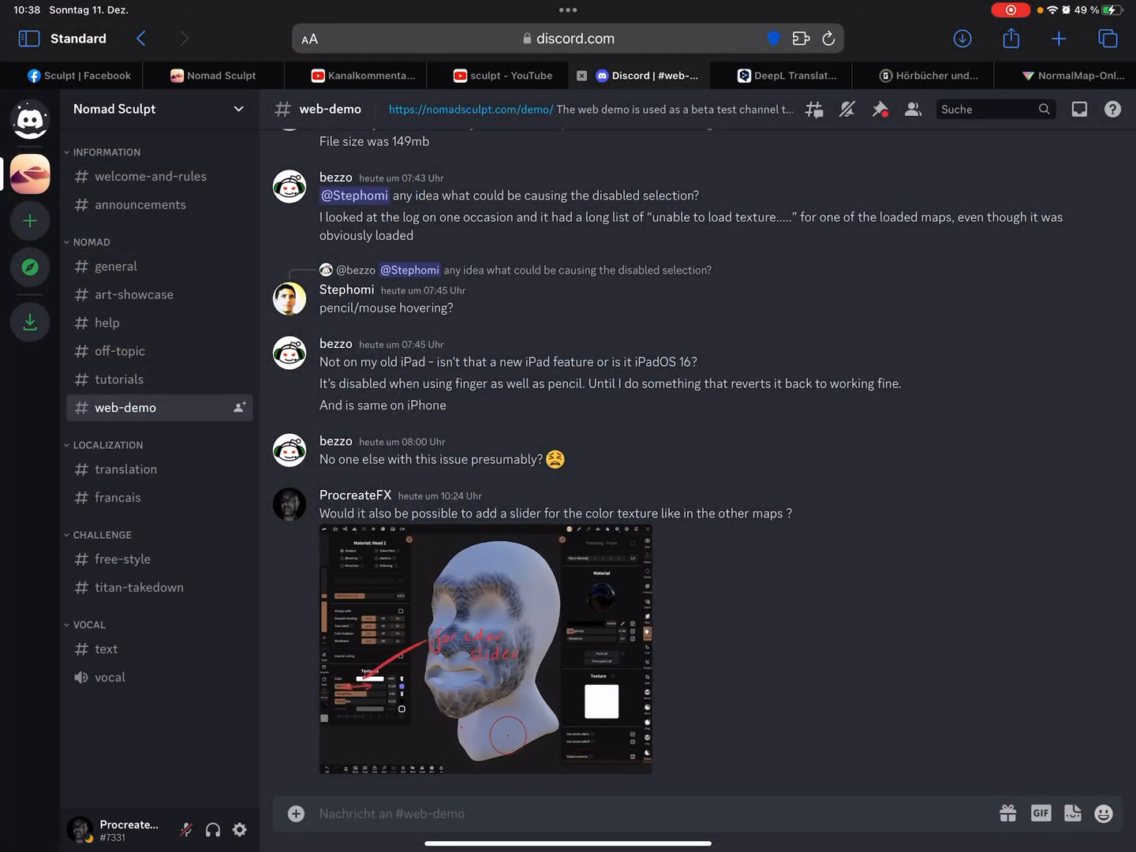
Load the baked Head Base 1 colour PNG as the height map in NormalMap Online.
click(1073, 75)
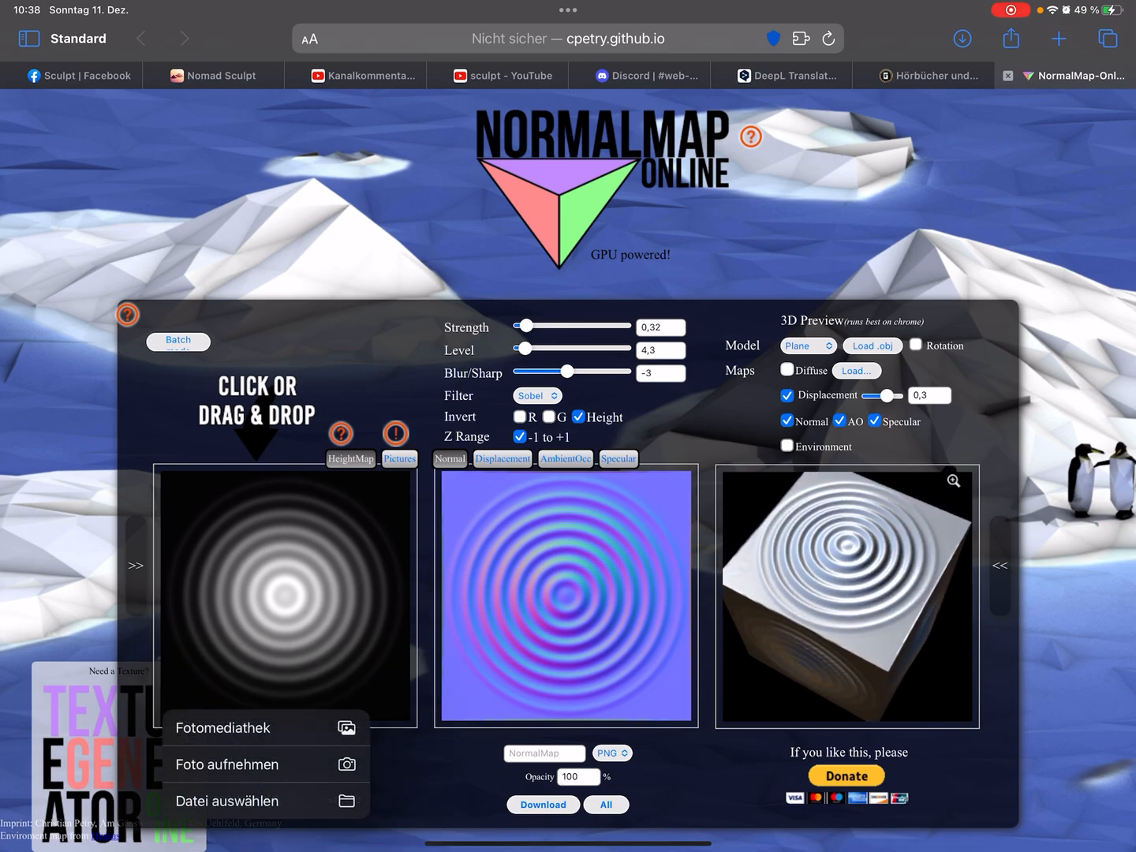
click(226, 763)
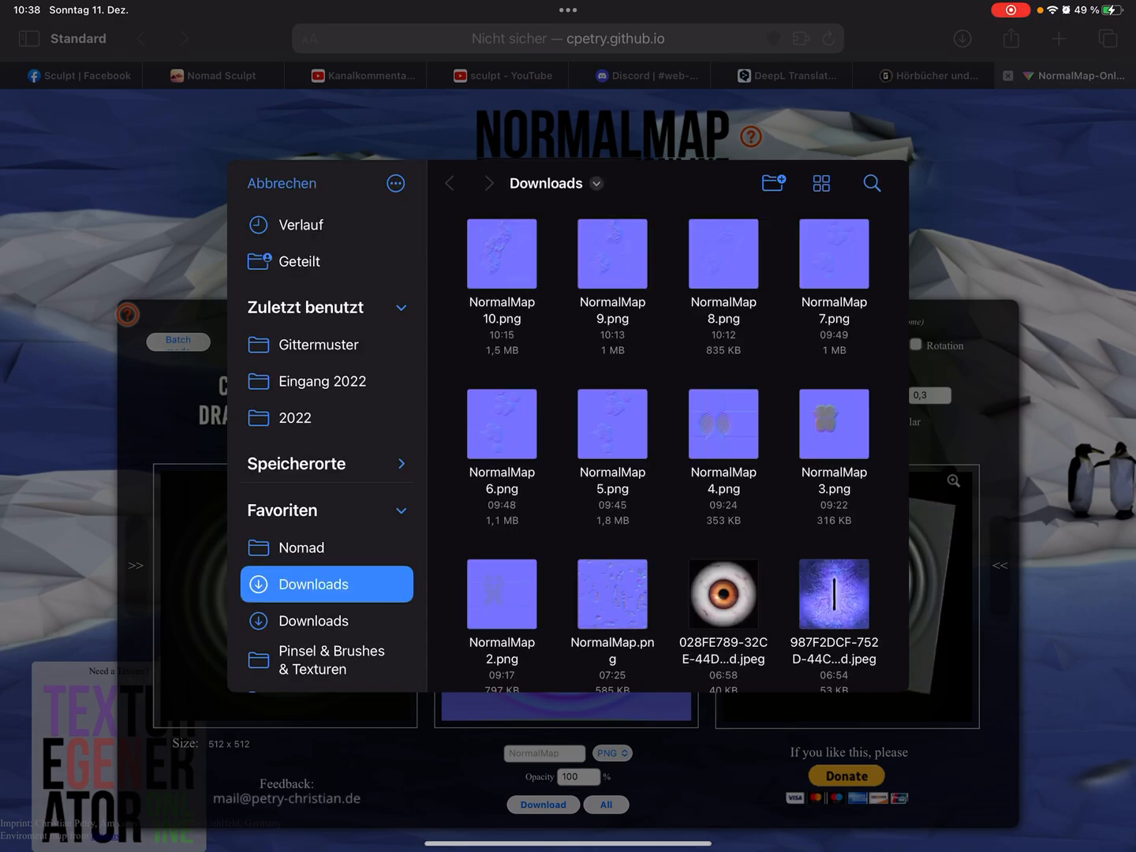
click(302, 548)
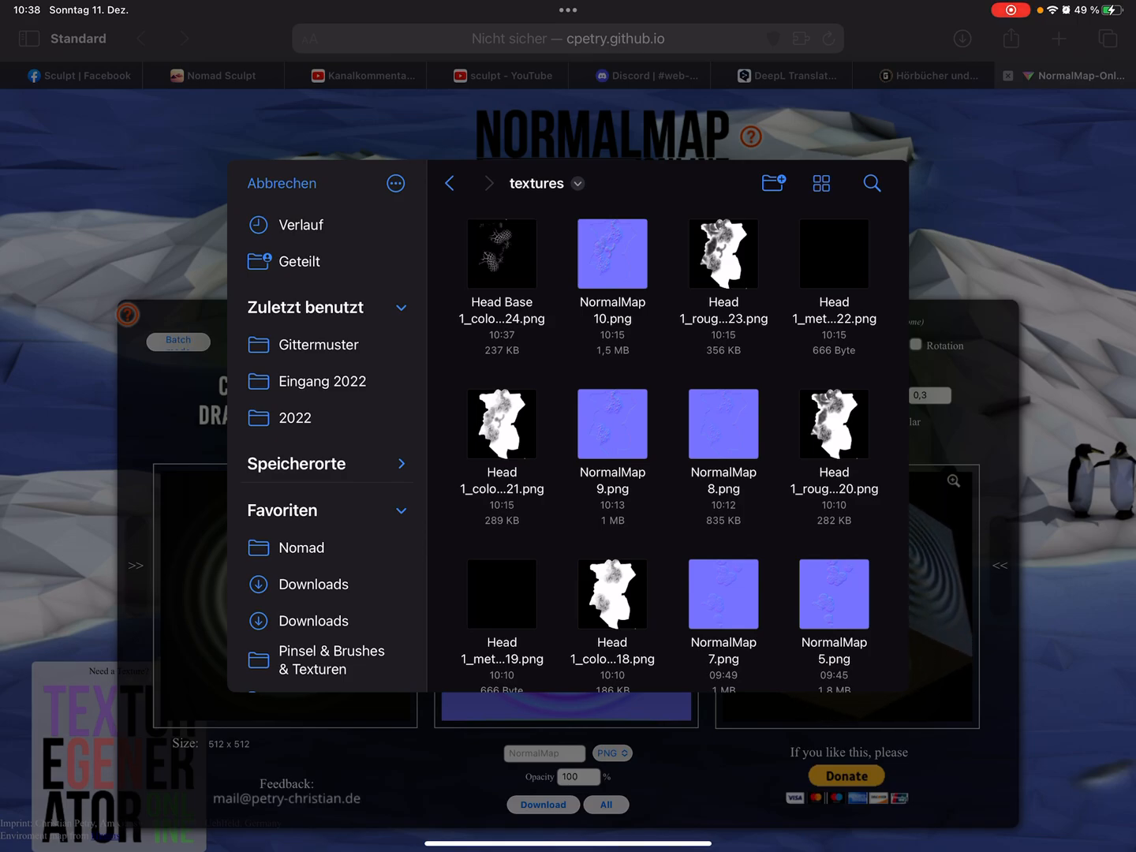
click(281, 183)
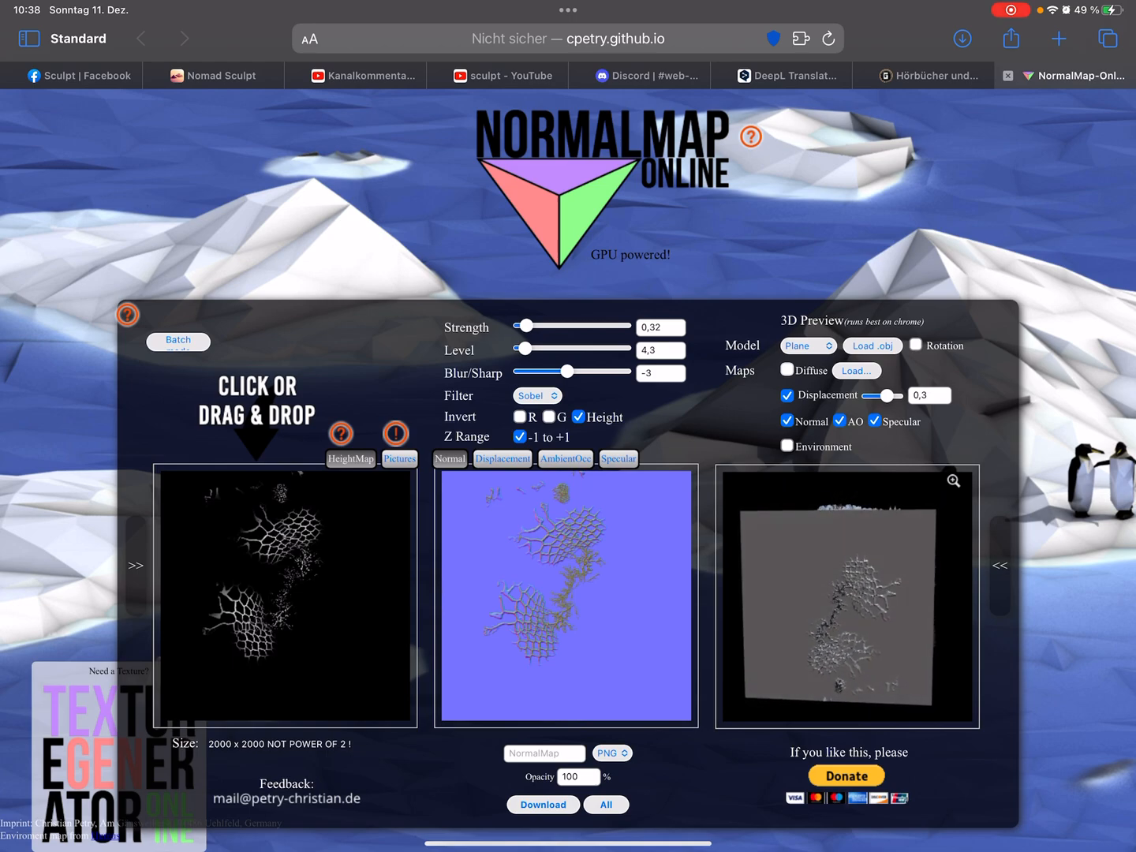
Set strength to about 0.52, raise level, sharpen, disable invert, and download NormalMap.png.
click(916, 346)
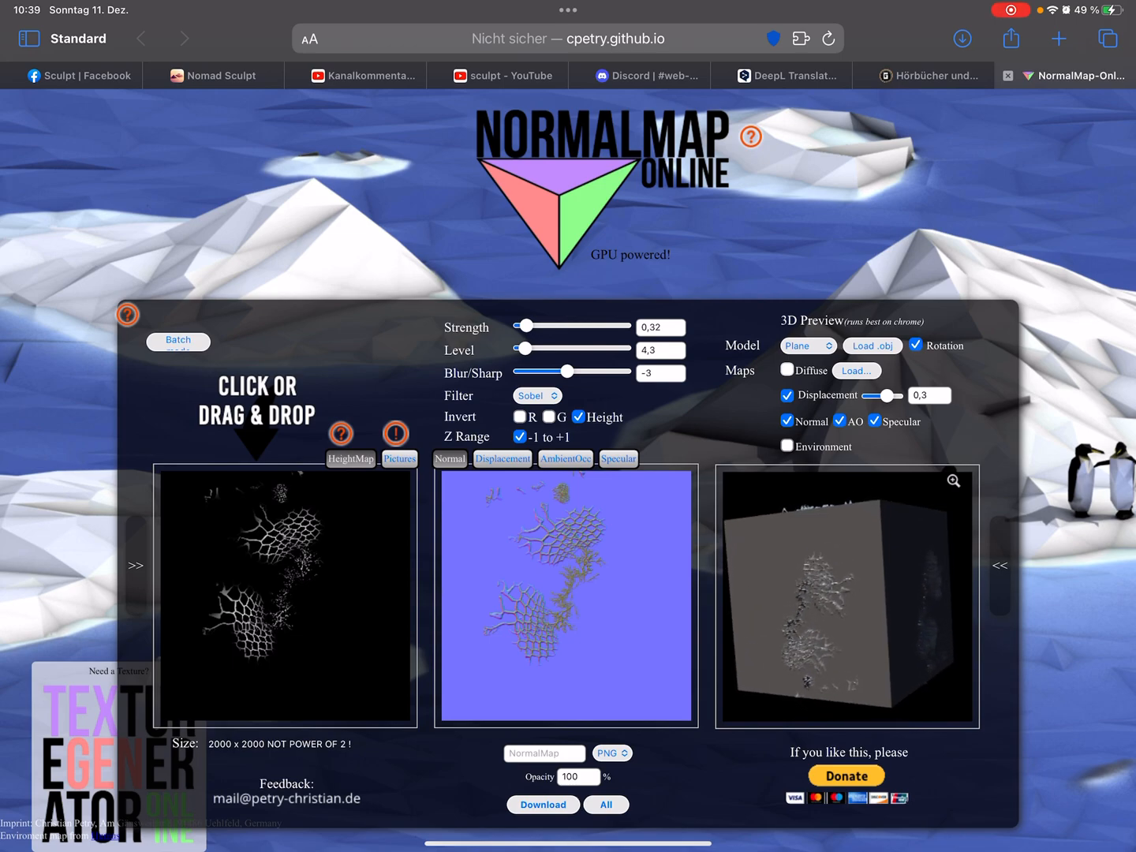
click(807, 346)
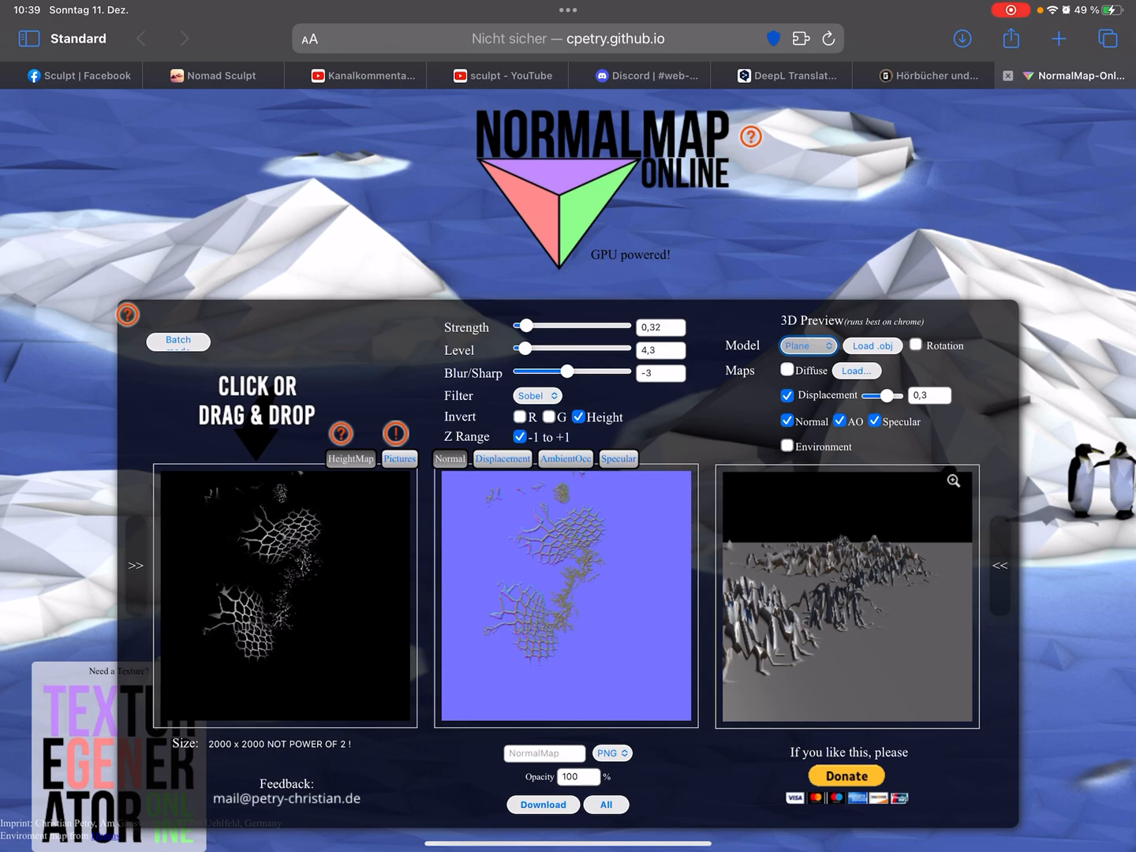
drag(527, 326, 552, 325)
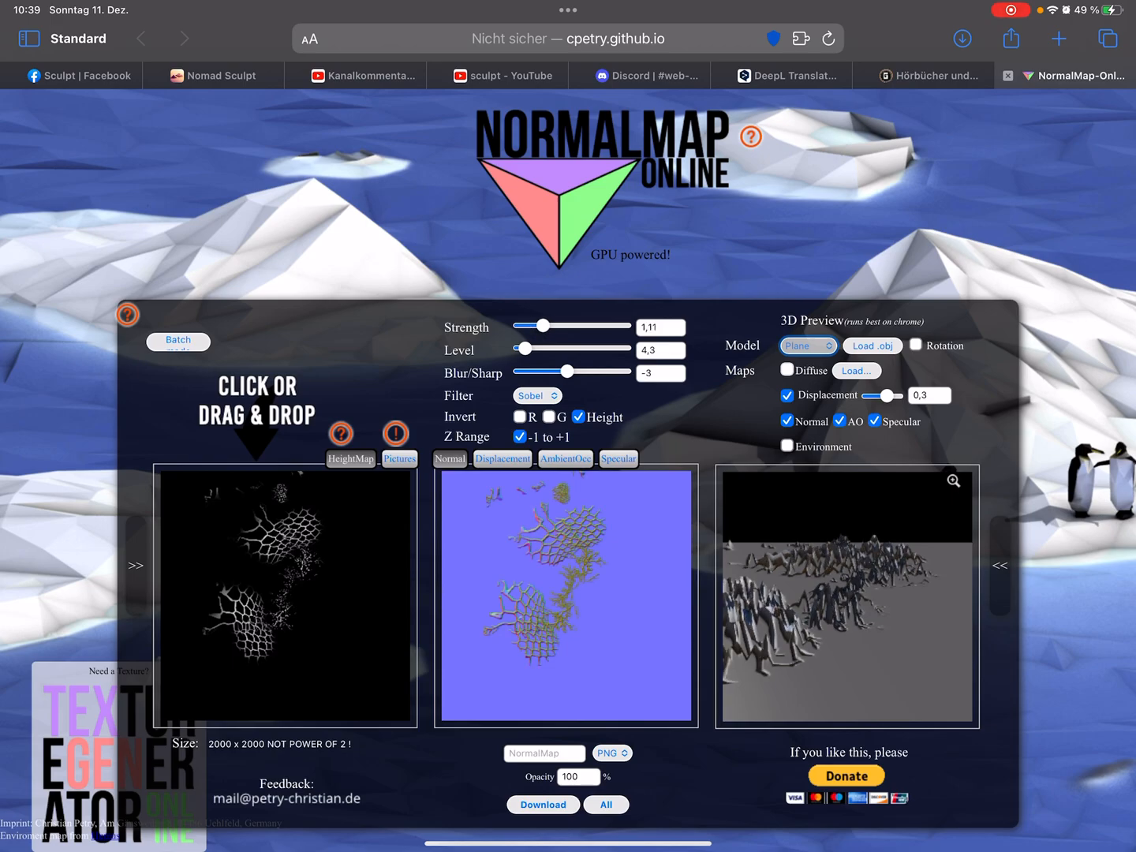
drag(549, 325, 530, 325)
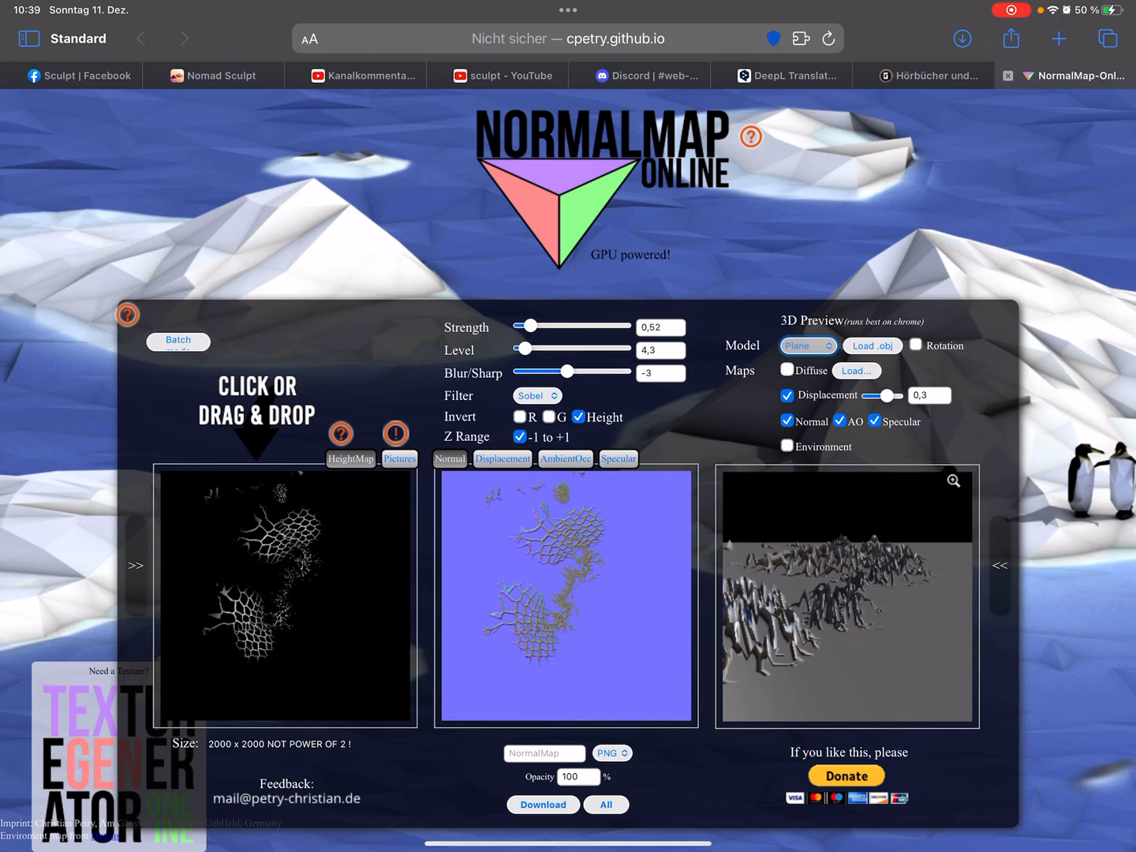
drag(523, 348, 574, 348)
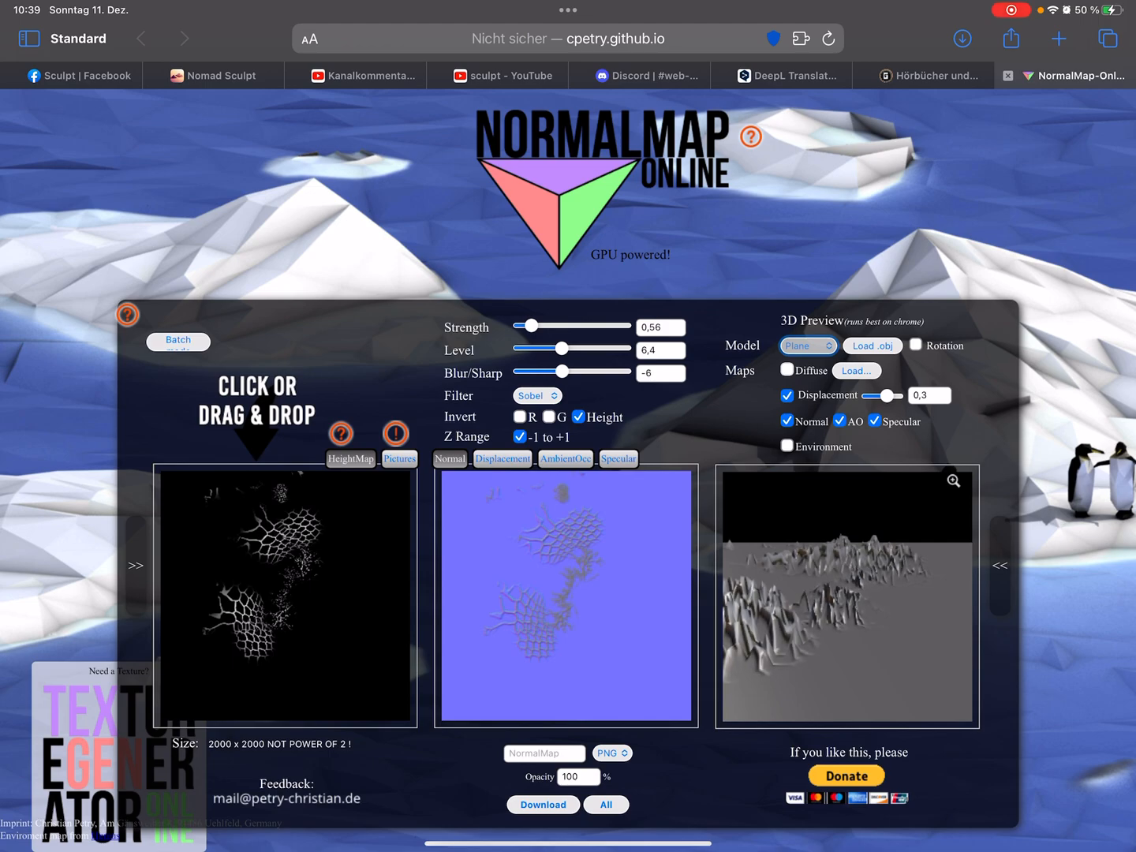
click(557, 373)
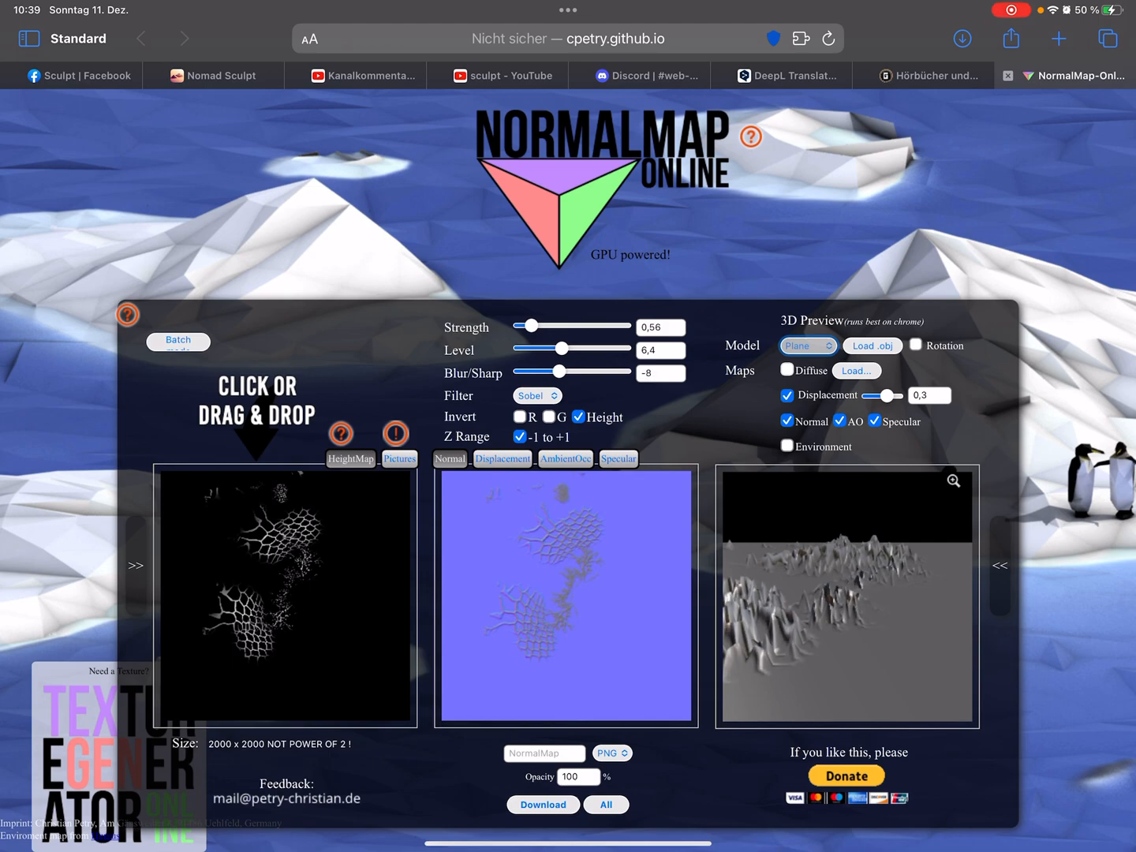
click(579, 417)
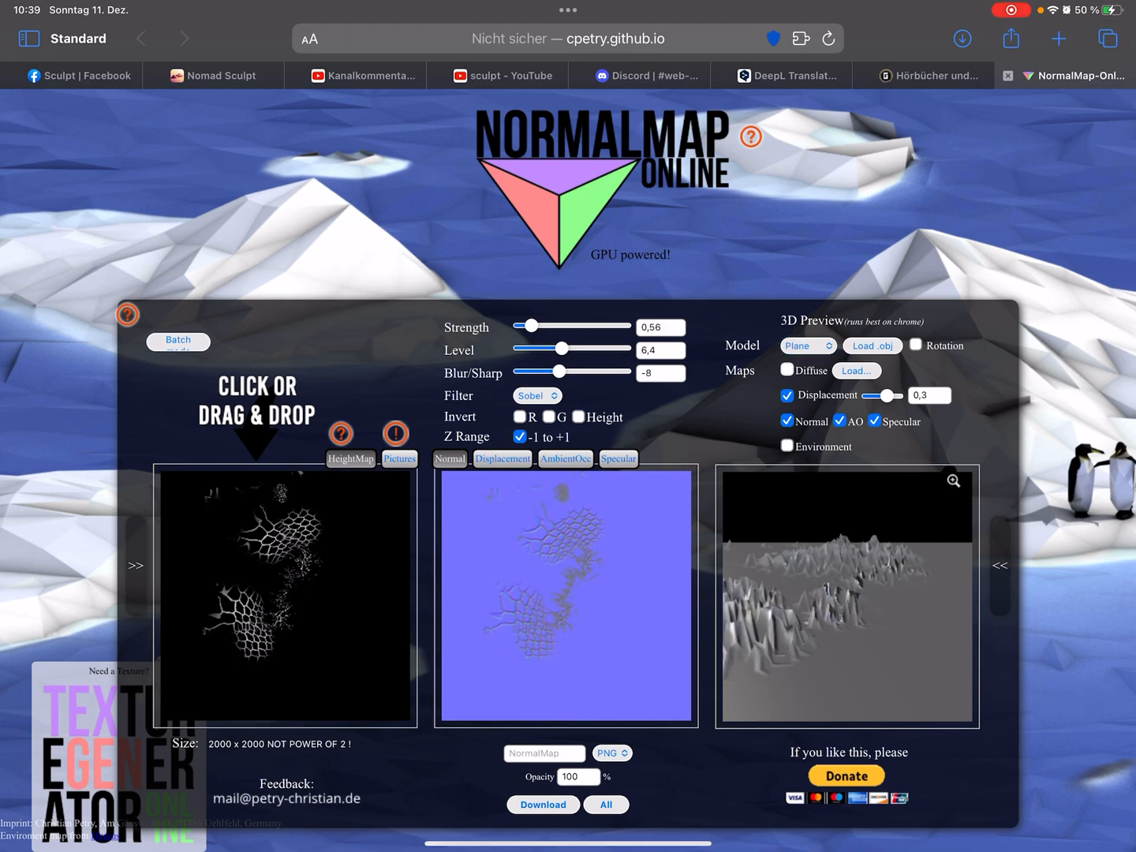
click(579, 417)
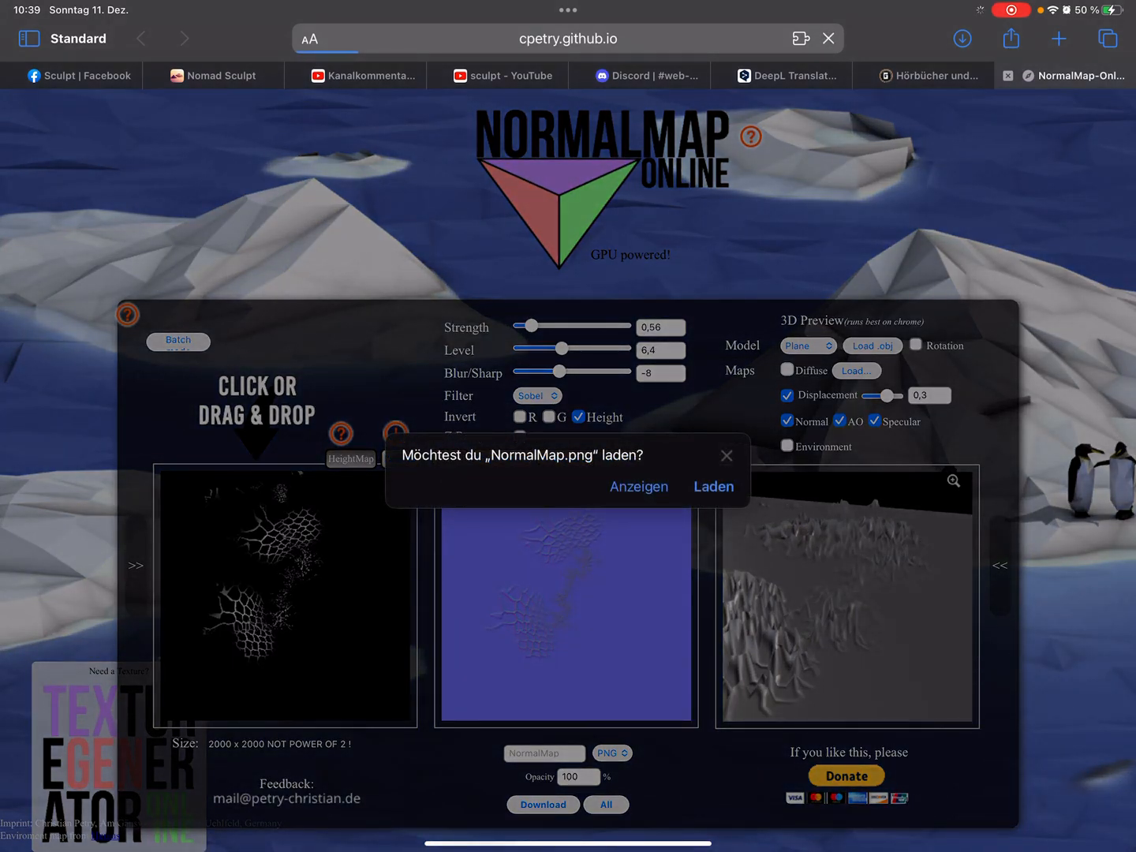
click(712, 486)
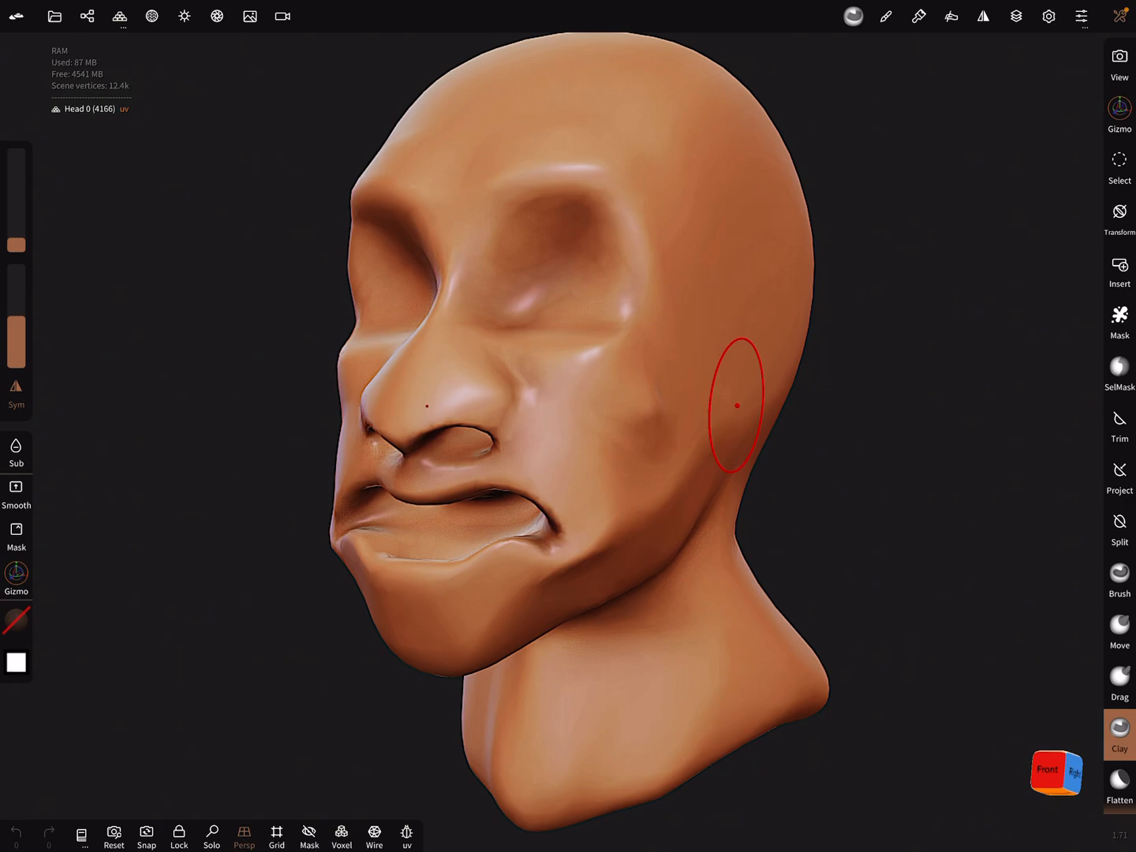
Assign the downloaded scale normal map to the head material's Normal texture slot.
click(119, 16)
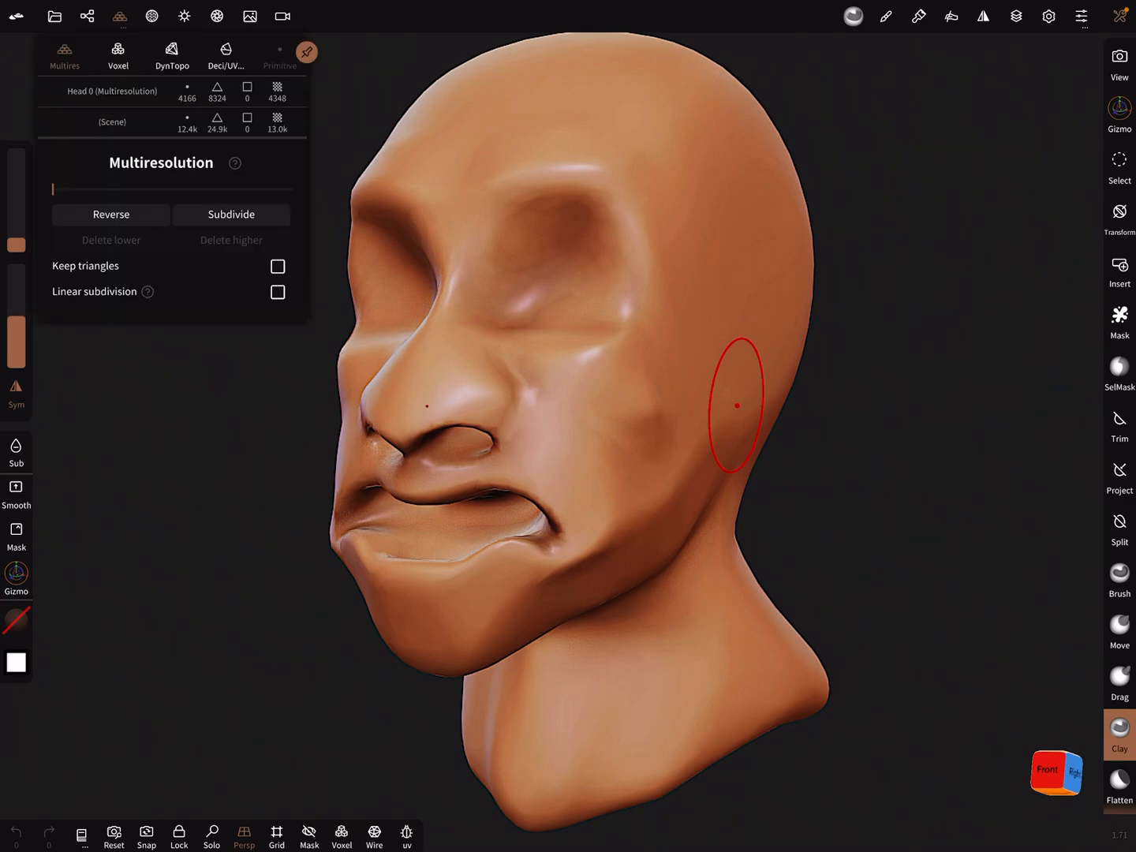
click(151, 16)
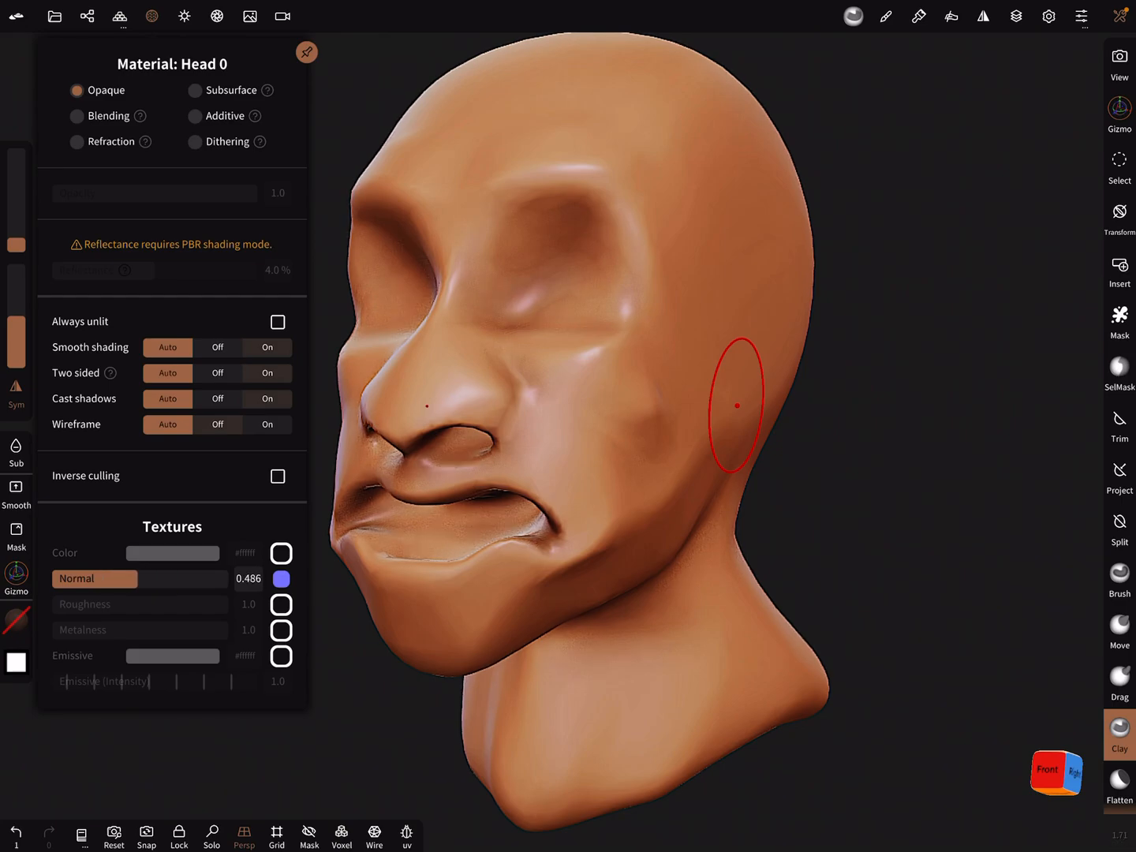
click(87, 16)
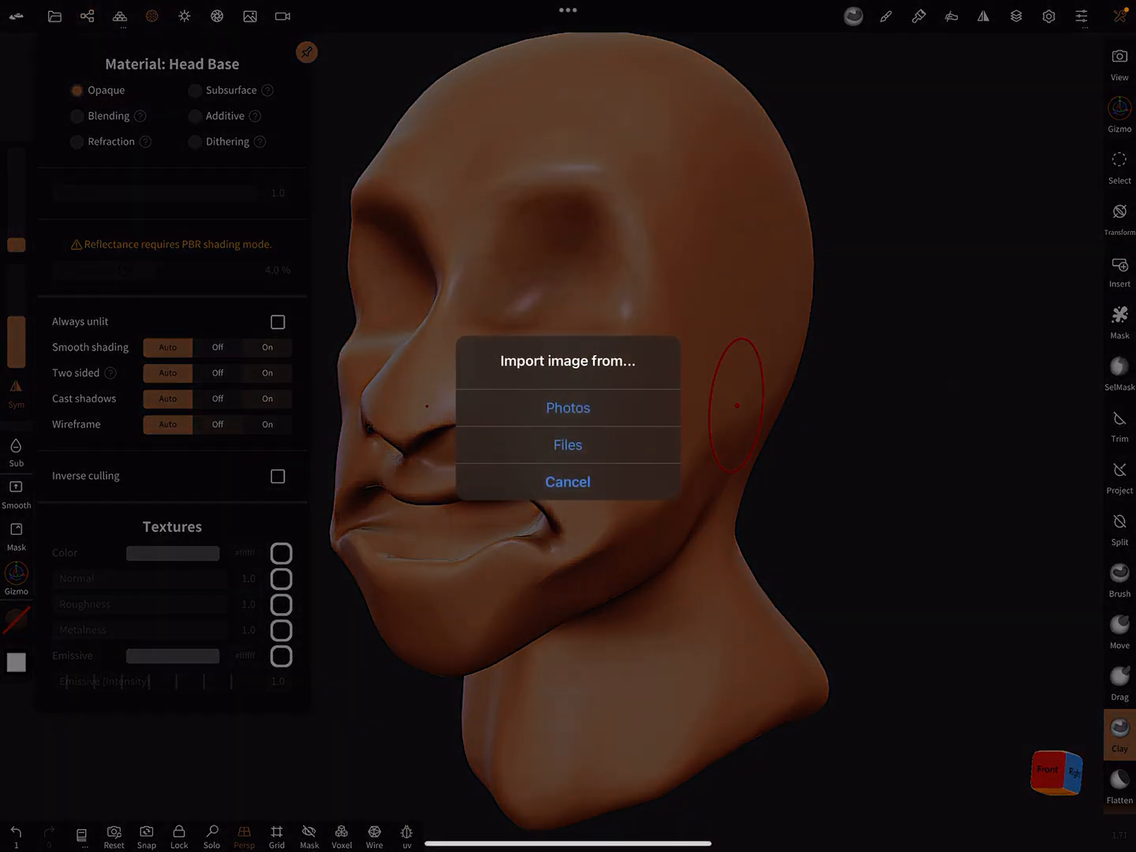
click(568, 445)
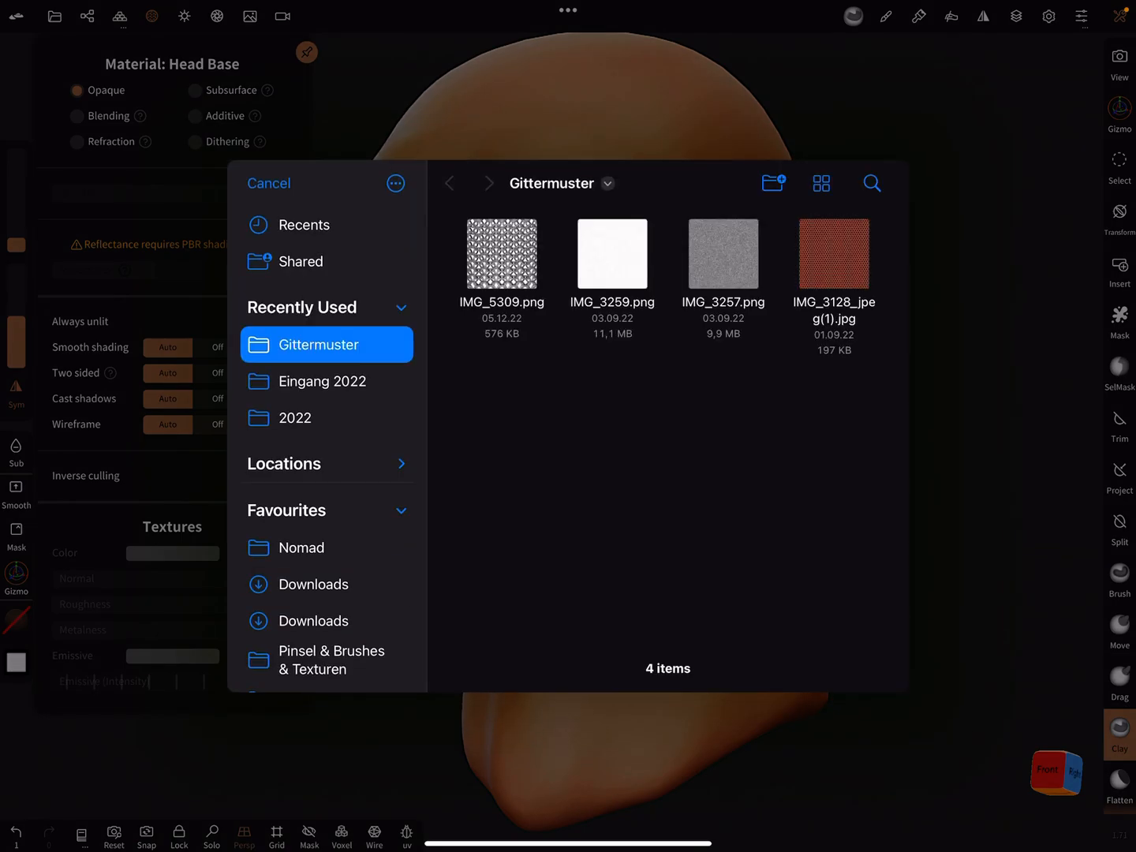
click(316, 583)
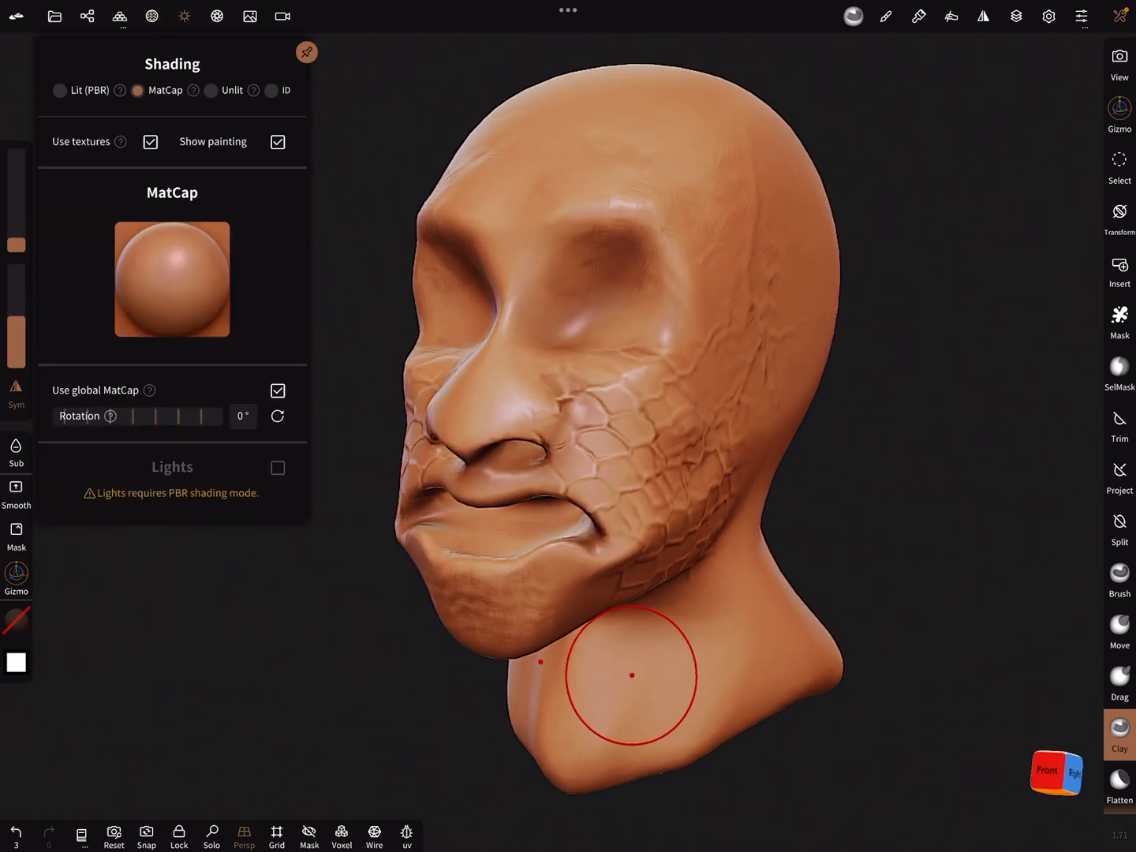
Switch the head to Lit PBR shading and bring up its material settings.
click(59, 90)
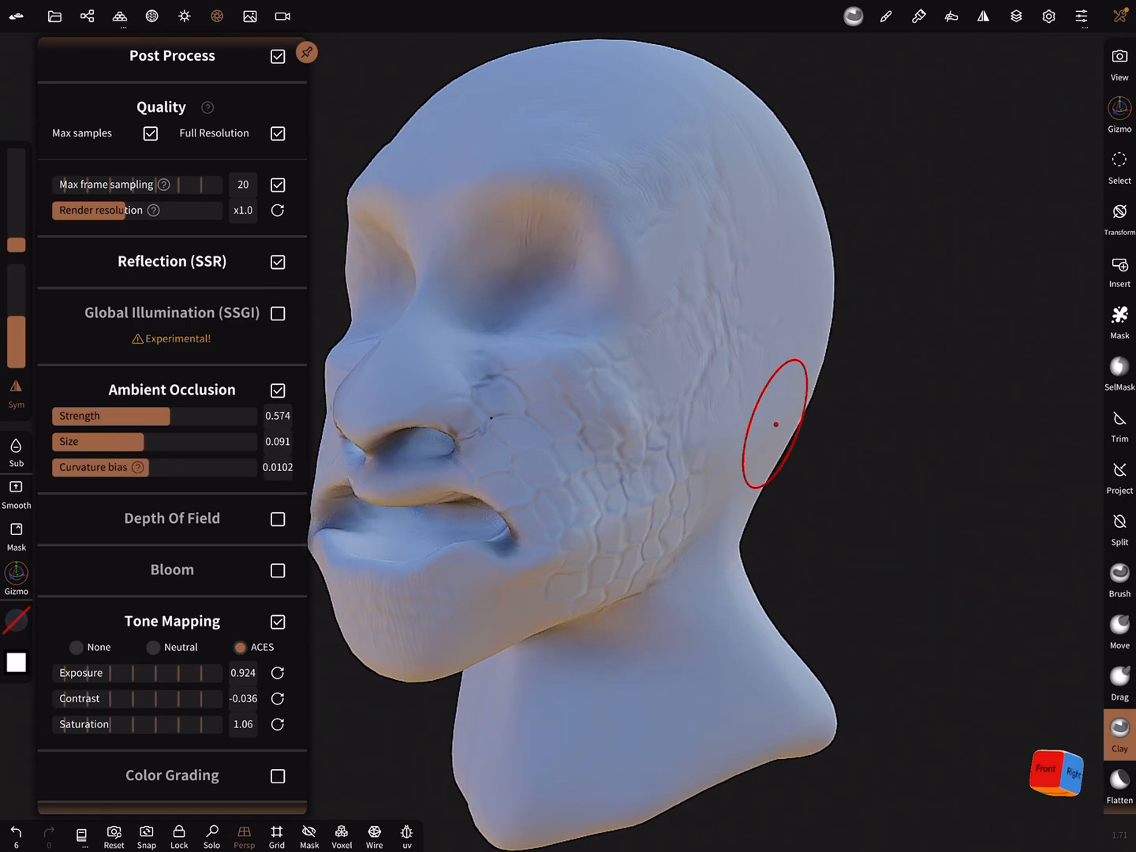
scroll(down, 3)
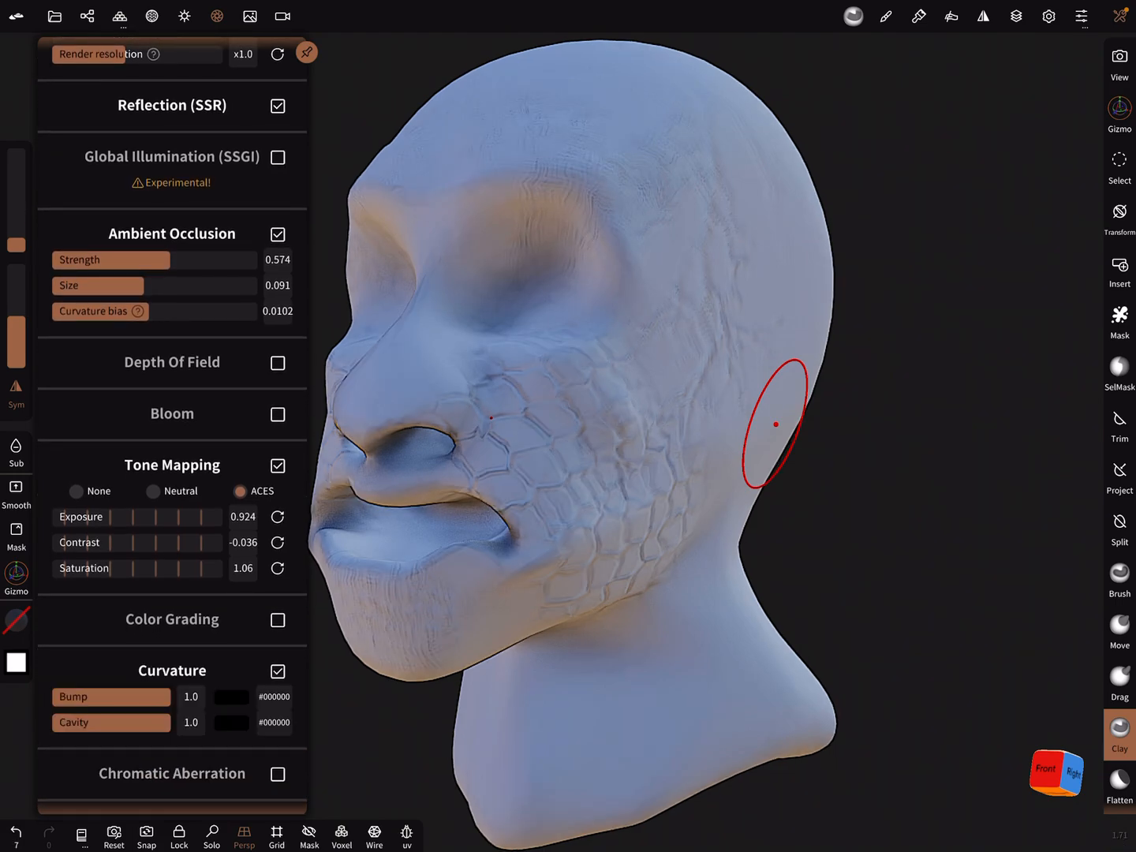
click(277, 670)
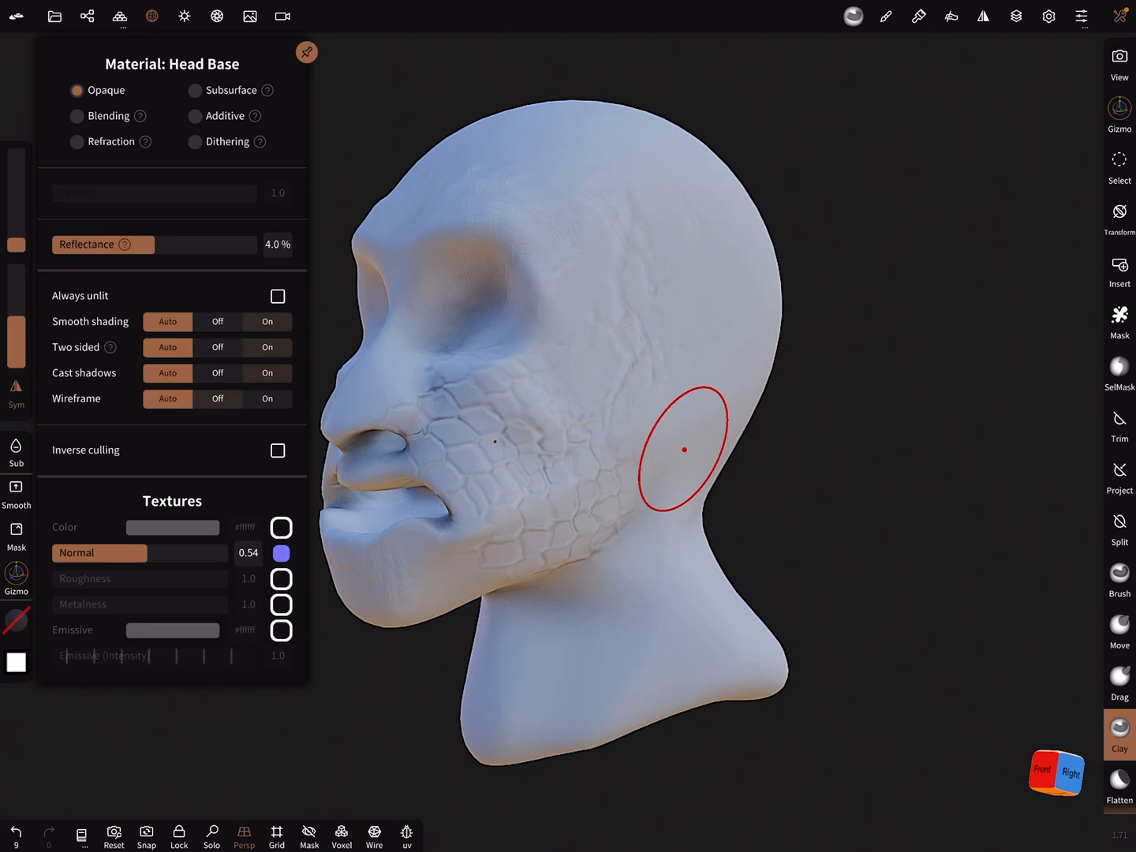
Disable the Normal texture, then Multires-subdivide the head twice to about 1.59 million vertices.
click(280, 552)
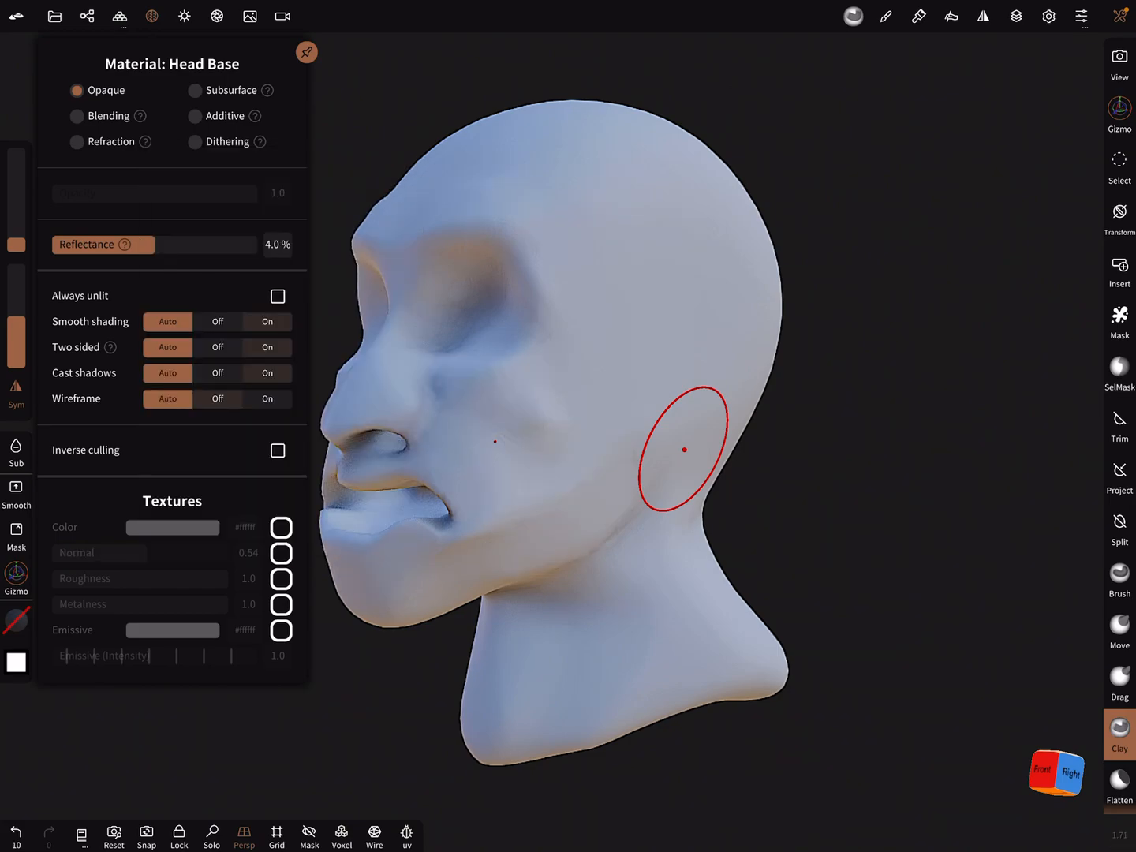
click(1015, 16)
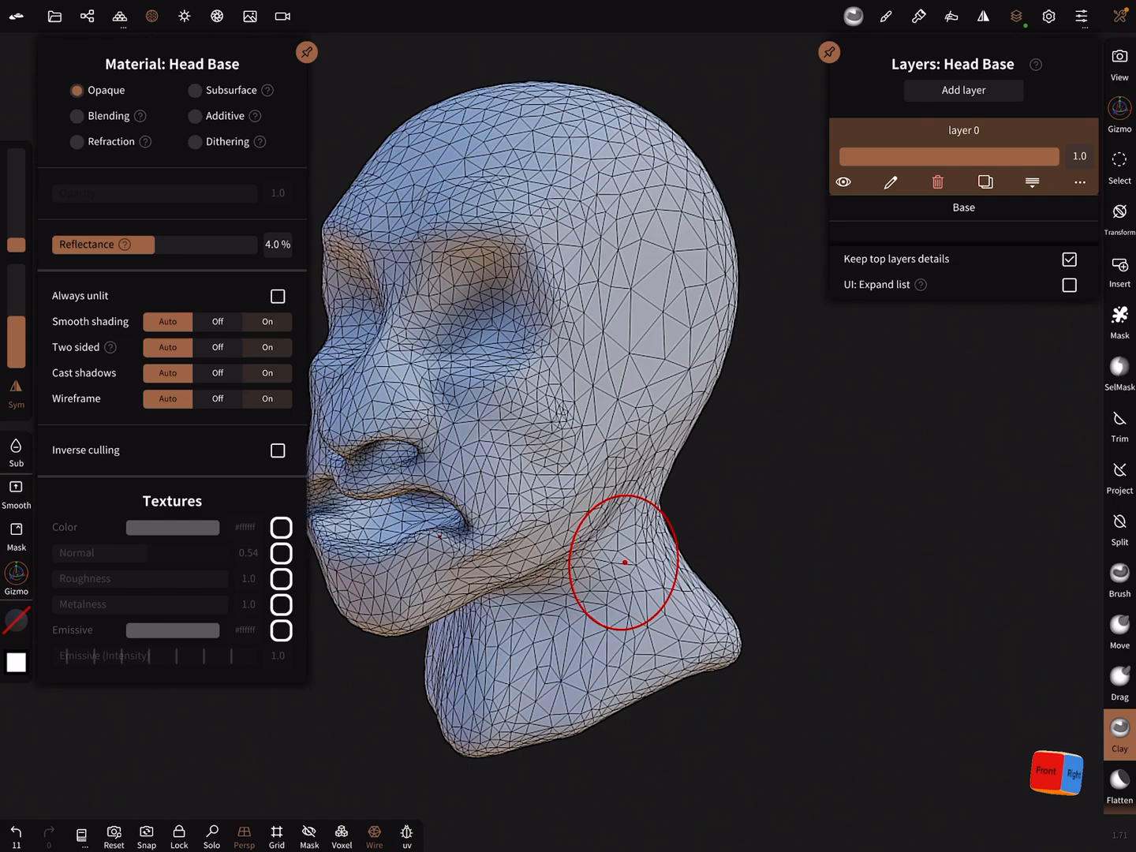
click(121, 14)
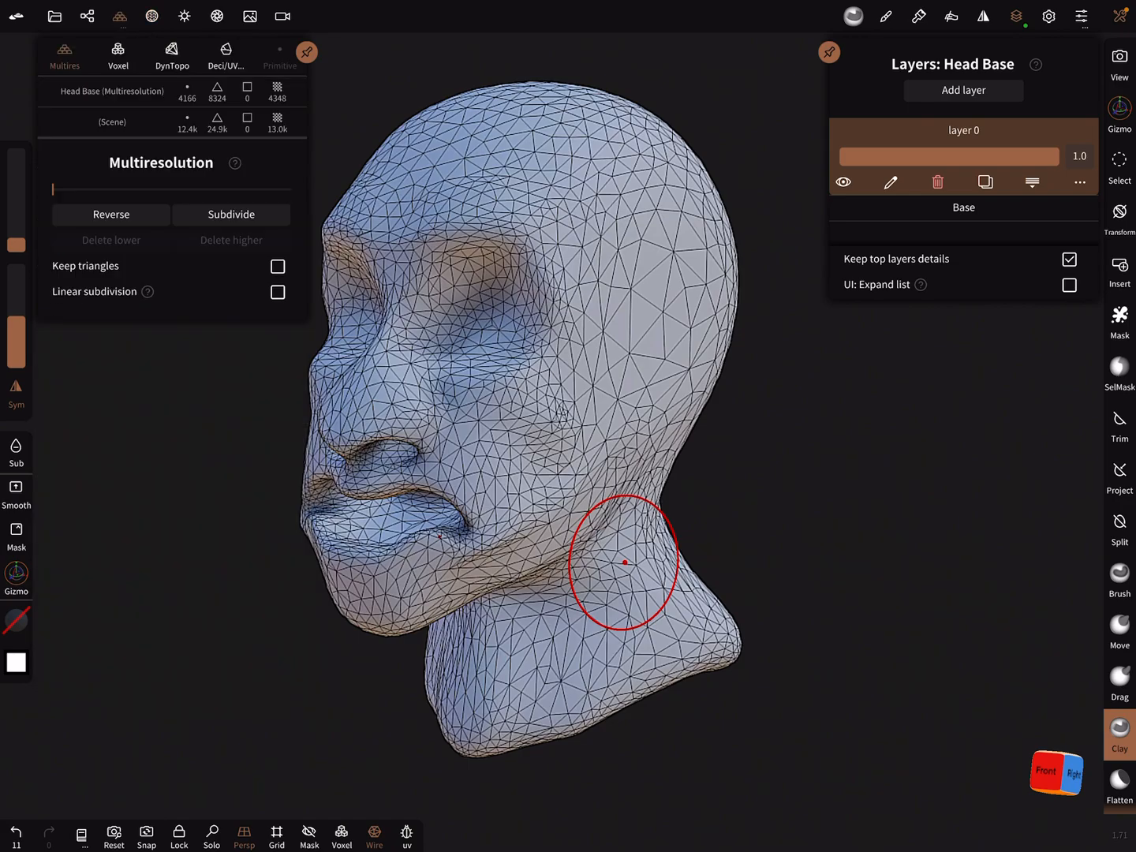
click(230, 213)
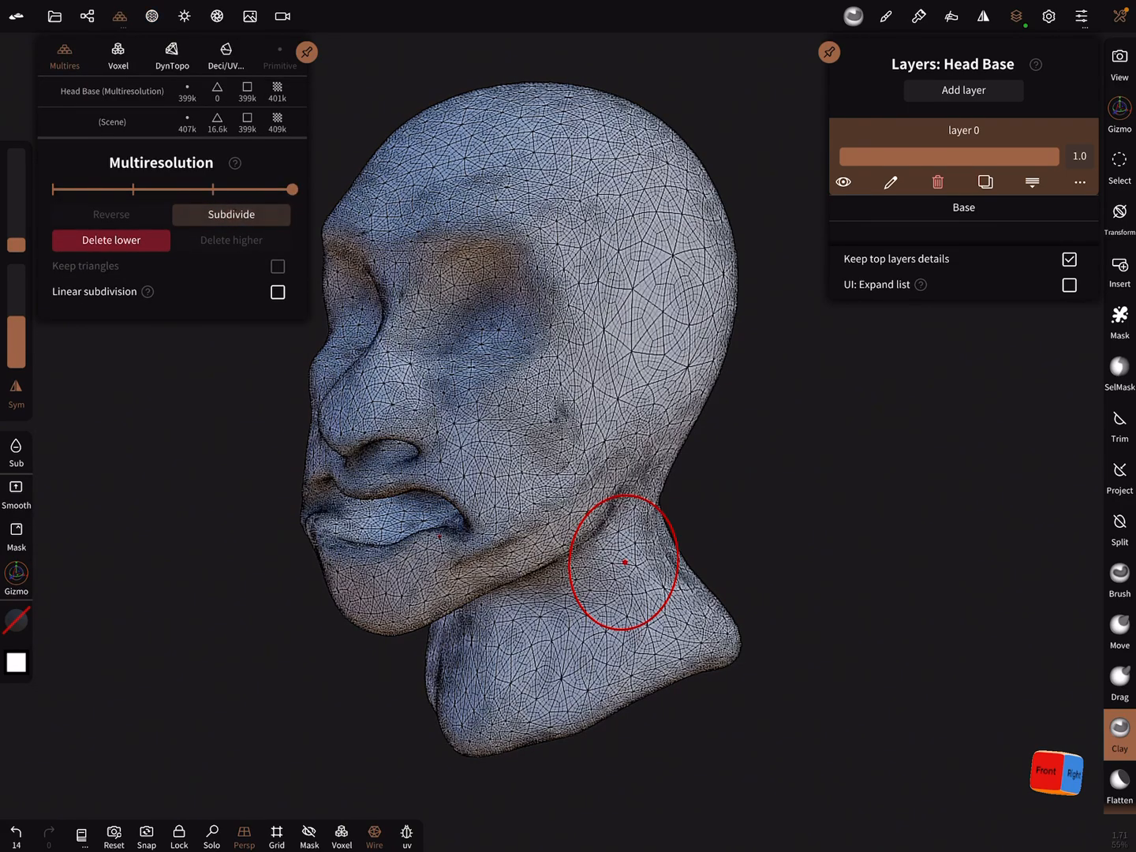
click(231, 214)
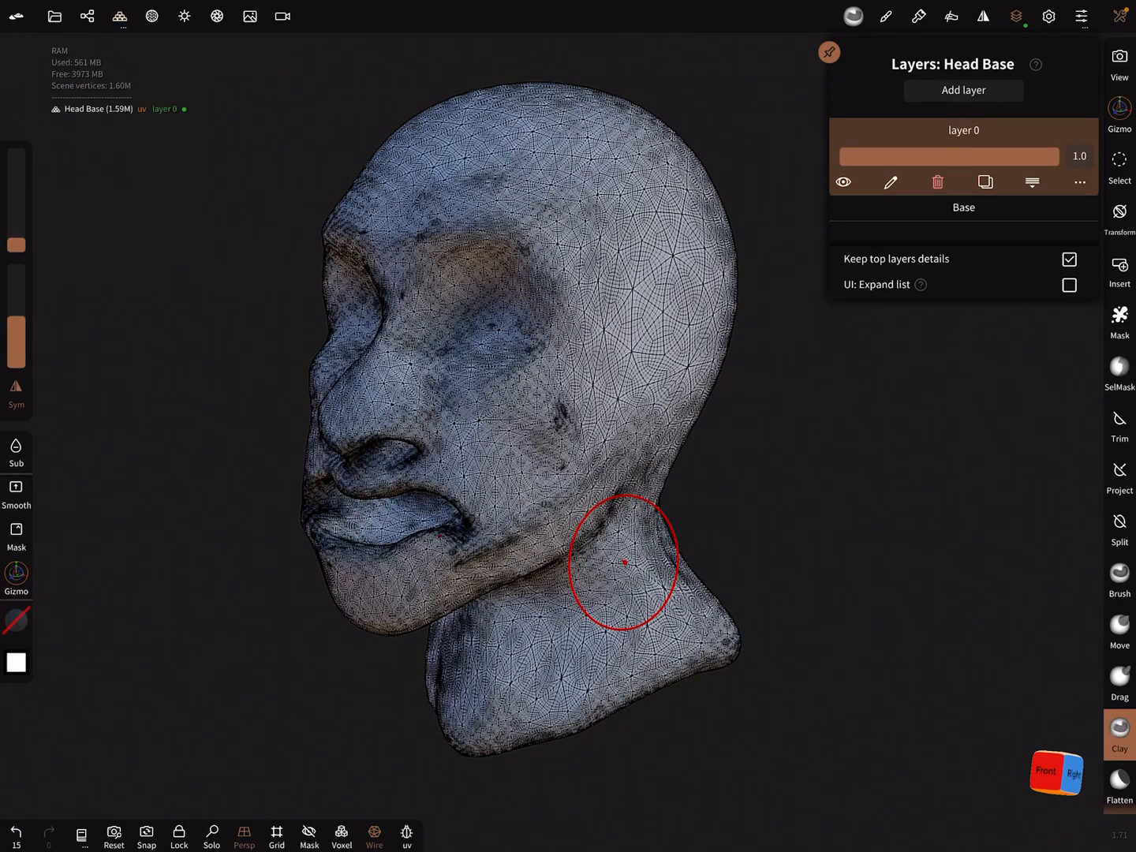
click(374, 836)
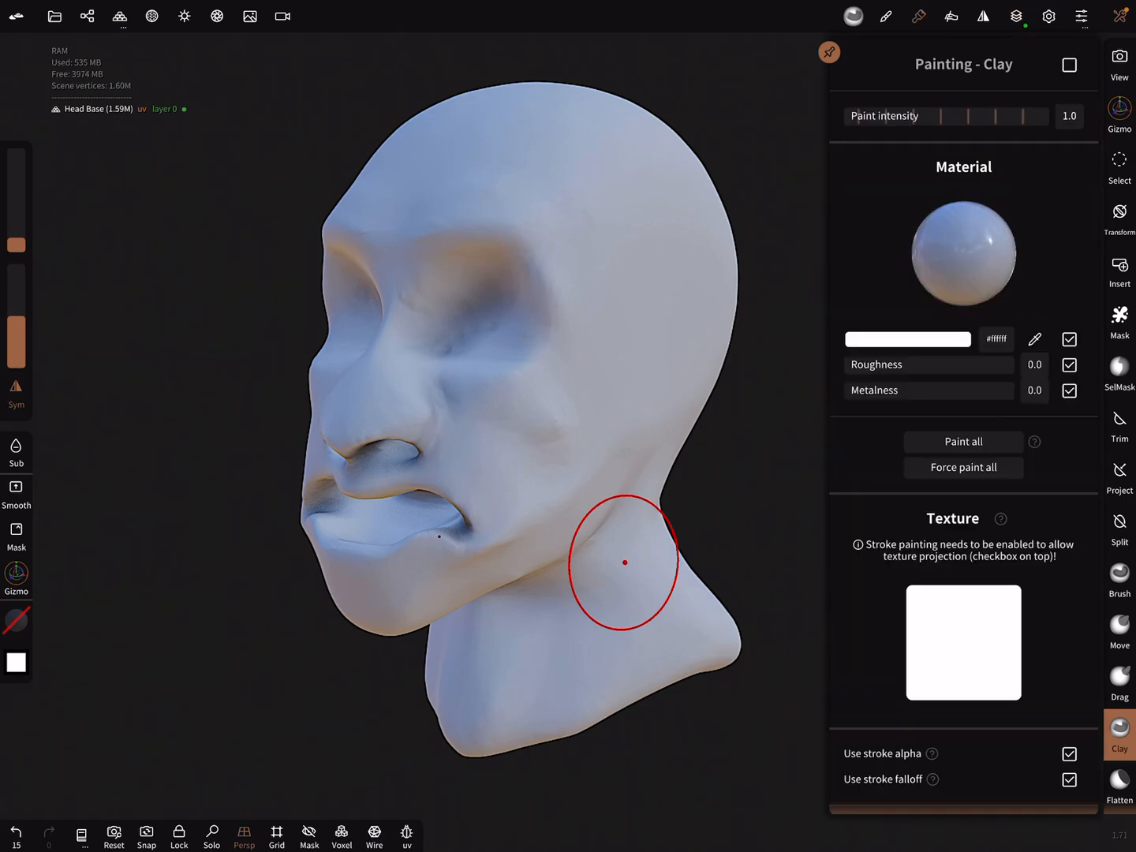
Stamp concentric ring patterns onto the head with the Paint tool.
click(907, 339)
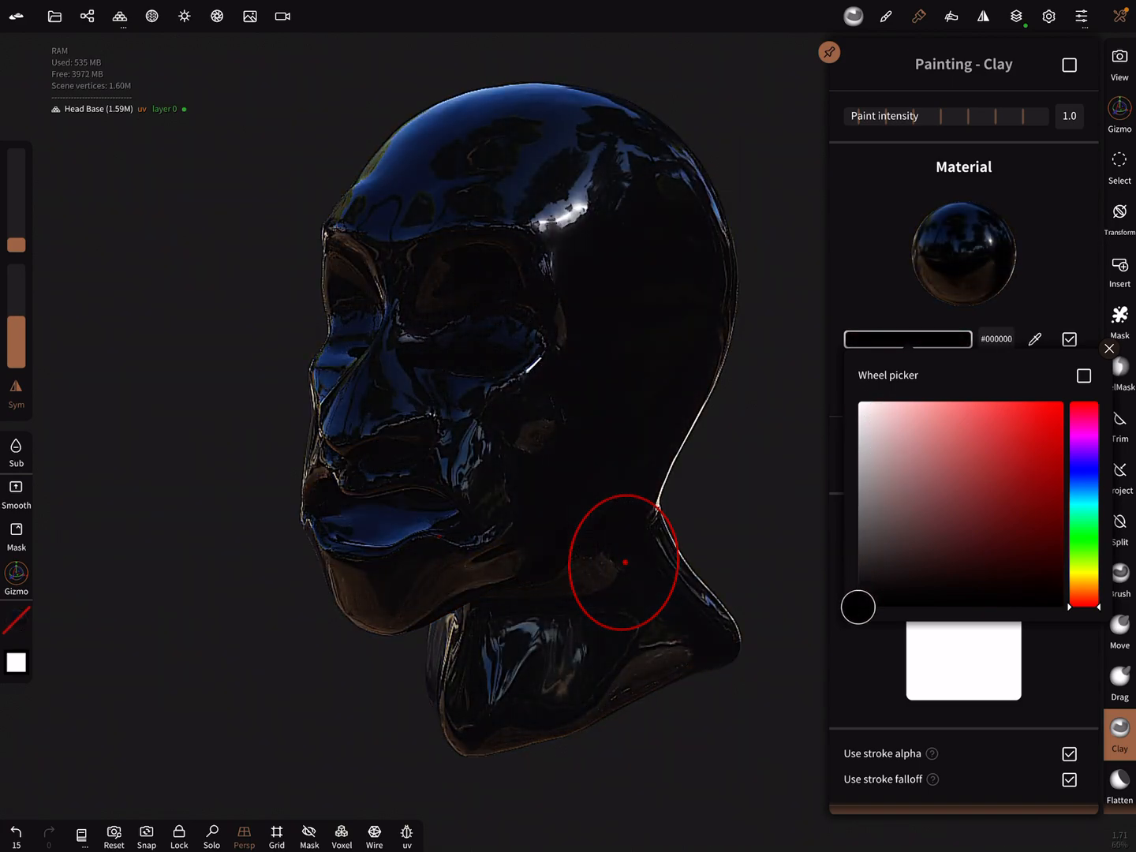
click(1110, 348)
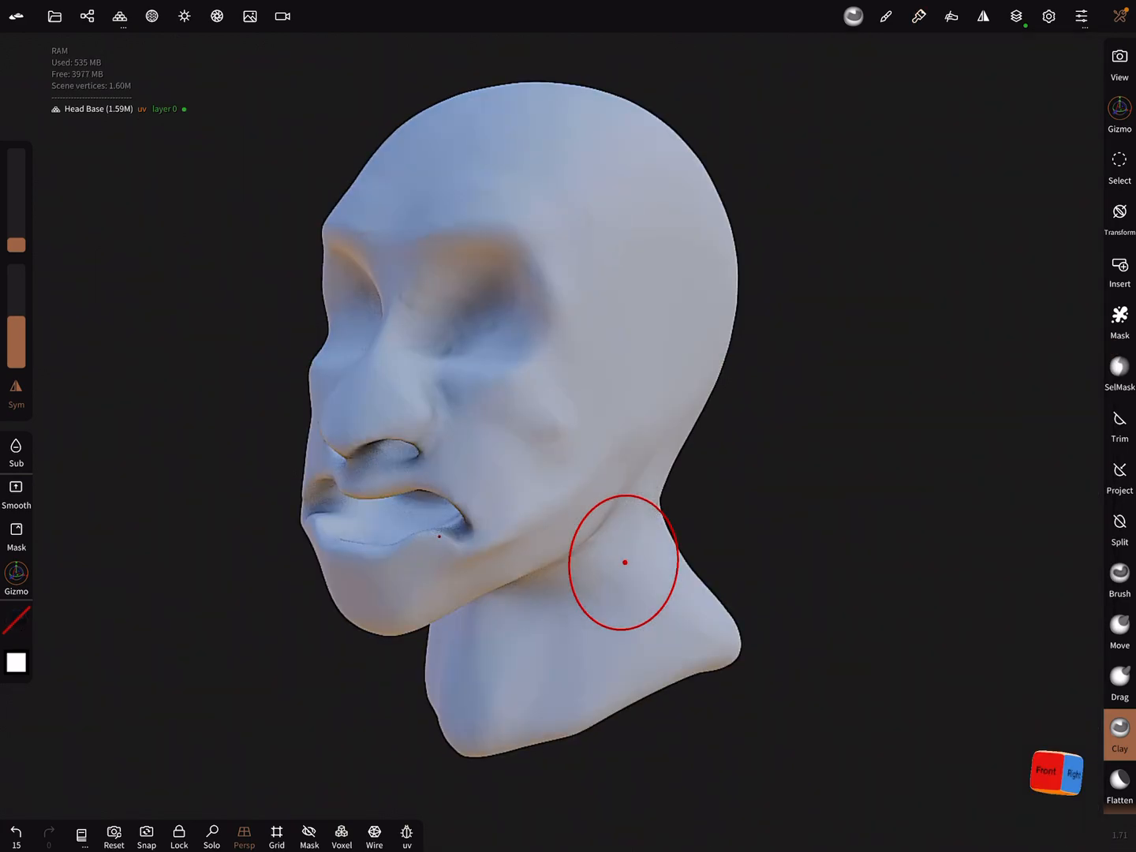
click(1119, 734)
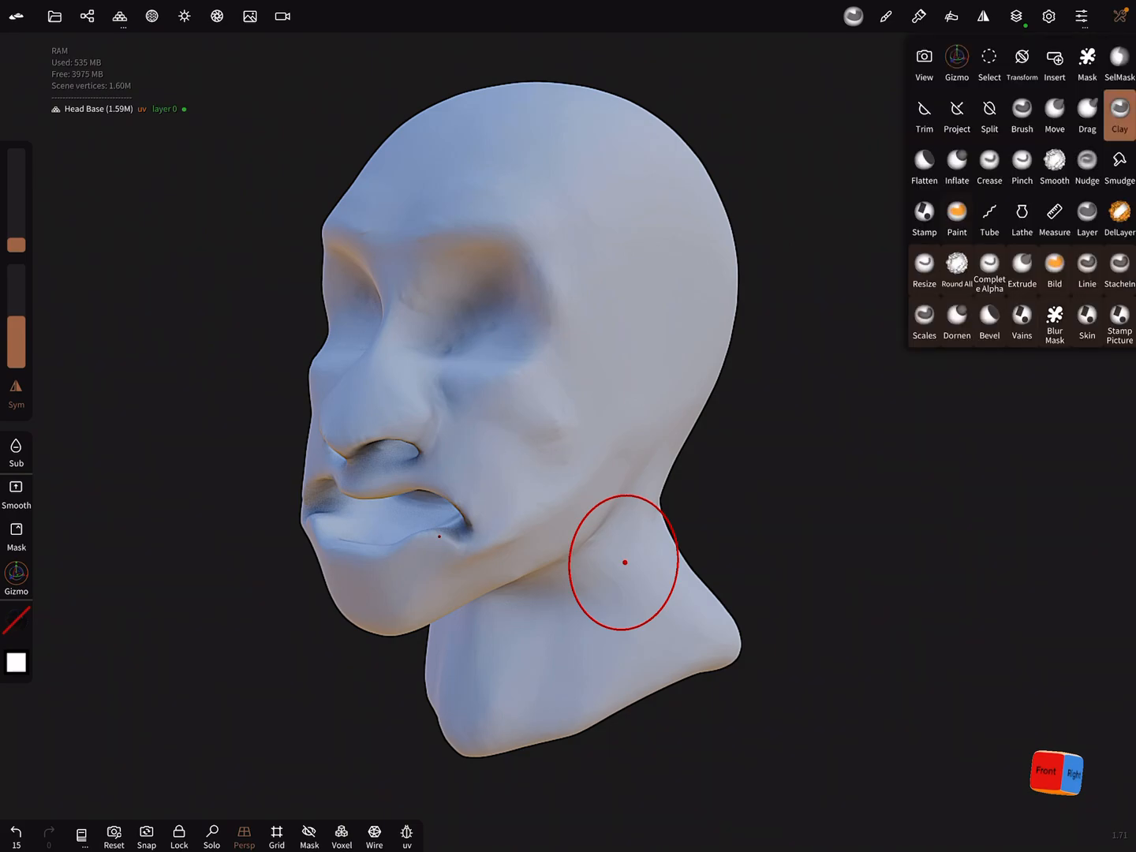
click(957, 219)
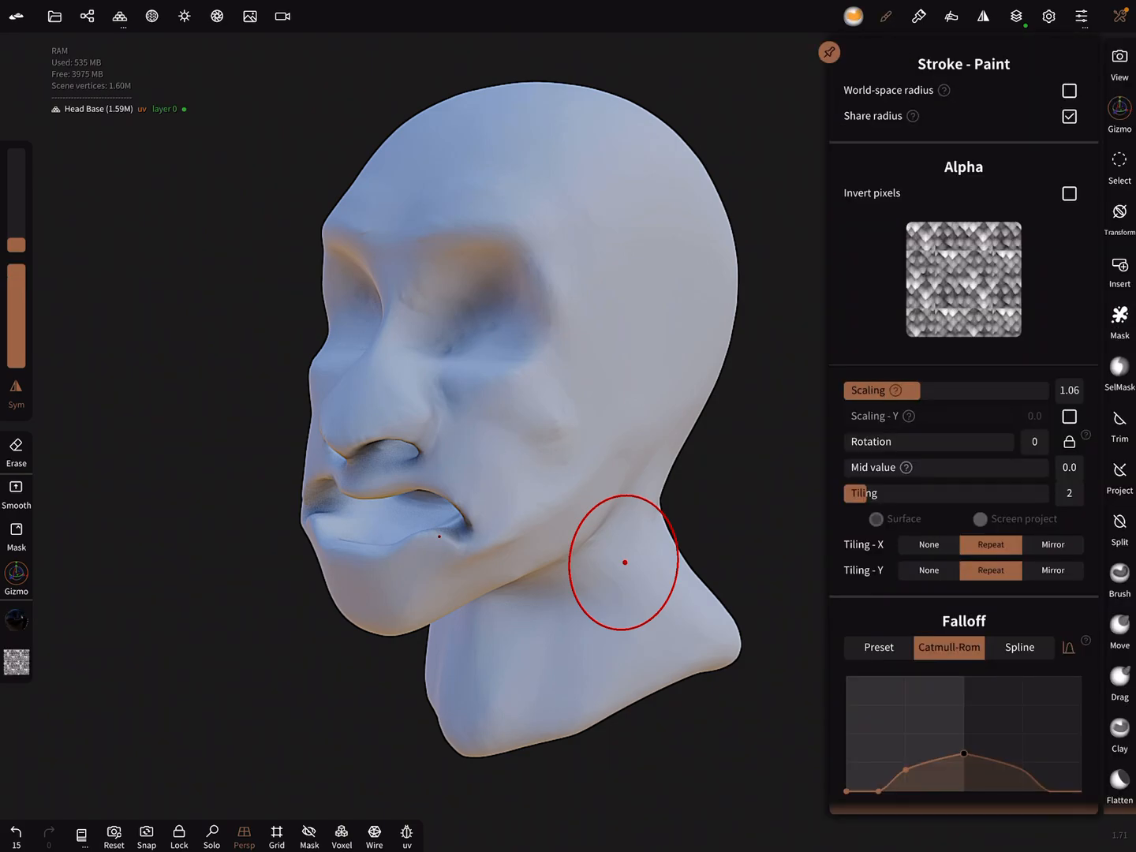
click(963, 279)
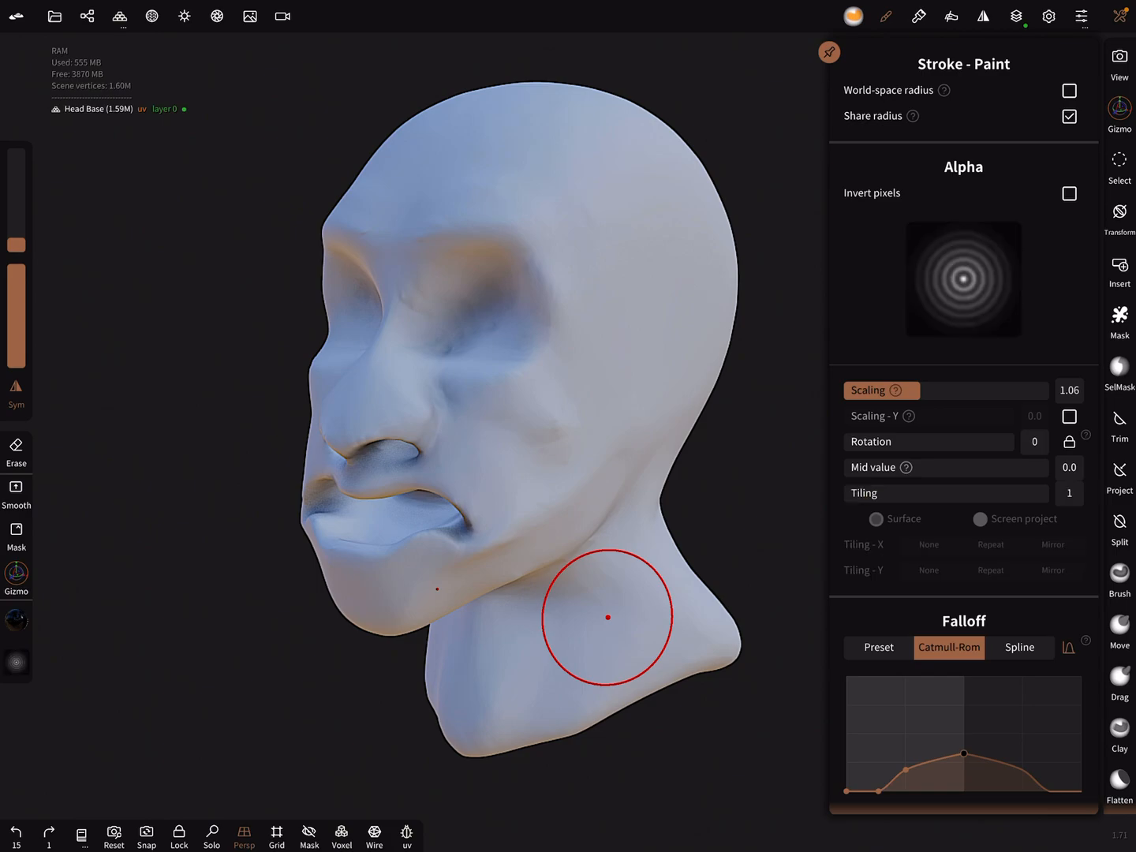
click(563, 414)
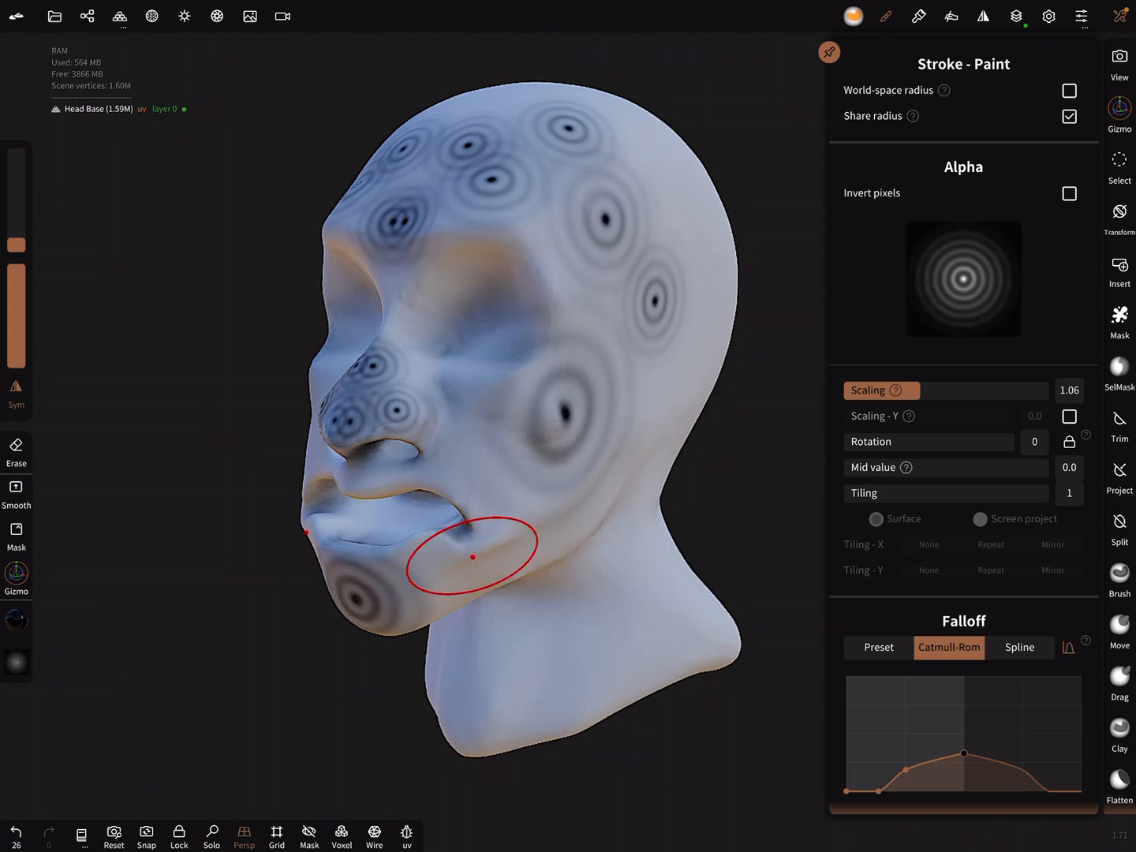
Bake the painted ring detail into textures in Multires.
click(120, 16)
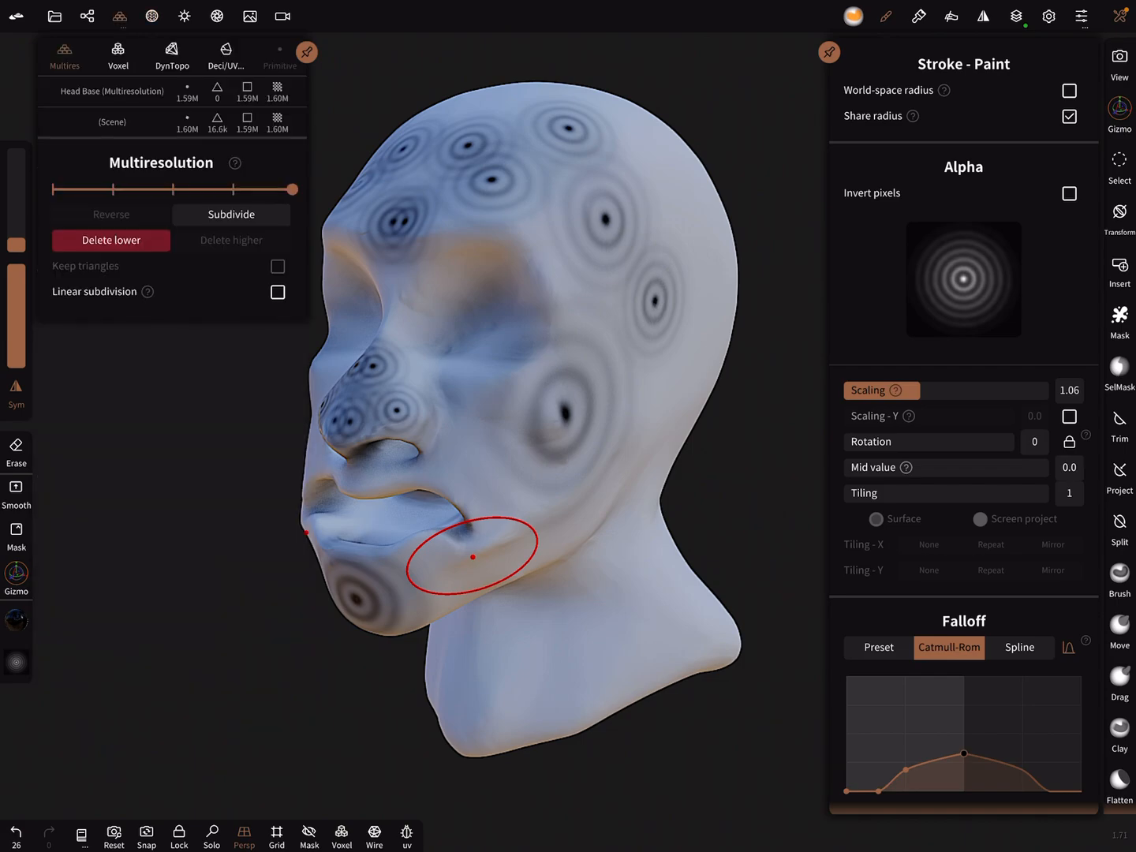
click(225, 55)
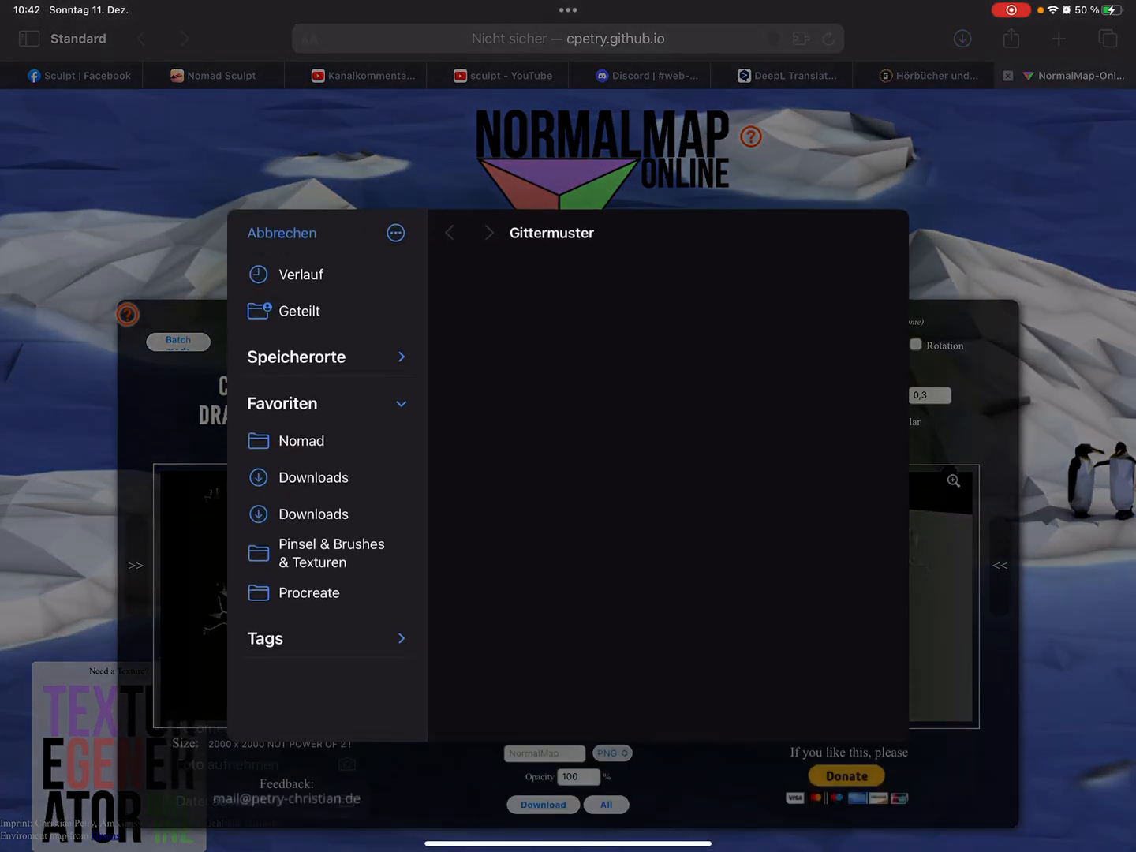
Load the baked ring texture from the Nomad folder and set normal strength to 1.19.
click(301, 440)
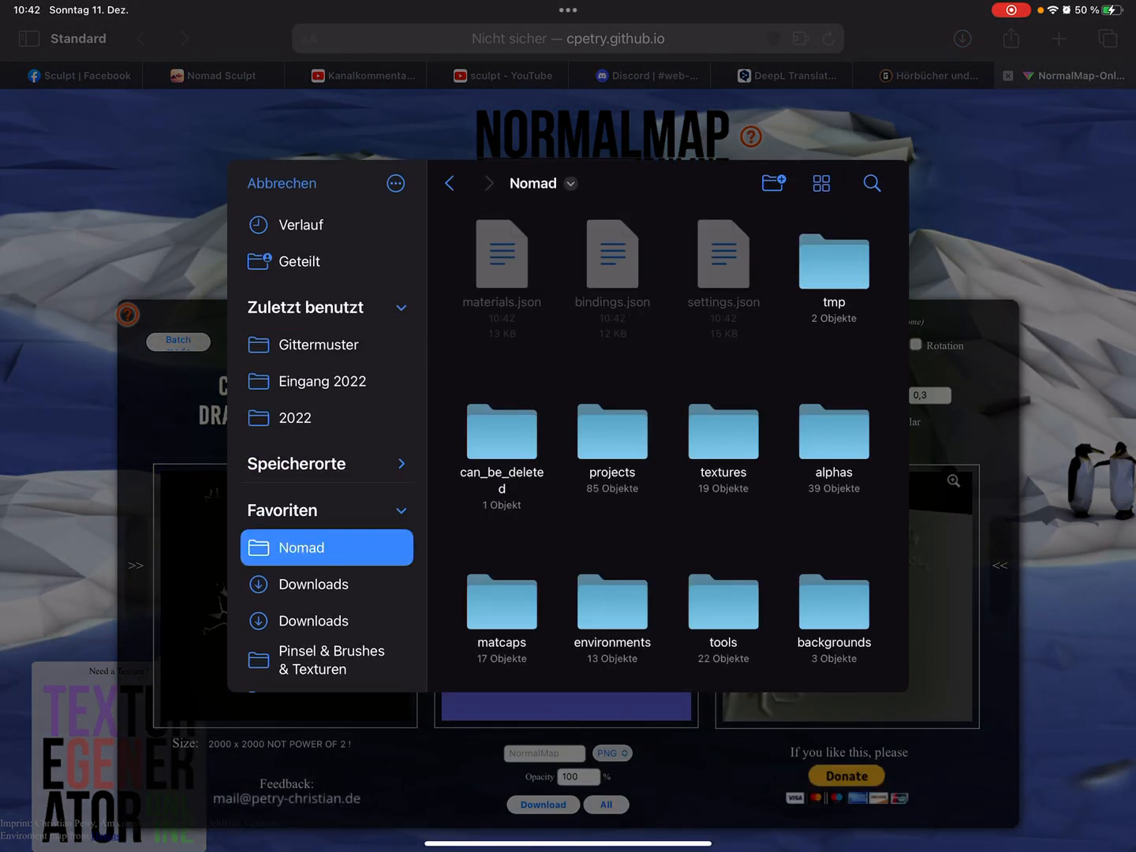
double_click(723, 432)
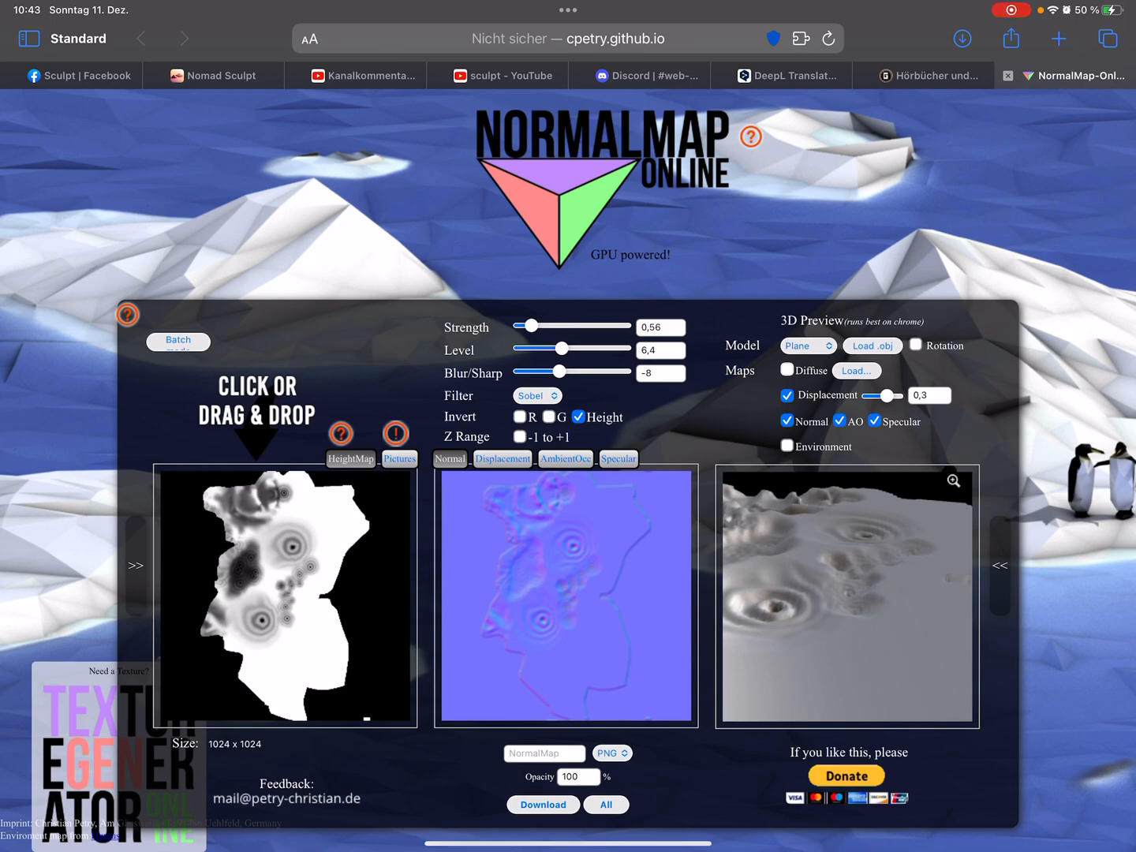
drag(531, 326, 573, 326)
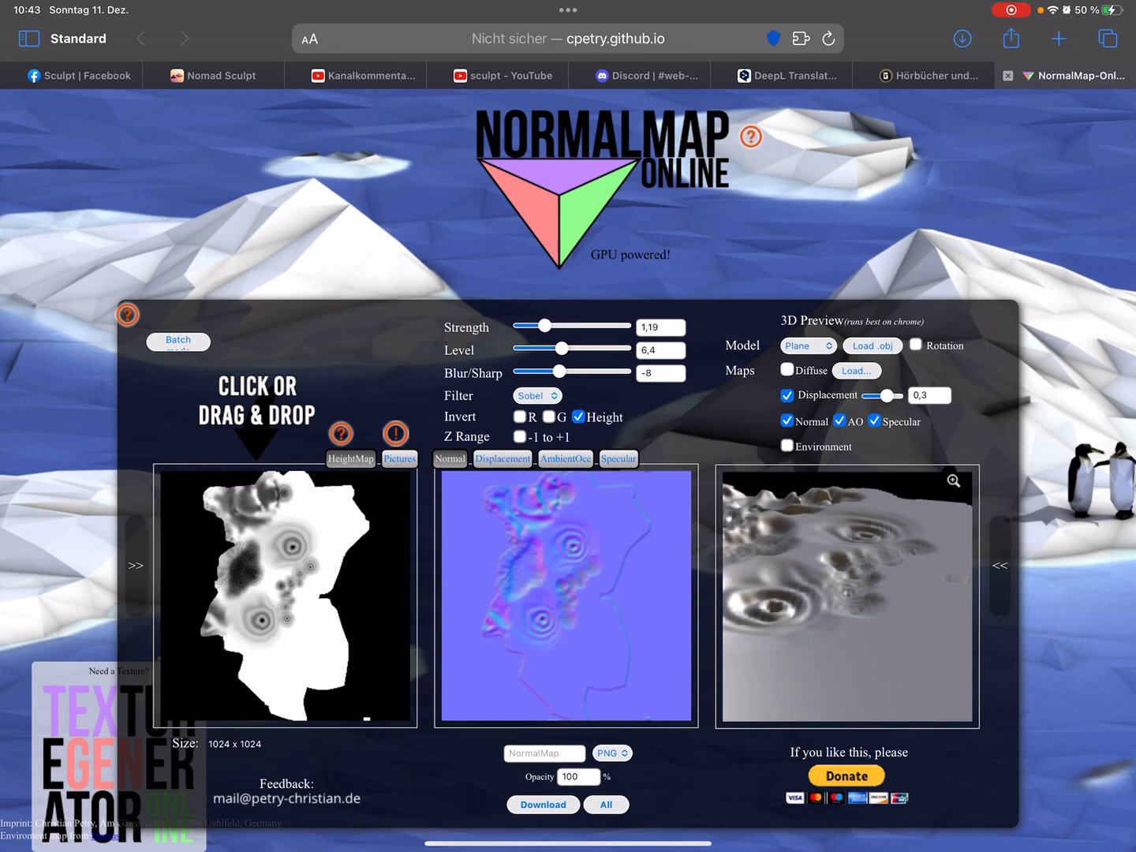
drag(542, 326, 549, 325)
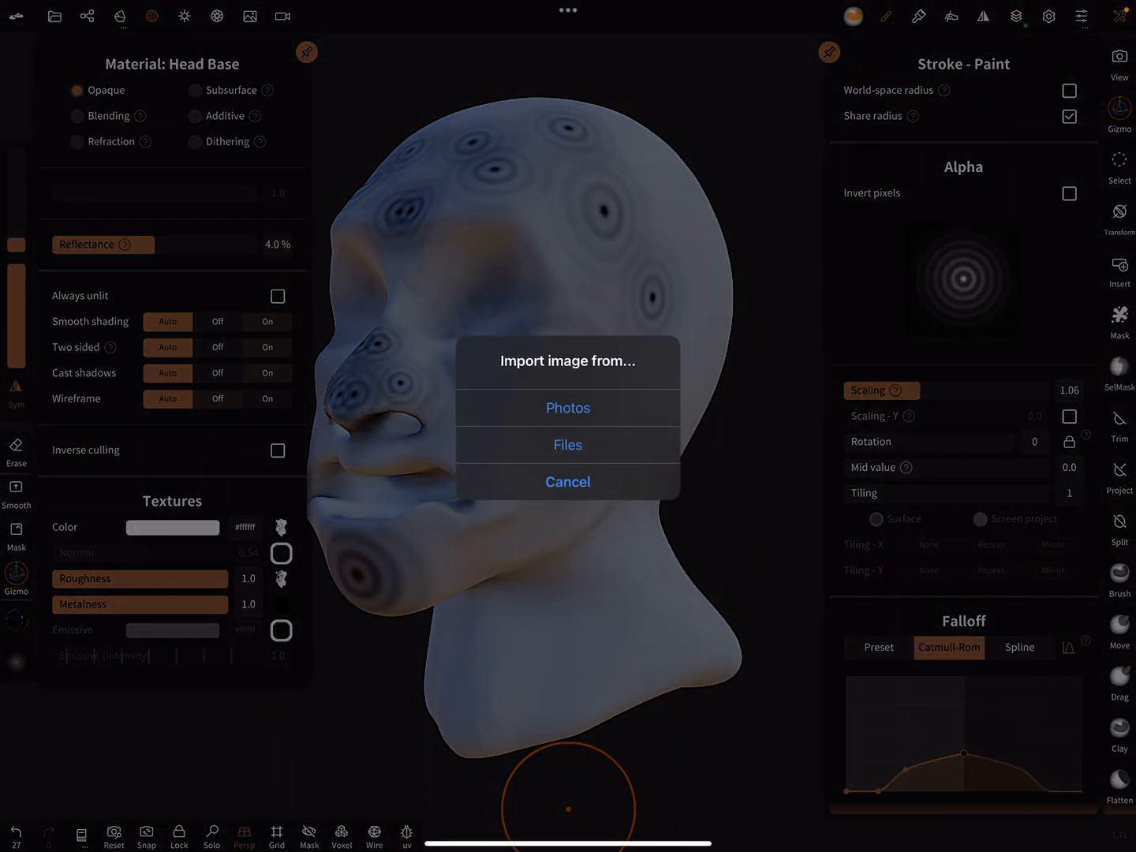
Import the normal texture from Files, opening the Downloads folder of normal maps.
click(567, 444)
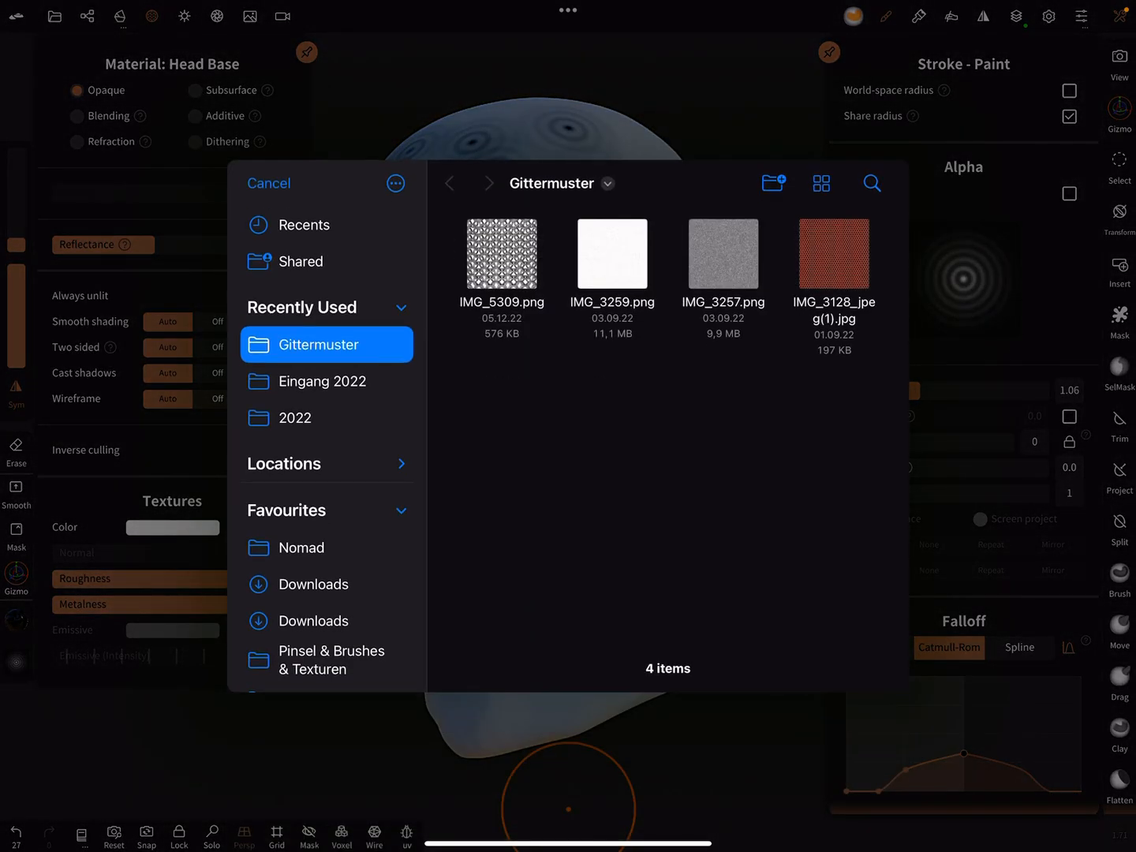
click(314, 584)
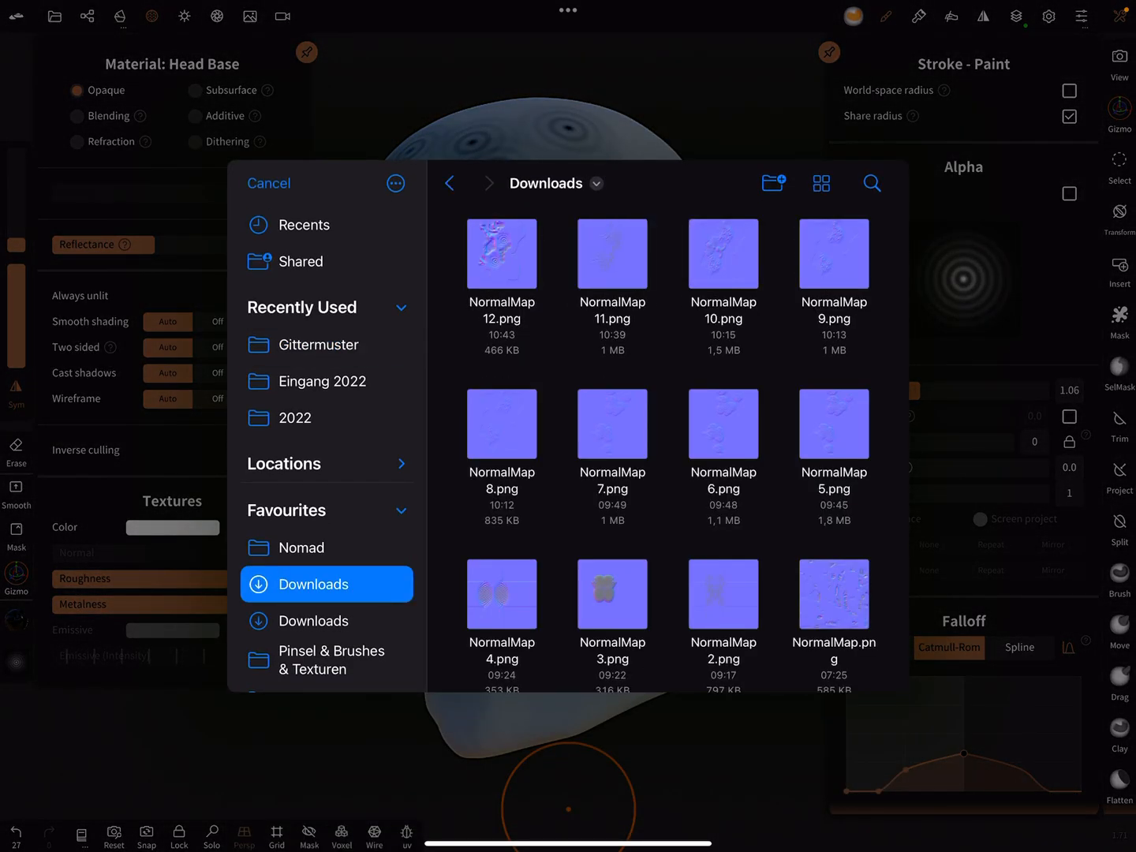